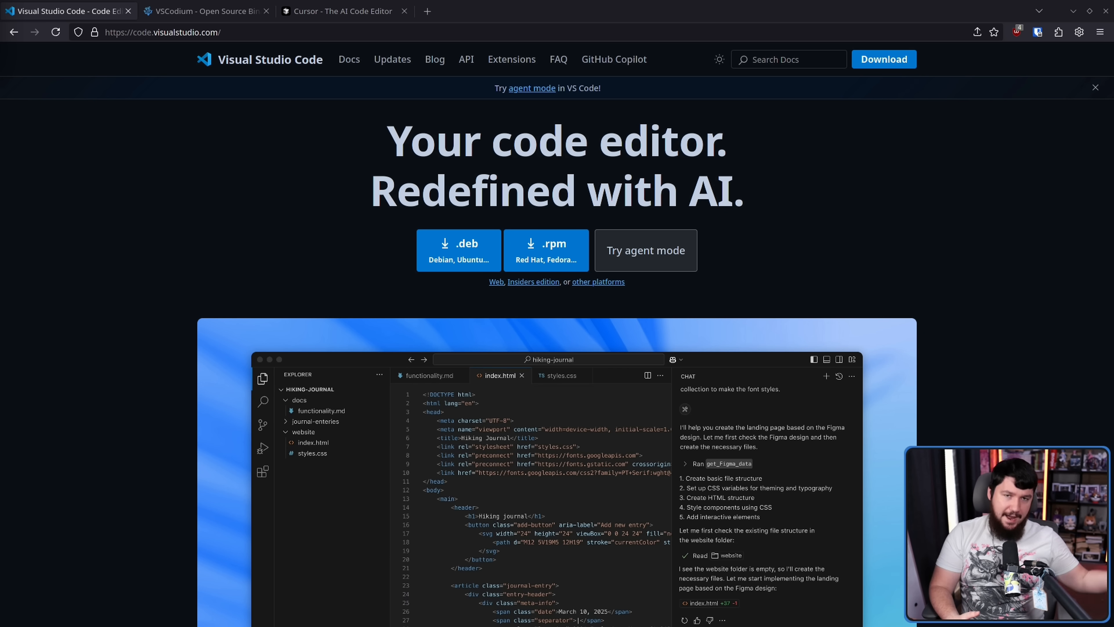
Step: Switch to the VSCodium - Open Source Binaries tab
left_click(202, 11)
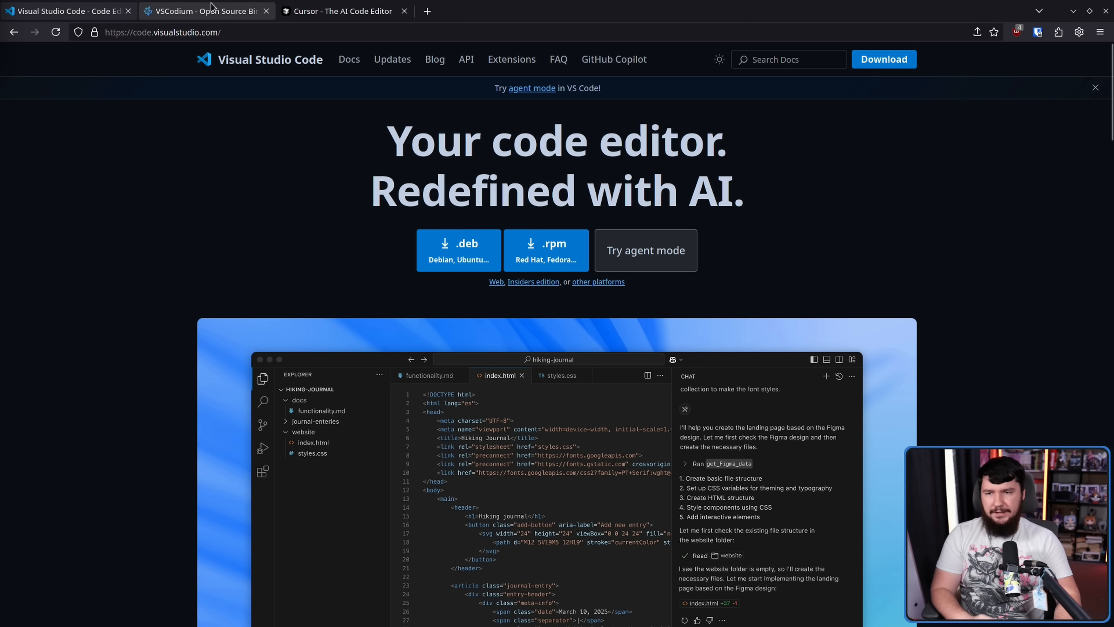
left_click(198, 11)
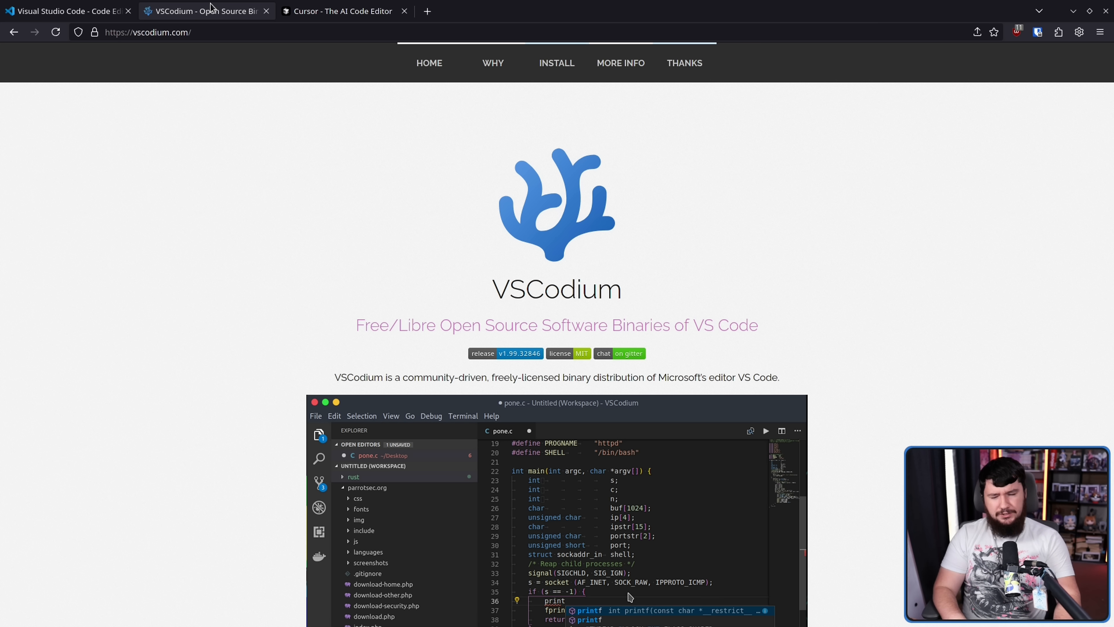
mouse_move(514, 260)
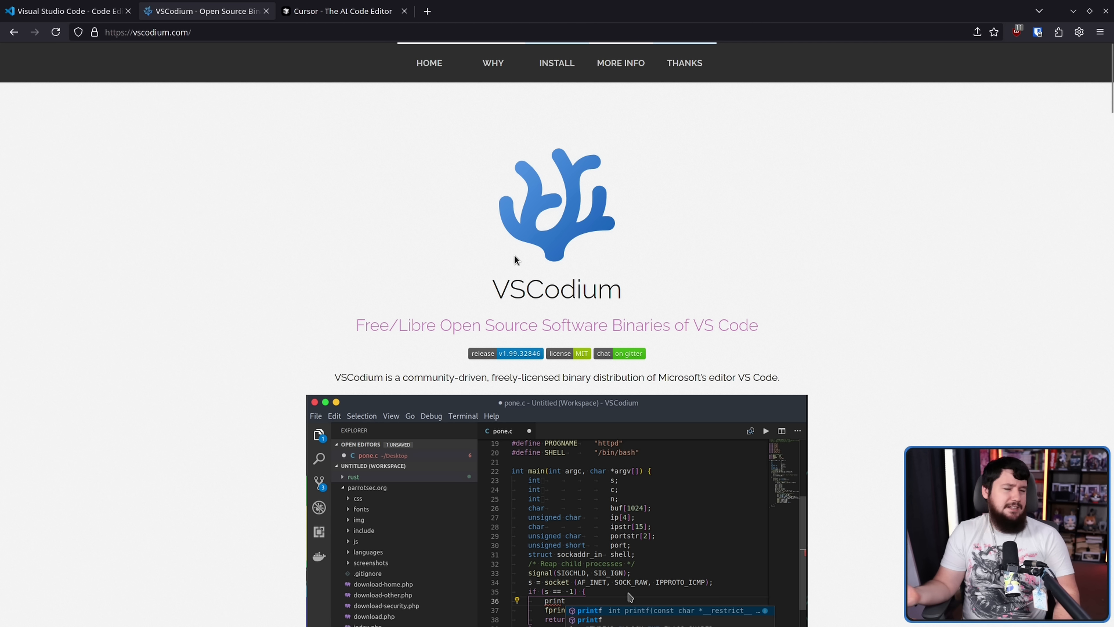
mouse_move(631, 307)
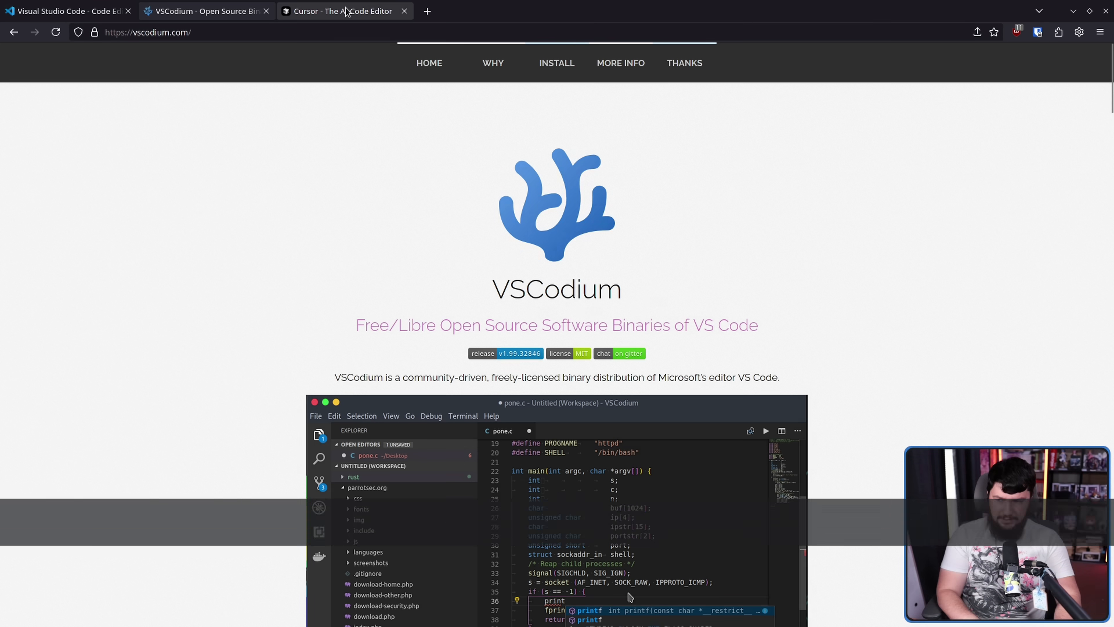
Step: Start a new tab for the Marketplace C/C++ (ms-vscode.cpptools) extension page
left_click(341, 11)
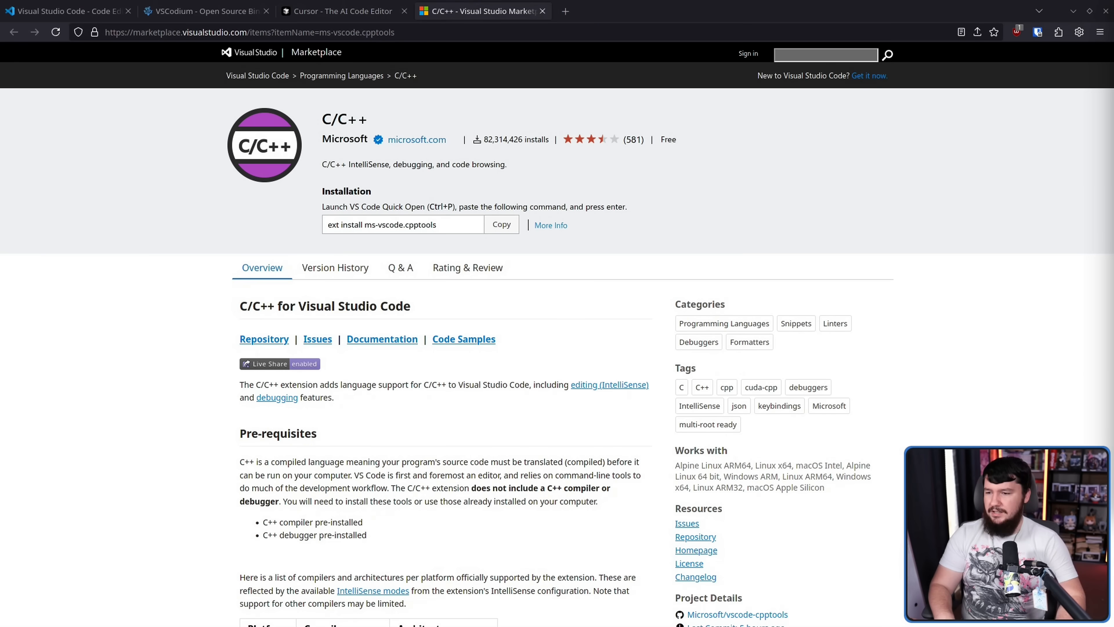
mouse_move(548, 225)
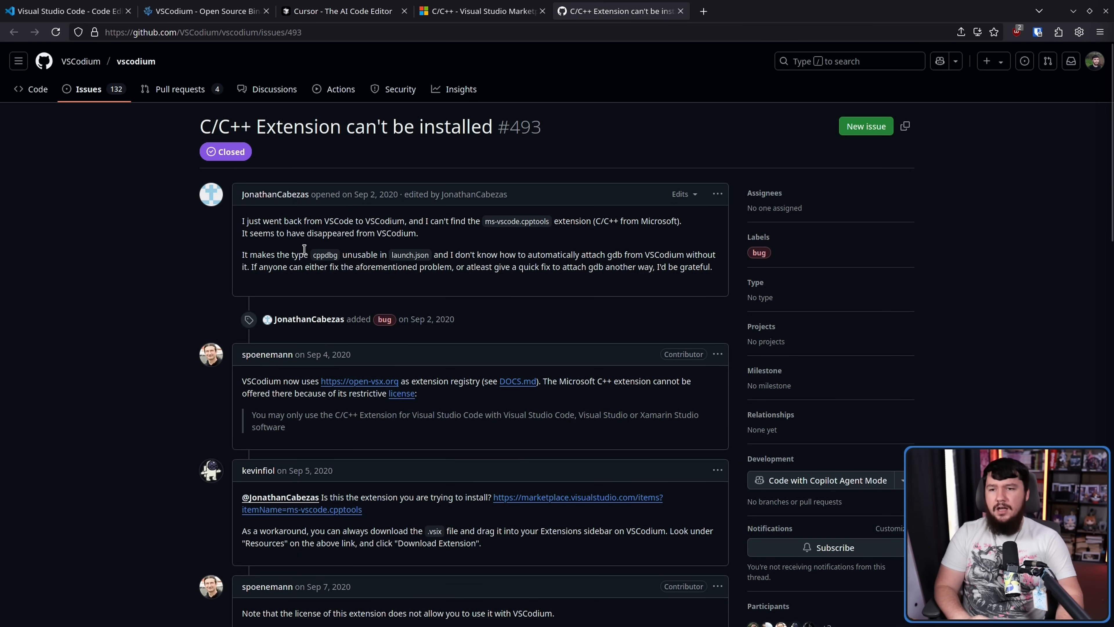
mouse_move(310, 248)
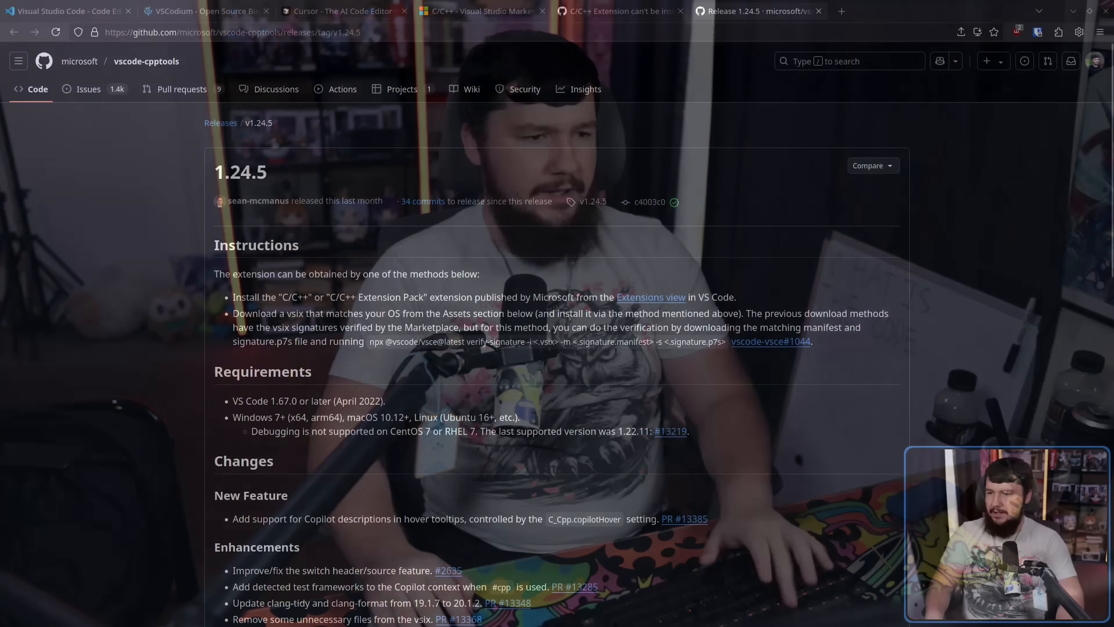
Step: Scroll the vscode-cpptools 1.24.5 release page down to its Assets section
scroll("down", 3)
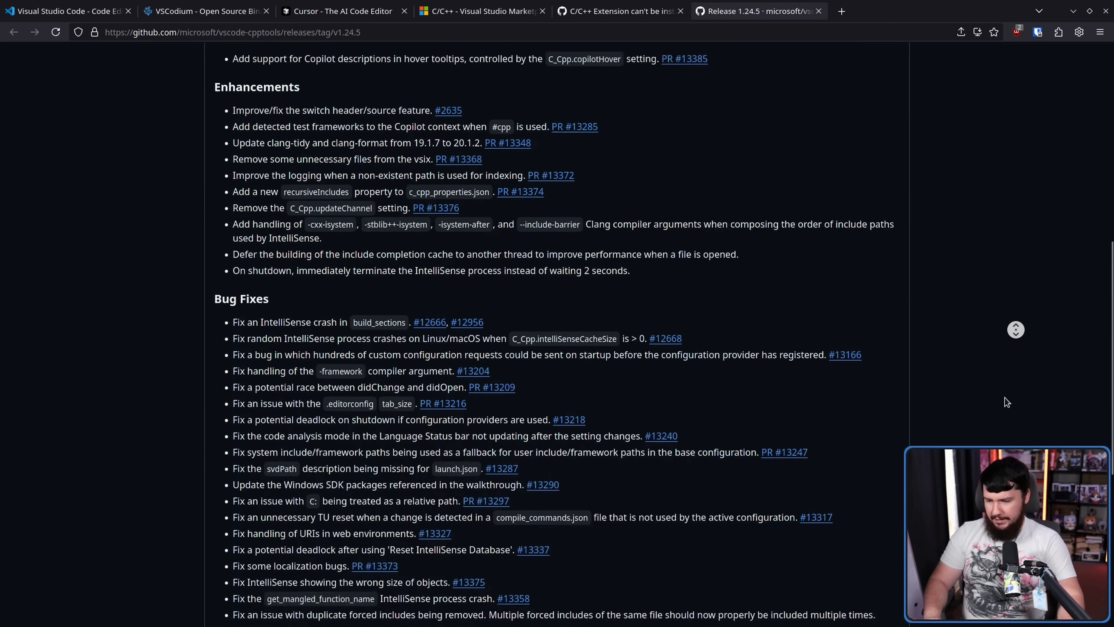
scroll("down", 3)
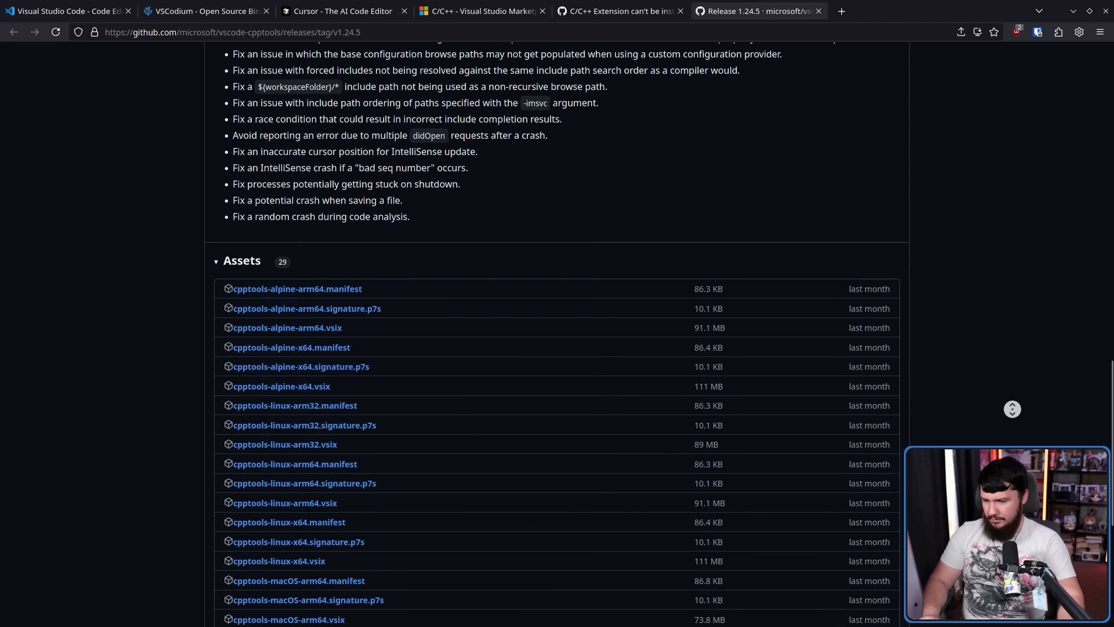
scroll("down", 3)
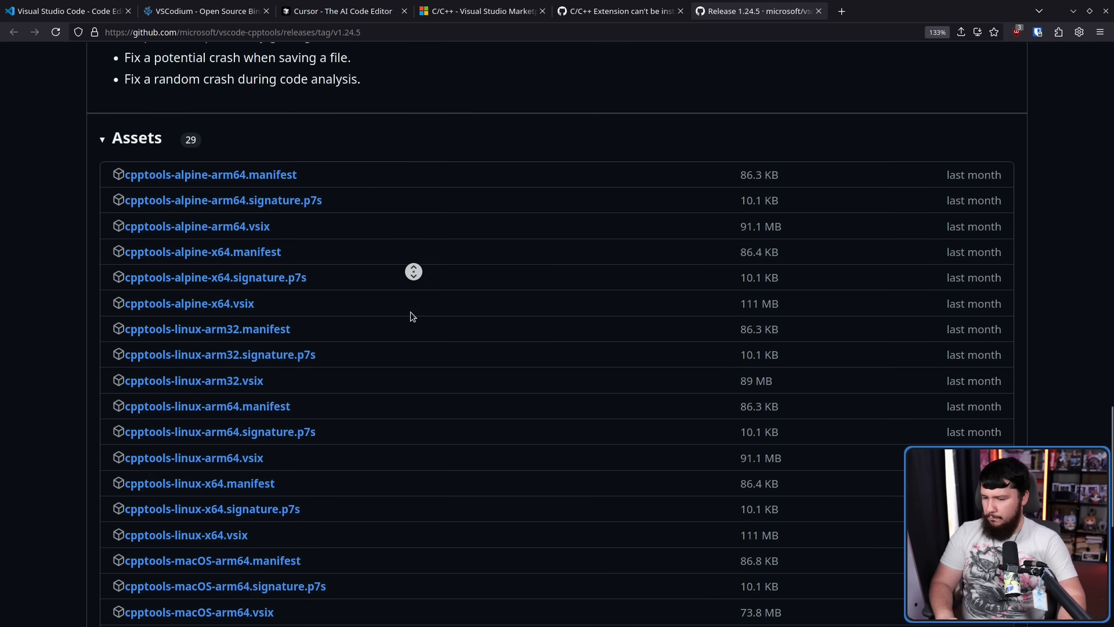
scroll("down", 3)
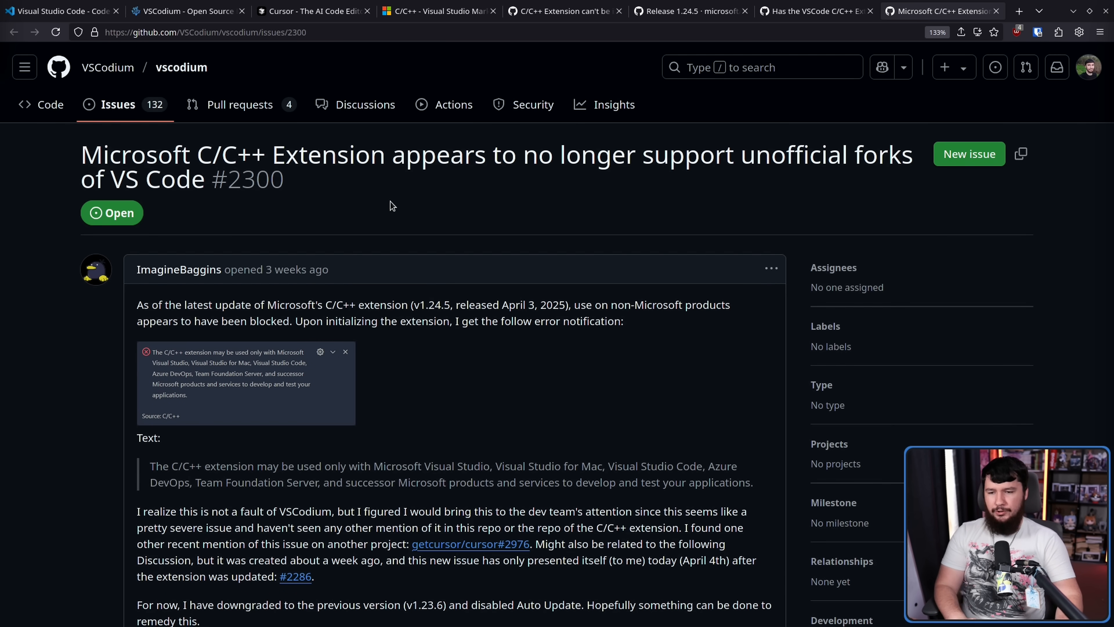
mouse_move(395, 210)
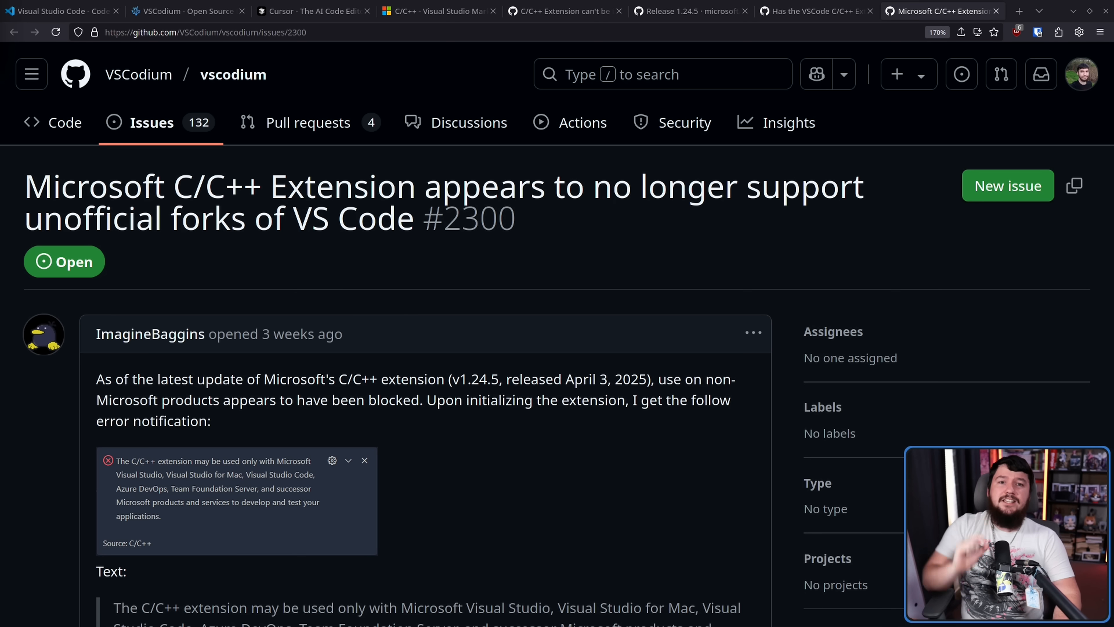
Step: Return to the 1.24.5 release notes and read past Bug Fixes down to Assets
left_click(685, 11)
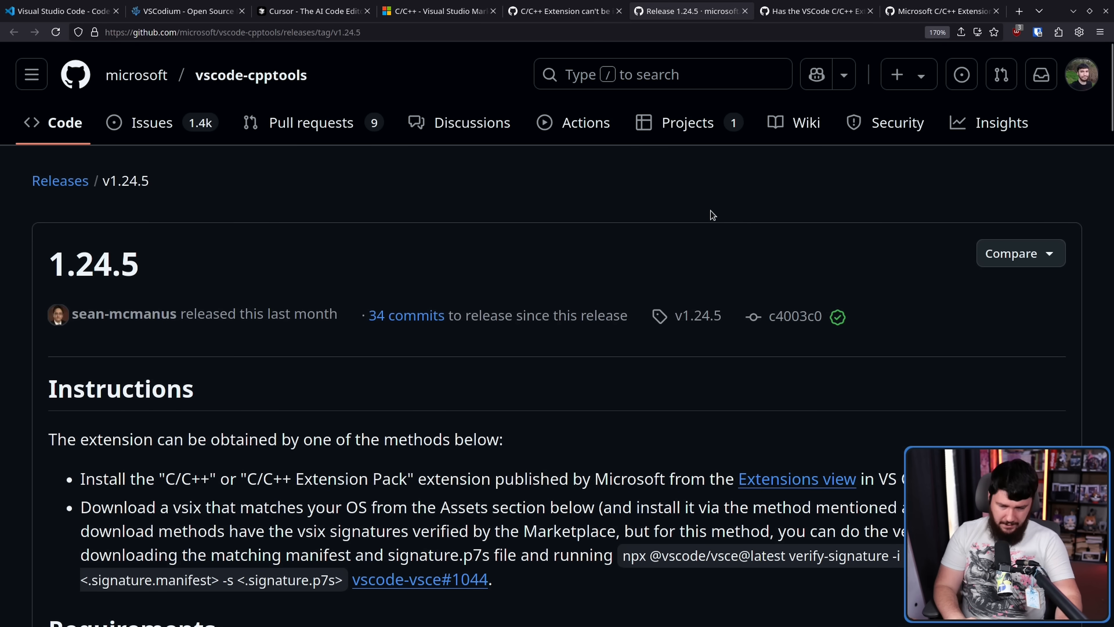
mouse_move(783, 197)
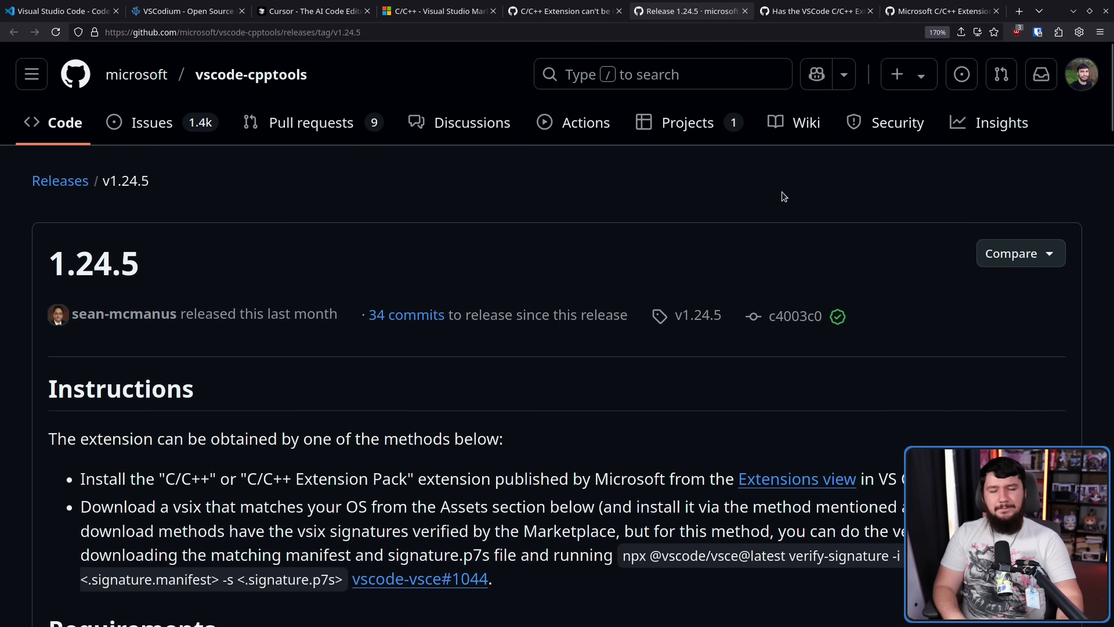
scroll("down", 3)
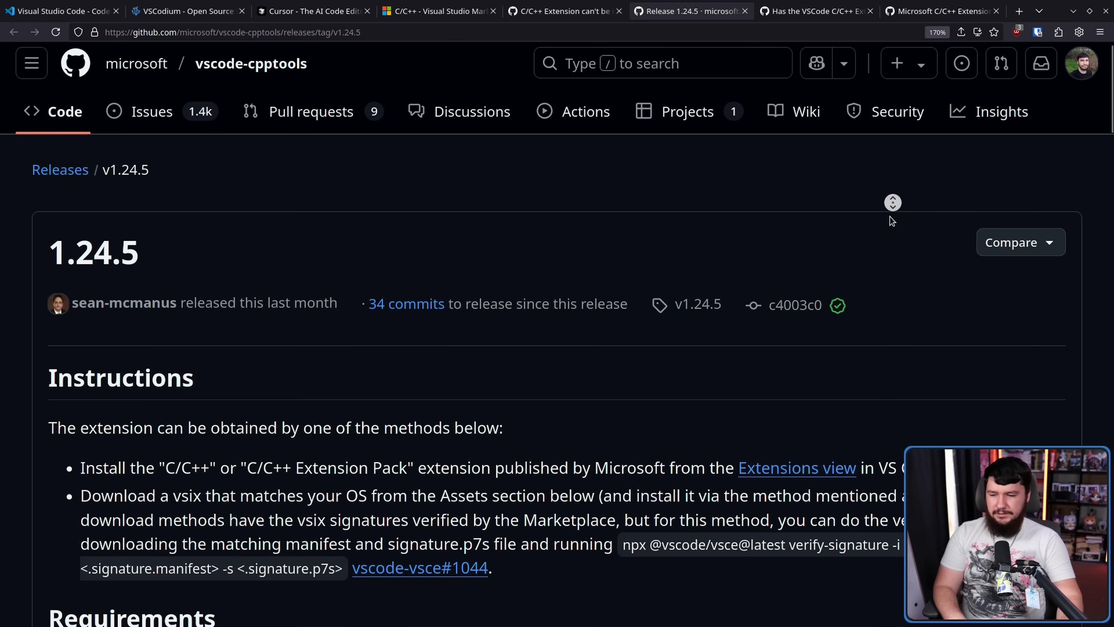
scroll("down", 3)
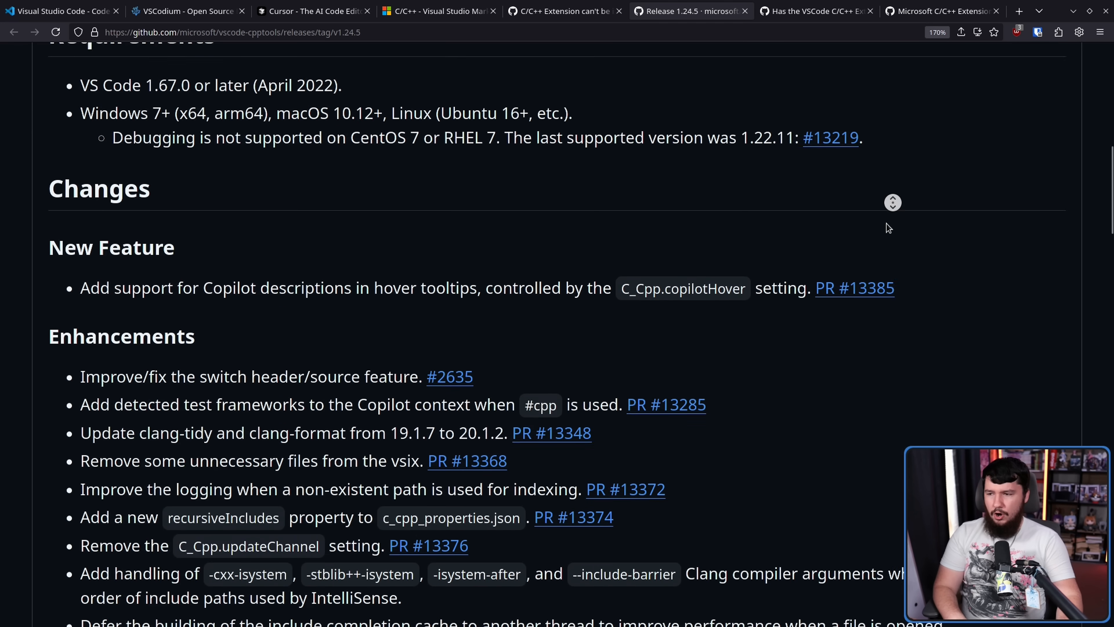
scroll("down", 3)
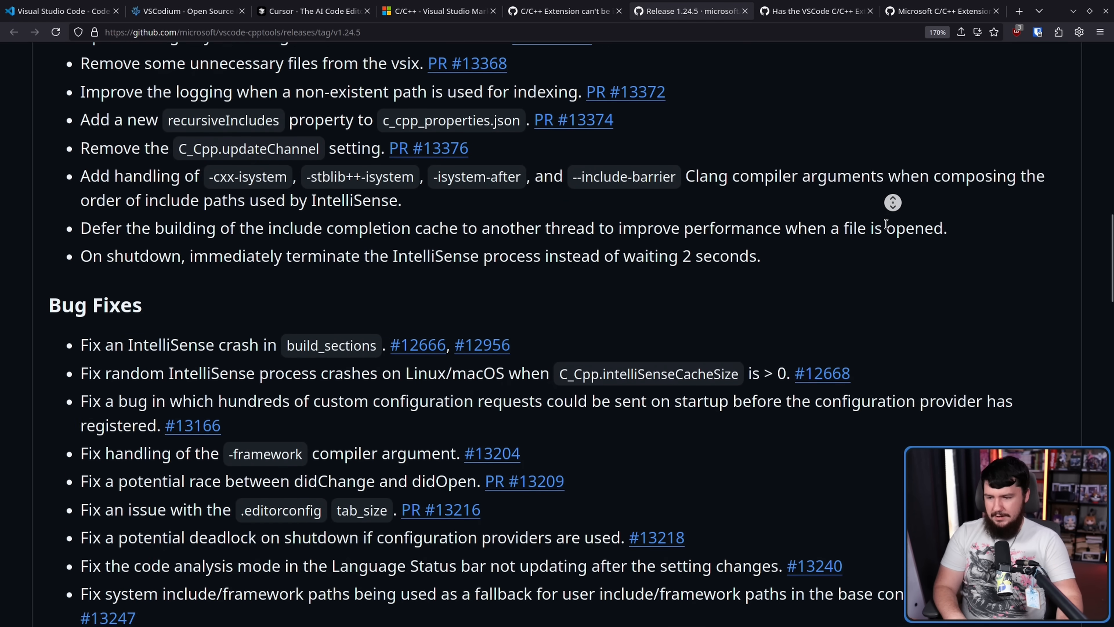
scroll("down", 3)
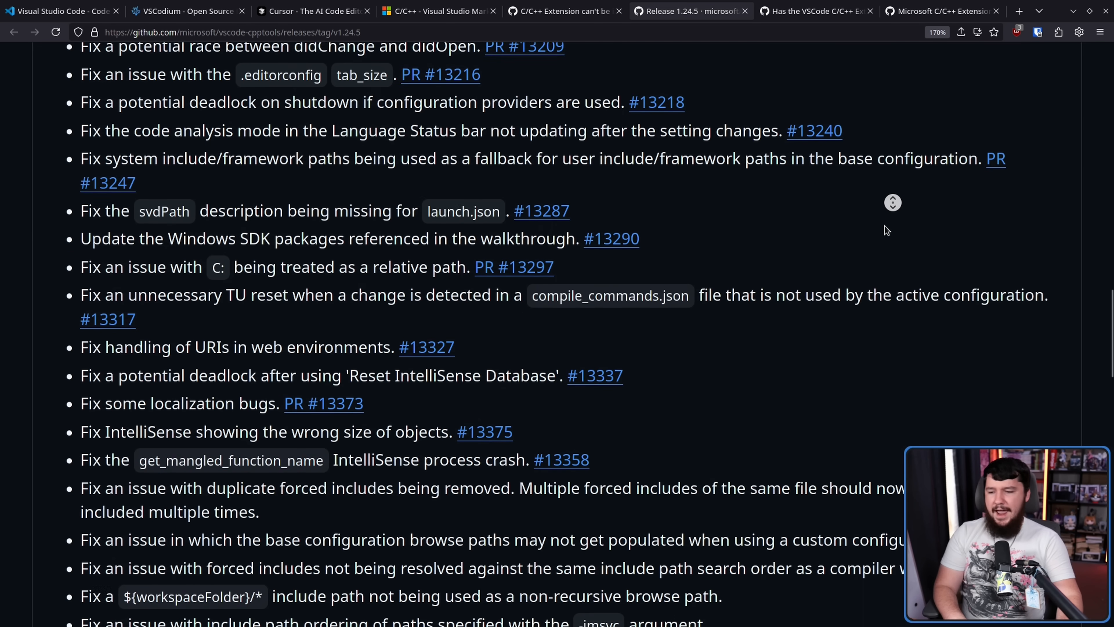
scroll("down", 3)
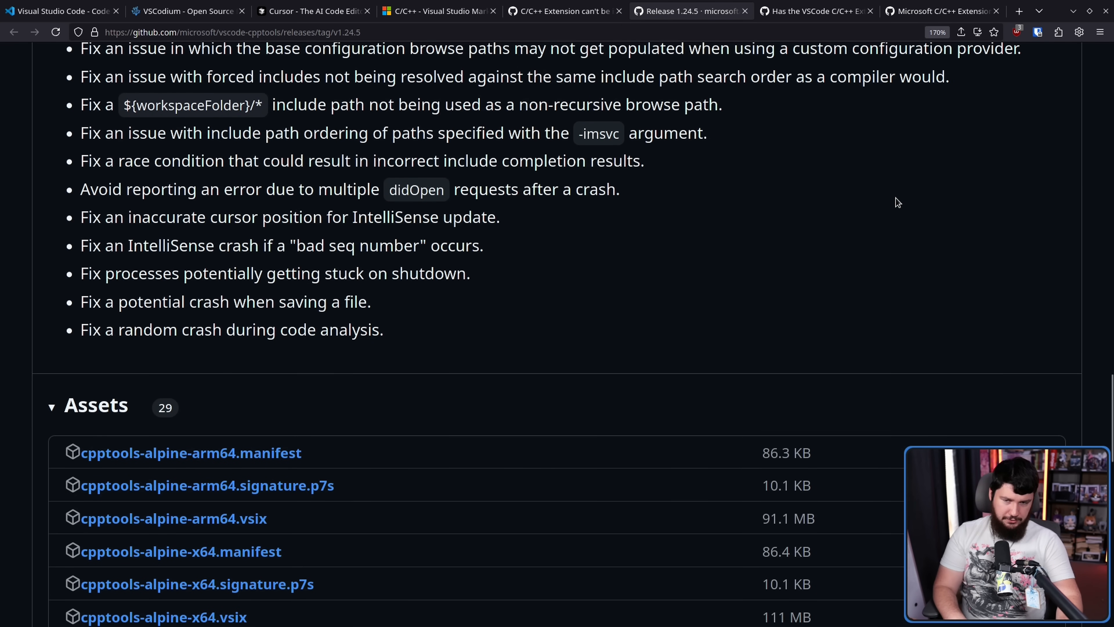
left_click(938, 11)
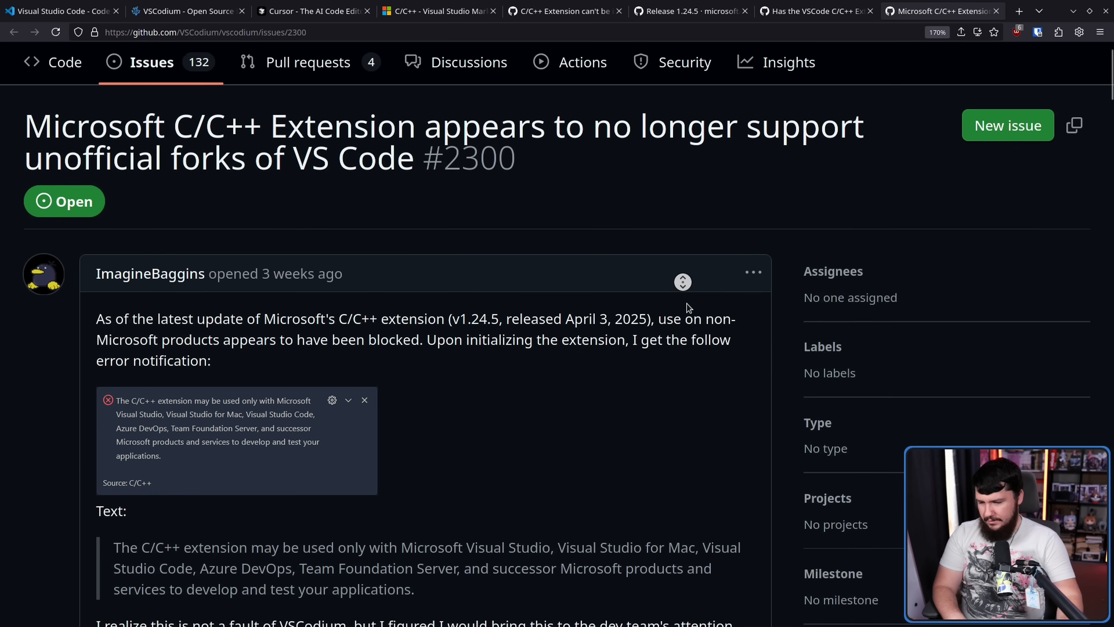
scroll("down", 3)
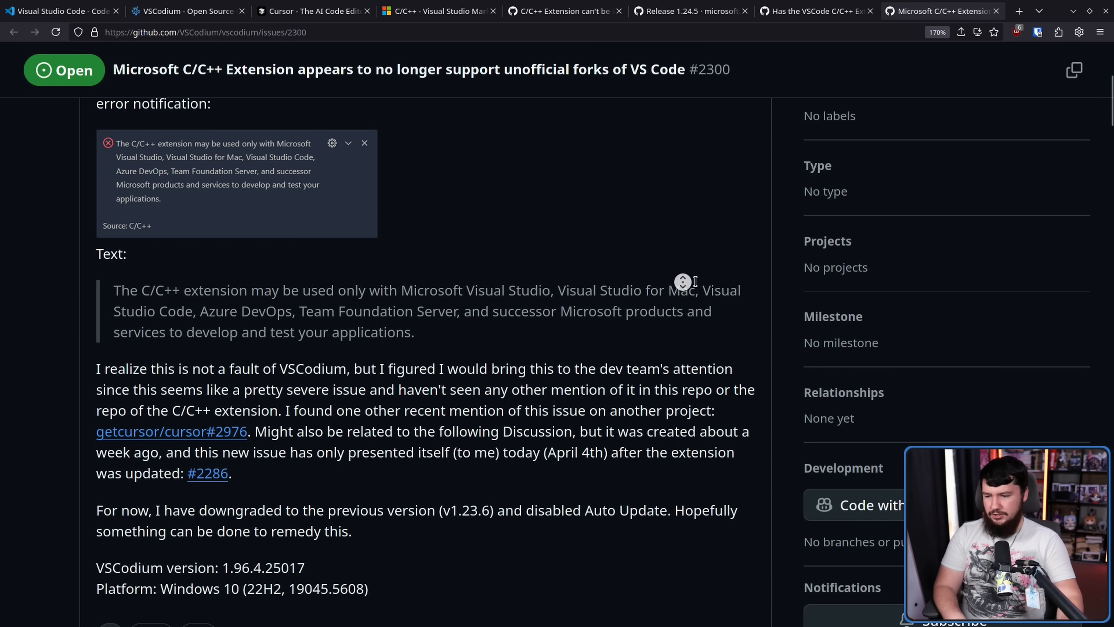
mouse_move(451, 293)
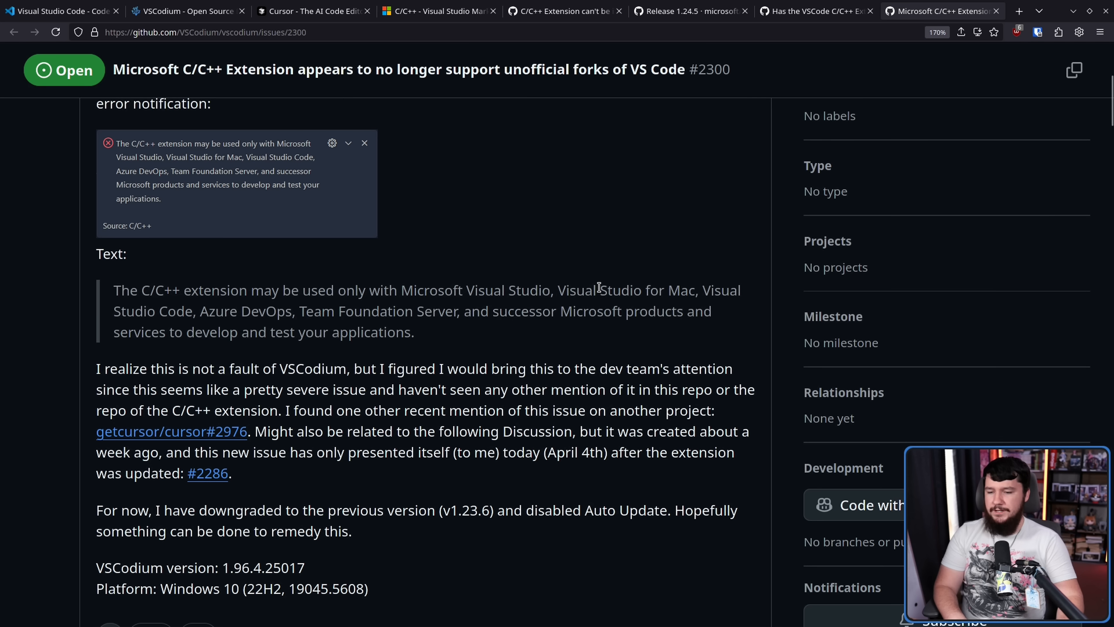
mouse_move(202, 304)
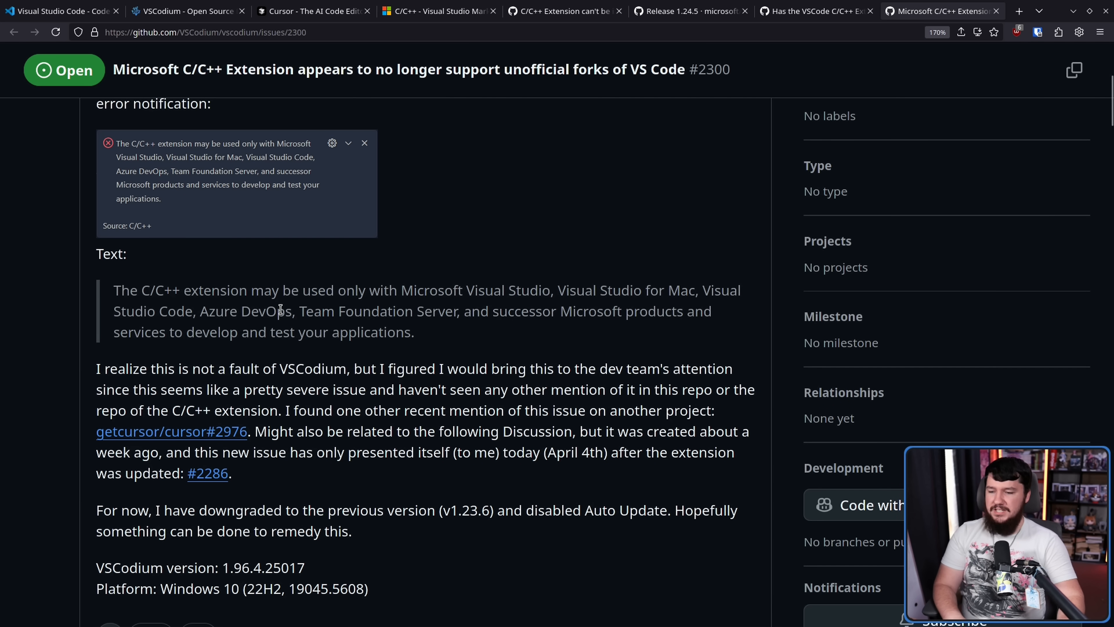
mouse_move(567, 328)
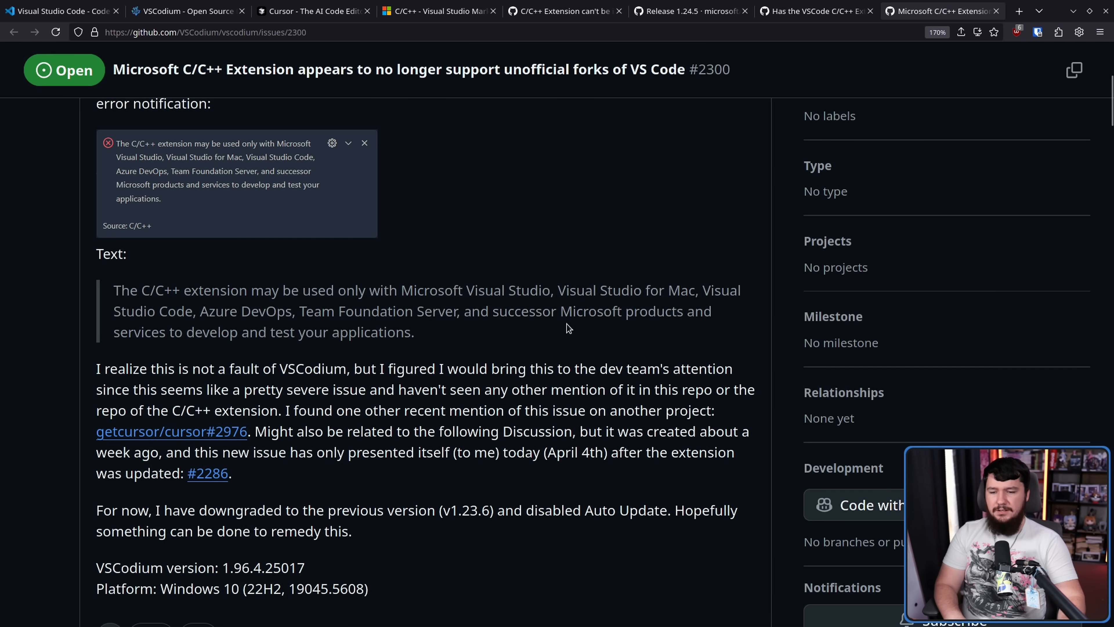
mouse_move(433, 334)
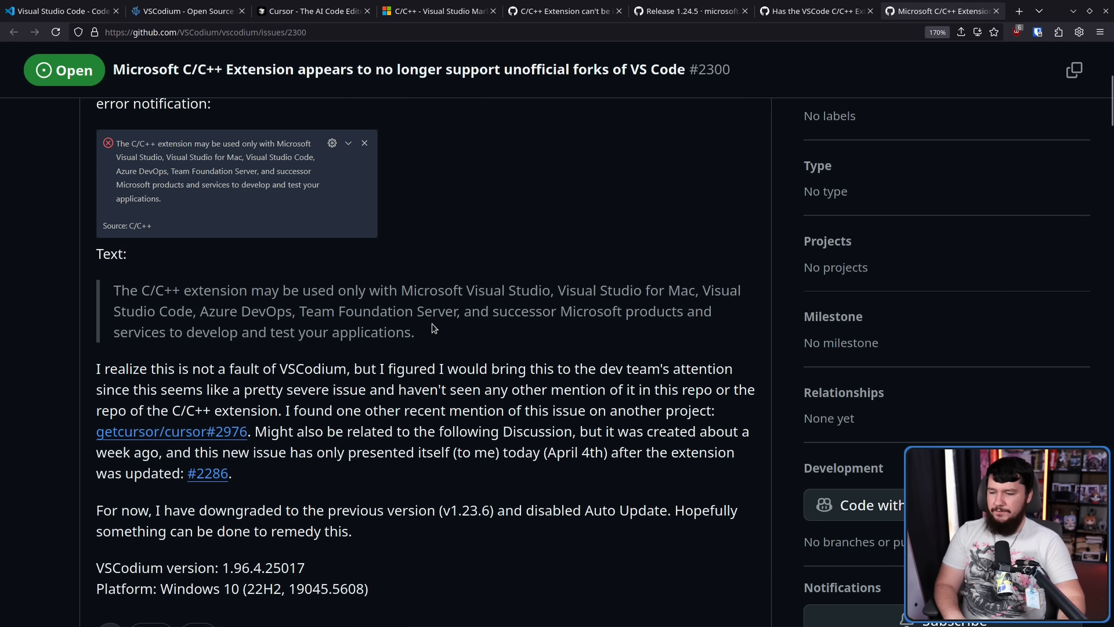
left_click_drag(300, 332, 413, 332)
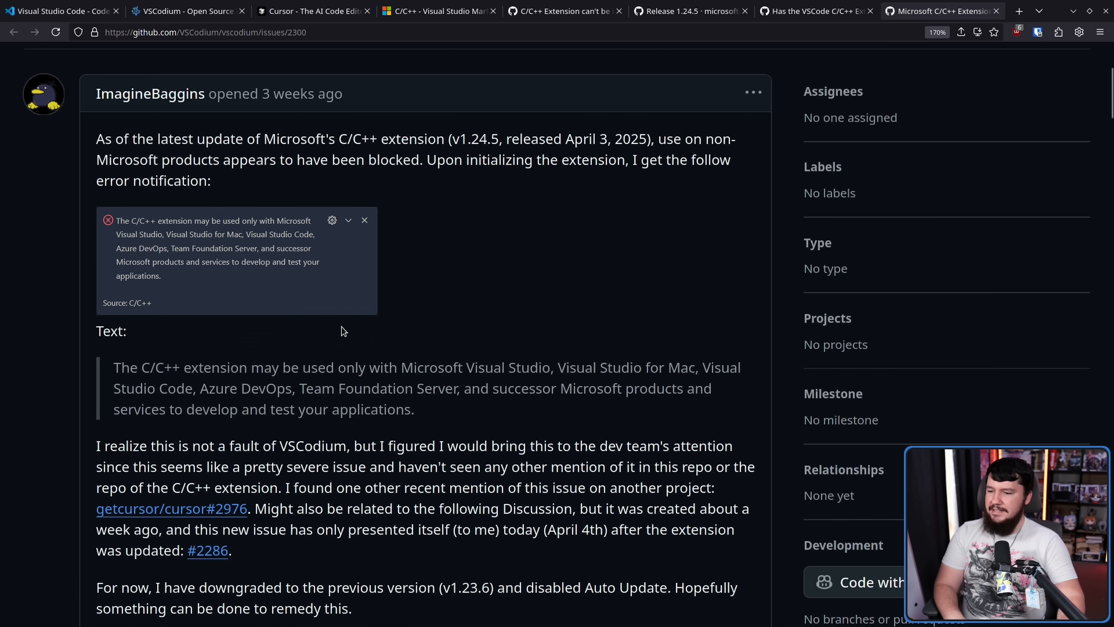
mouse_move(334, 321)
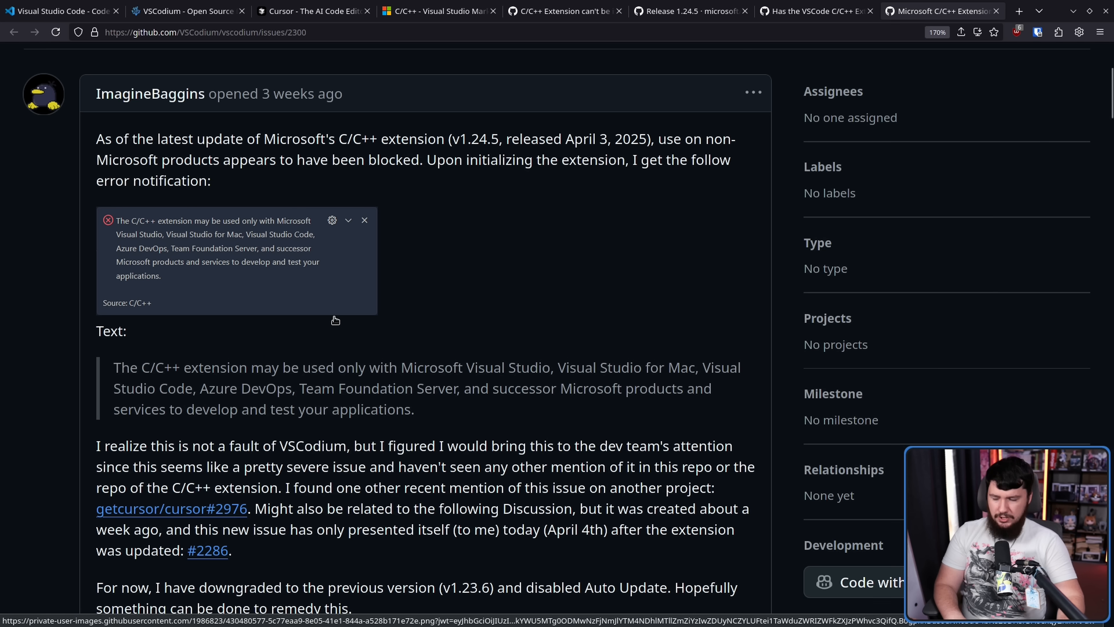
mouse_move(331, 309)
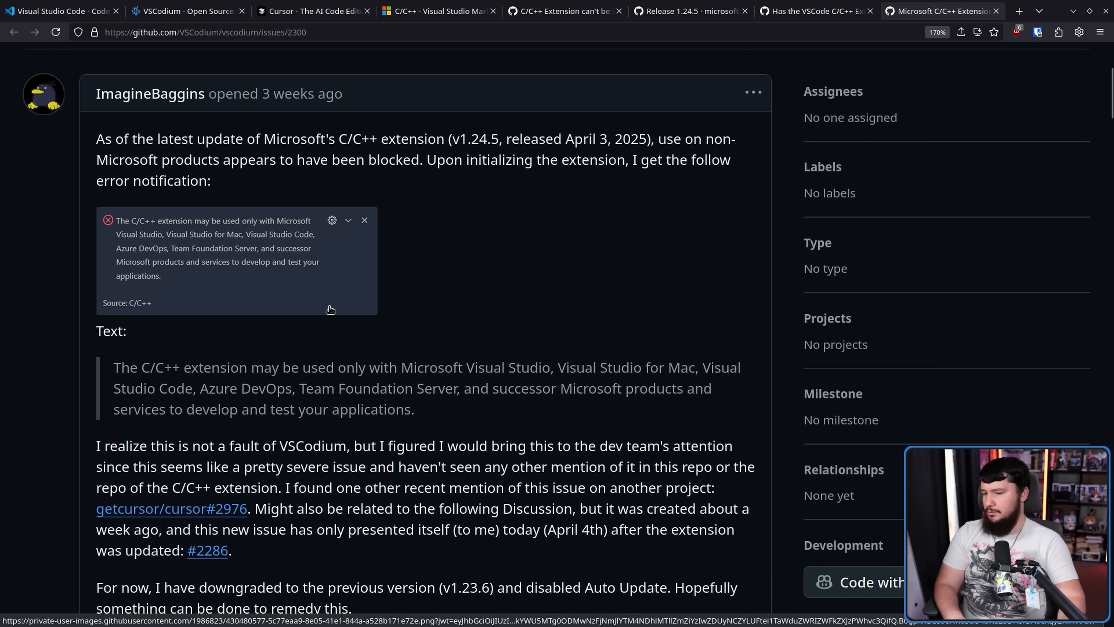
left_click_drag(114, 367, 415, 409)
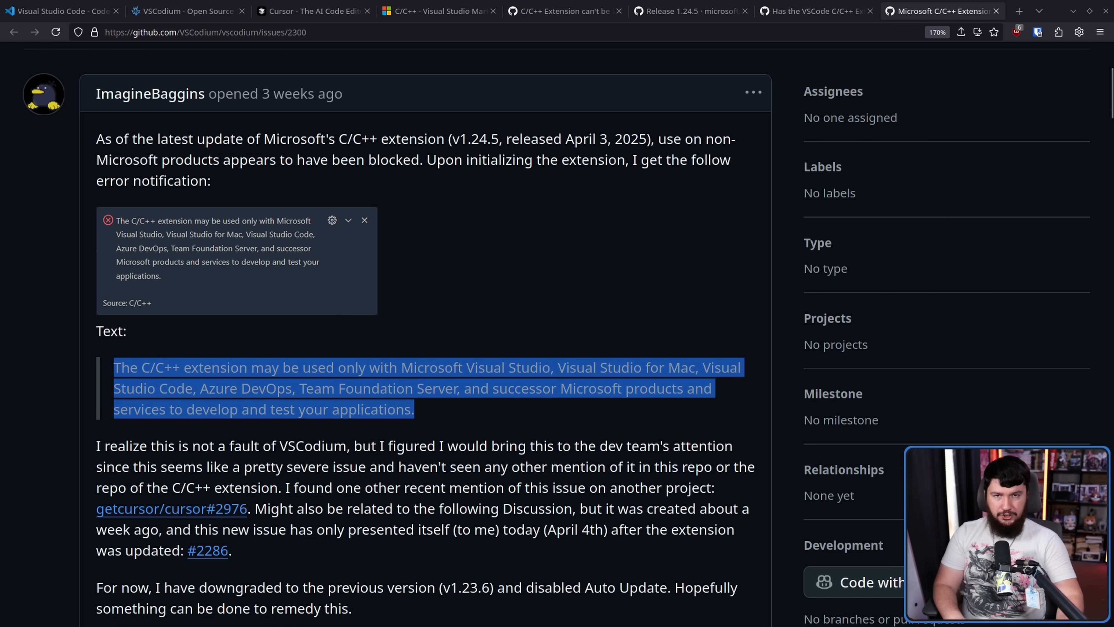
scroll("down", 3)
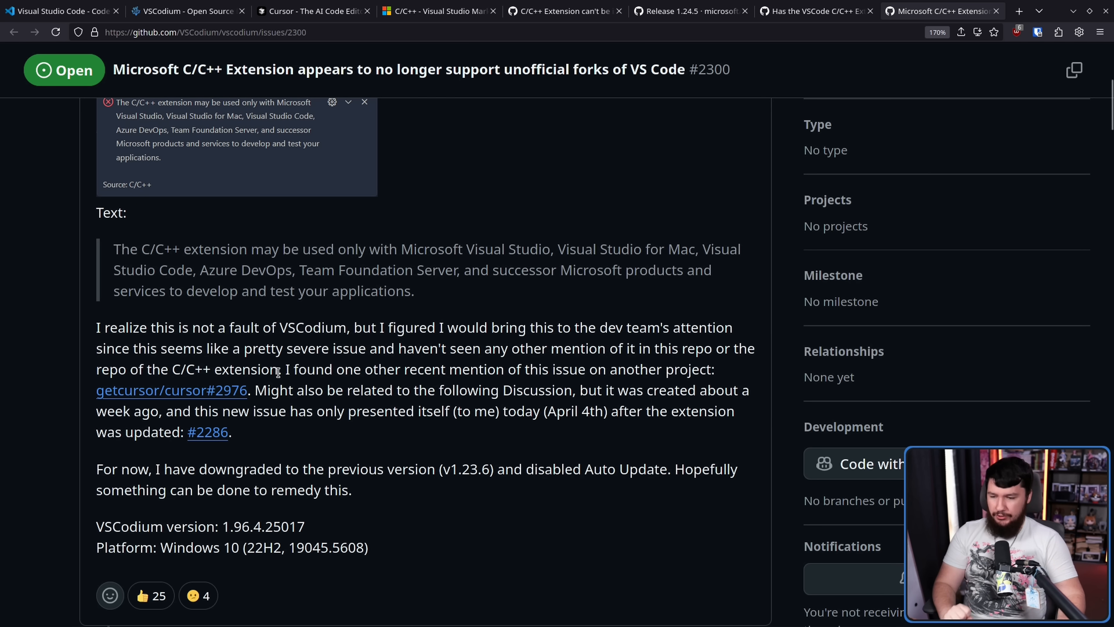
left_click_drag(348, 327, 210, 348)
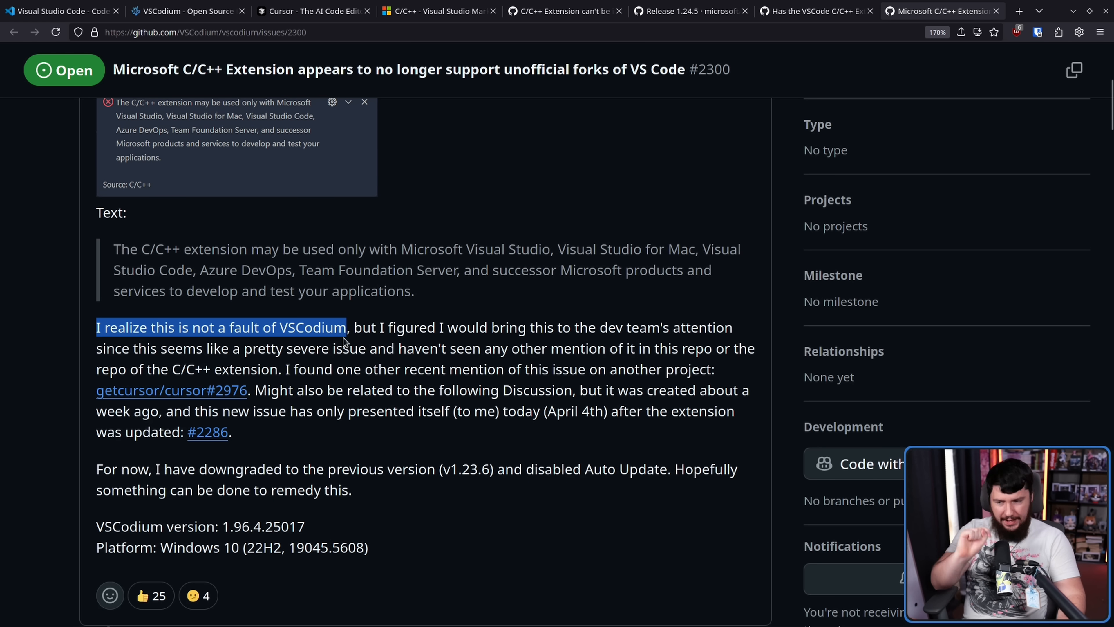
left_click(448, 328)
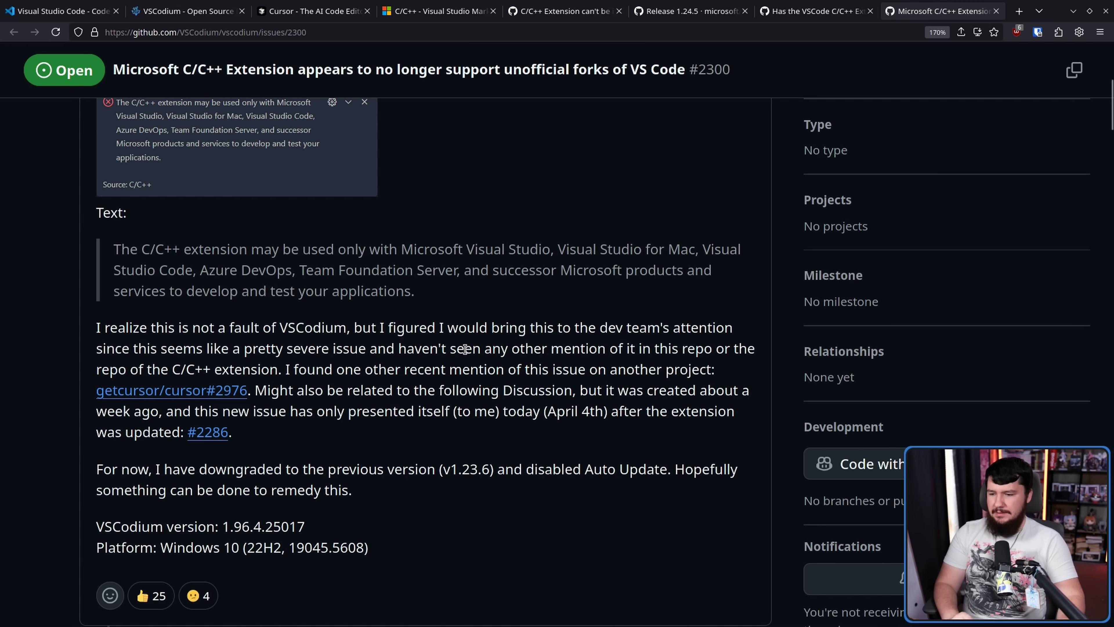
mouse_move(625, 354)
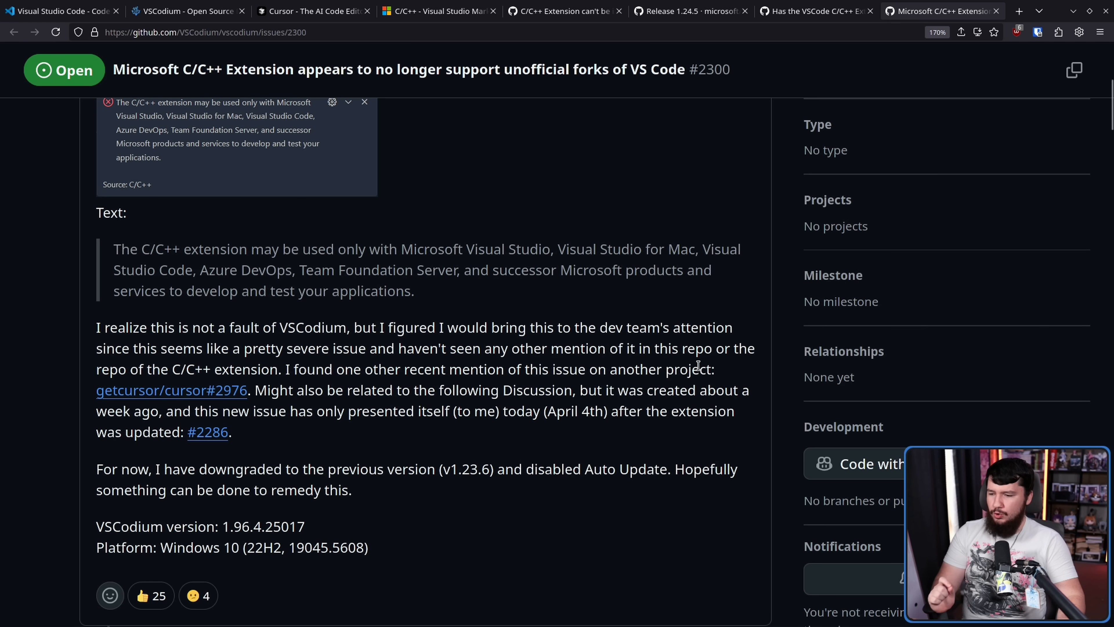
mouse_move(439, 367)
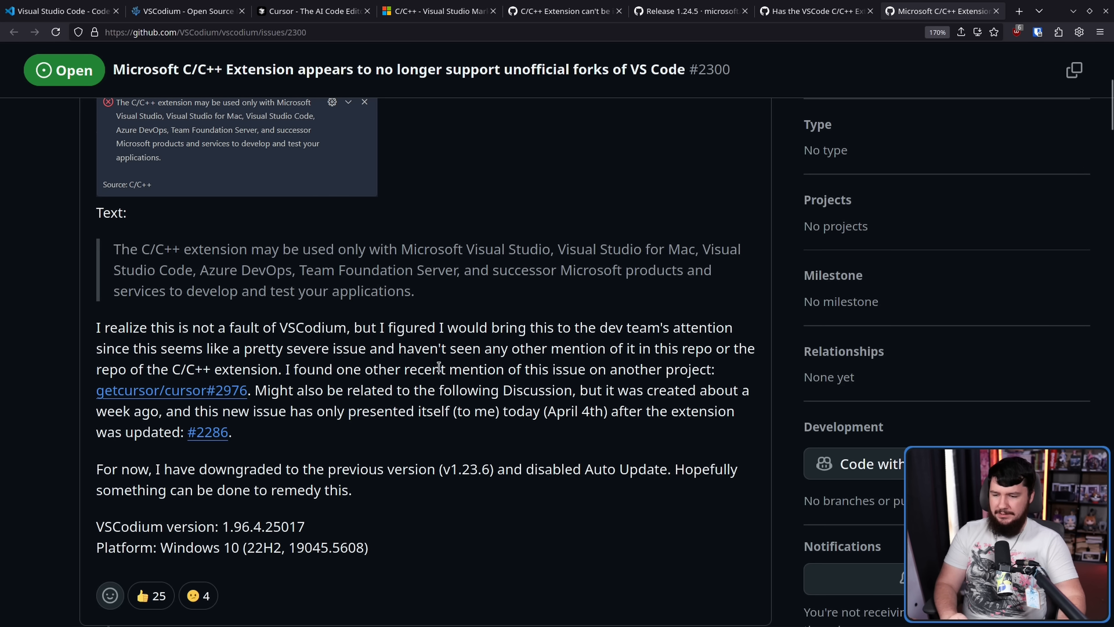
mouse_move(500, 369)
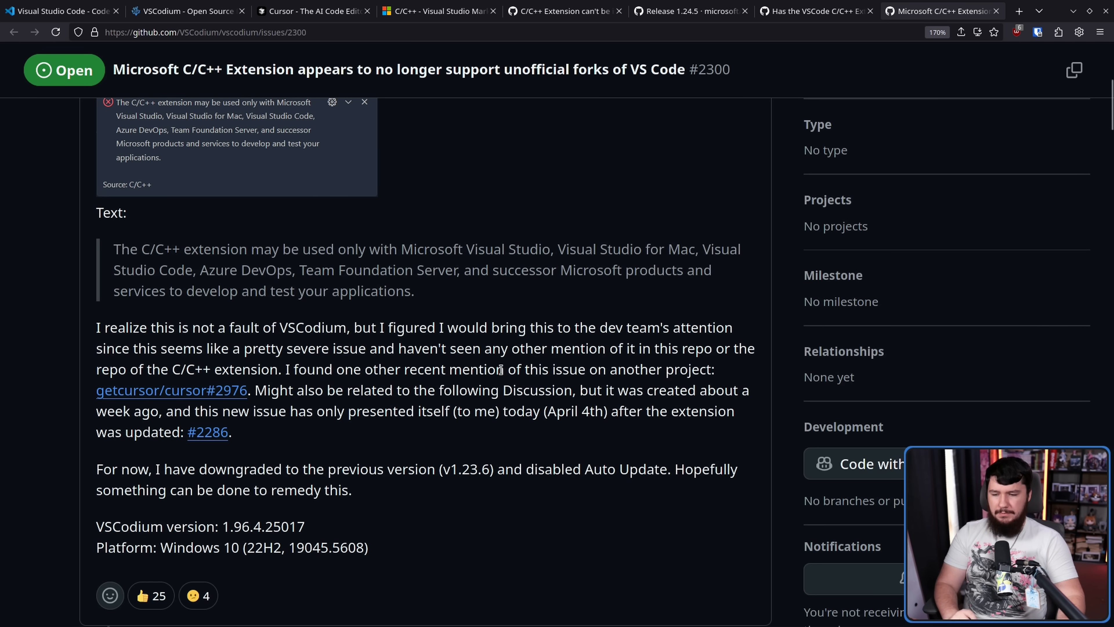
mouse_move(484, 322)
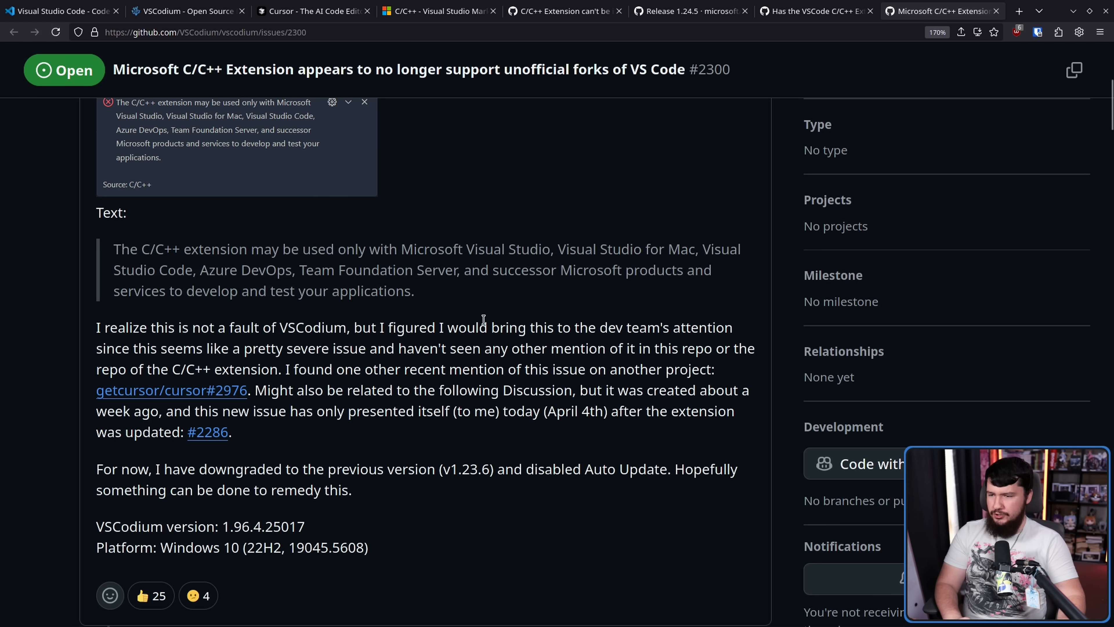
left_click(172, 391)
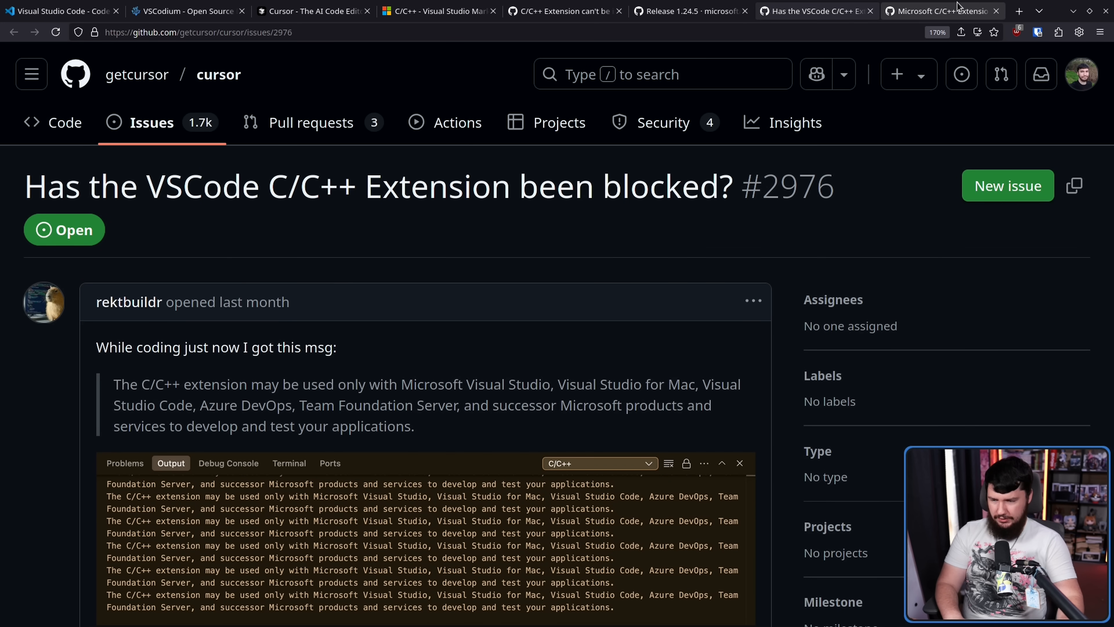
scroll("down", 3)
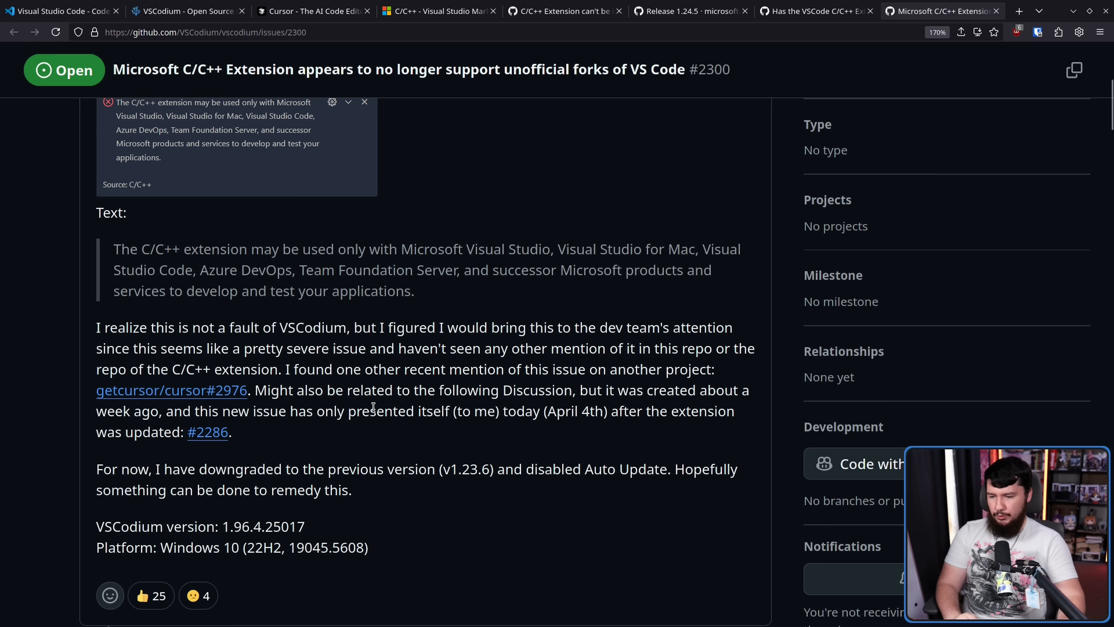
mouse_move(209, 436)
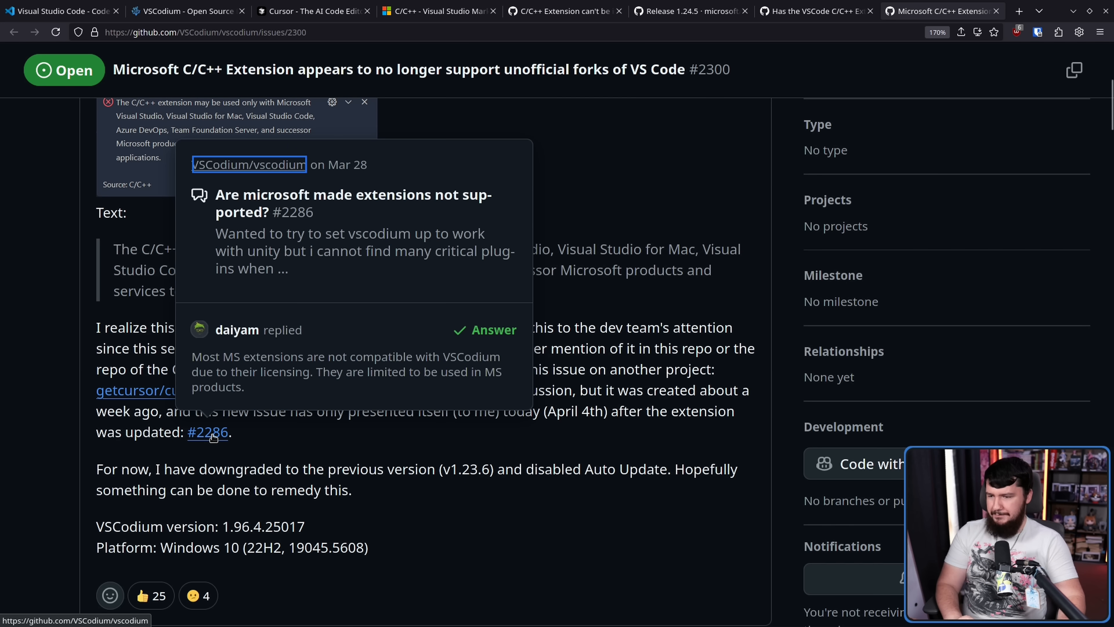
Step: Open discussion #2286 and highlight the downgrade and Auto Update note twice
left_click(208, 432)
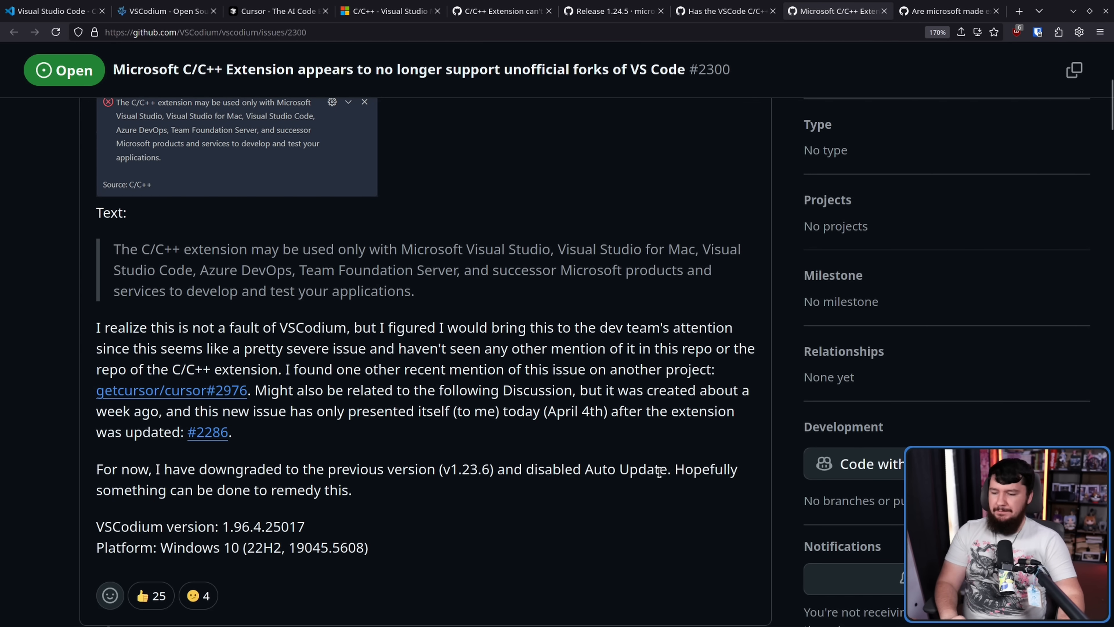
left_click_drag(452, 469, 666, 469)
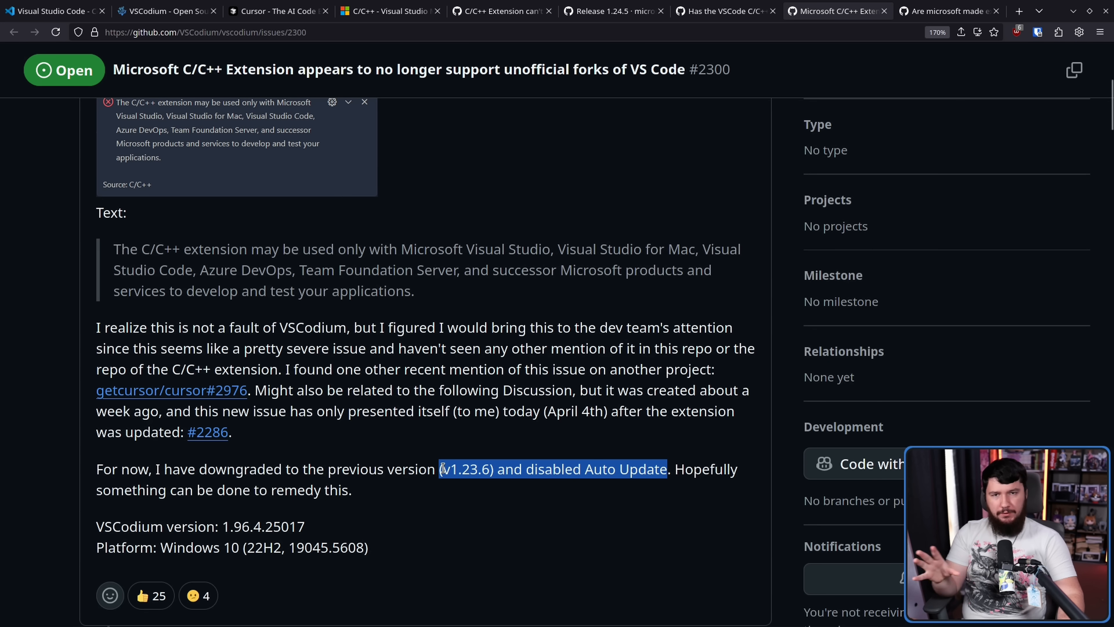
left_click(686, 460)
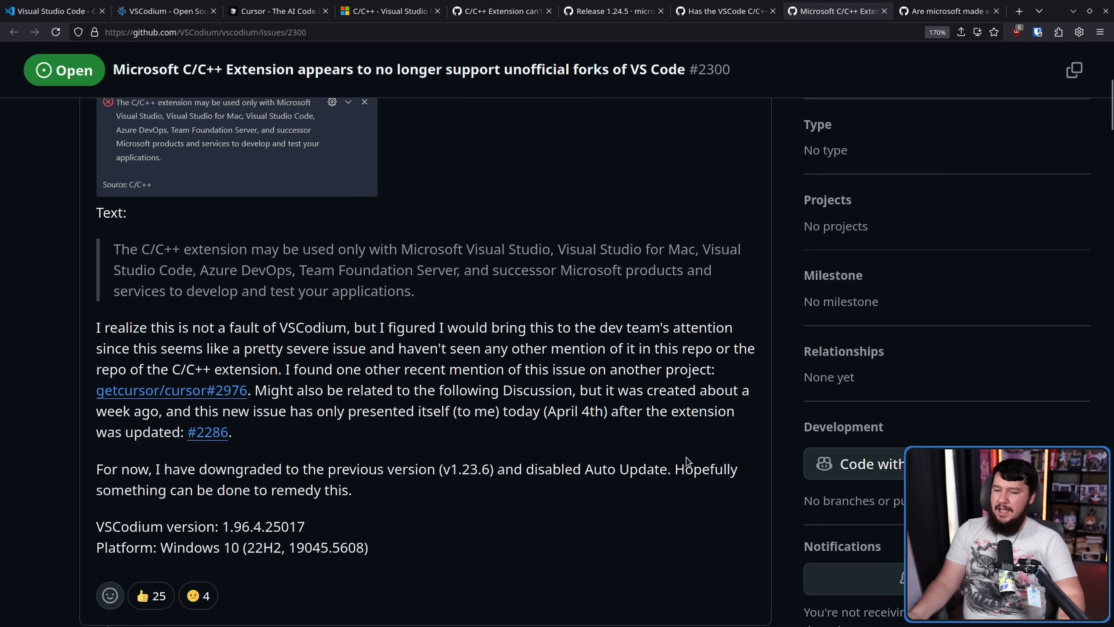
left_click_drag(442, 469, 669, 469)
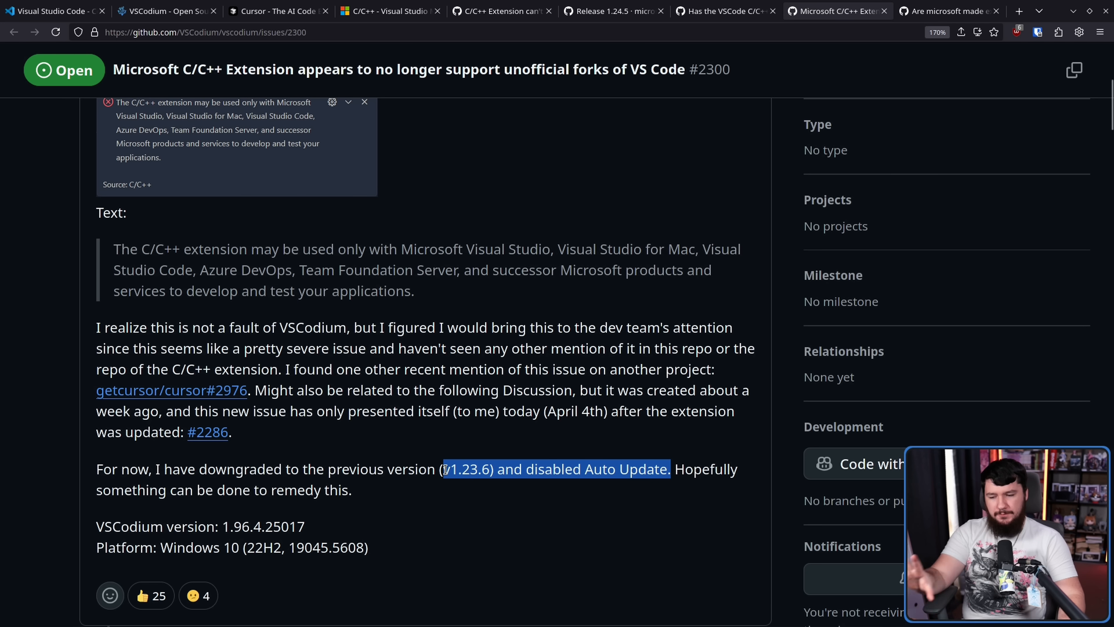
left_click(470, 471)
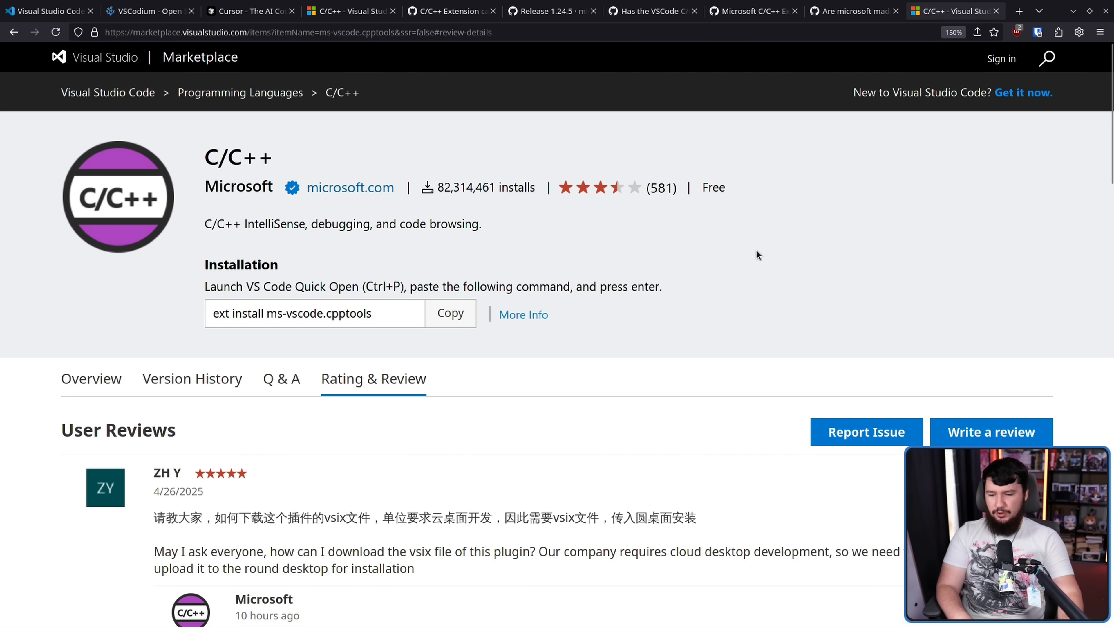
Step: Reach the one-star review, expand it and highlight 'Embrace, Extend, Extinguish'
scroll("down", 3)
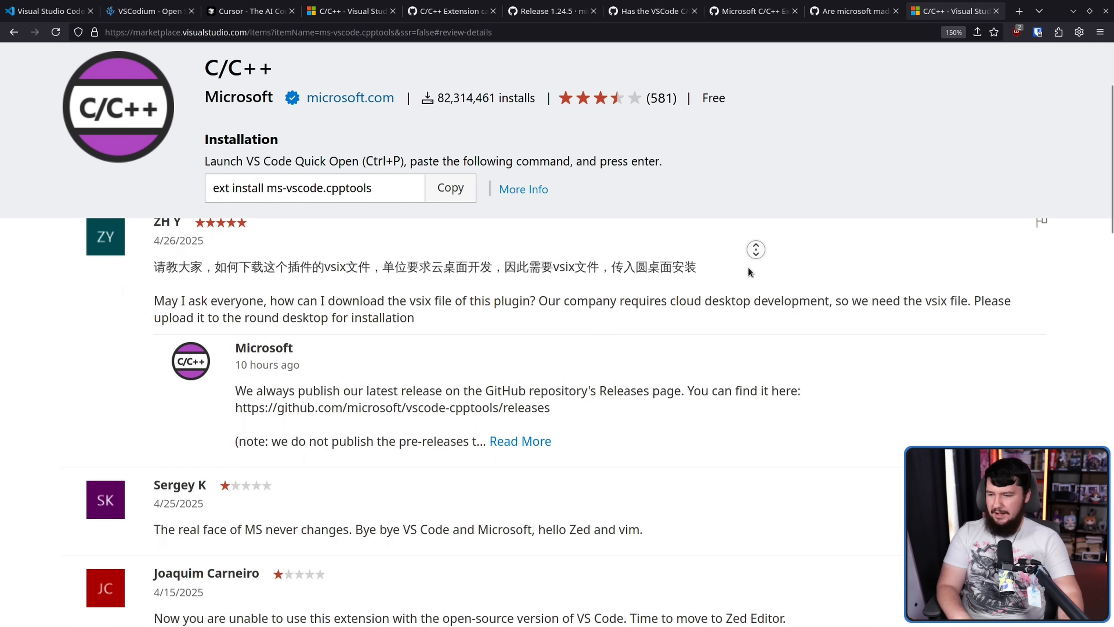
scroll("down", 3)
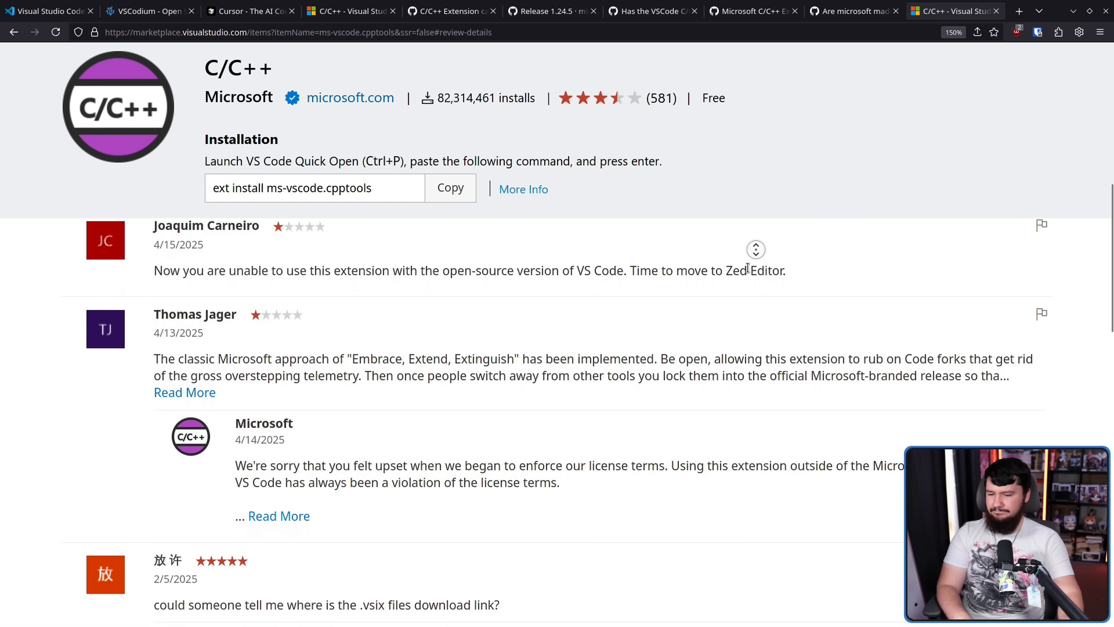
scroll("down", 3)
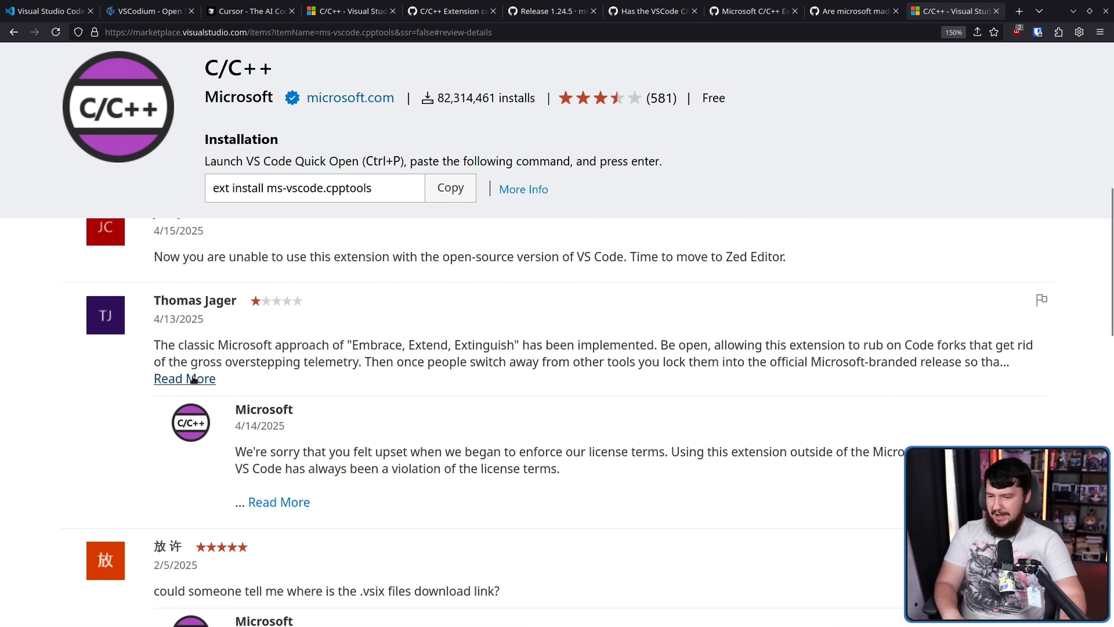
left_click(185, 378)
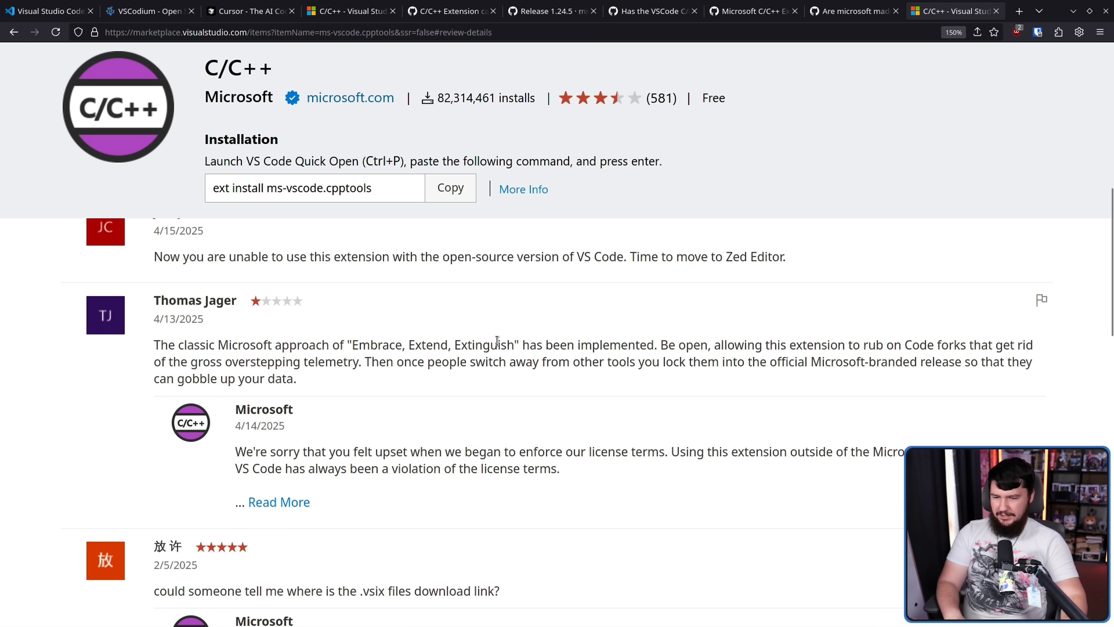
left_click_drag(330, 345, 519, 345)
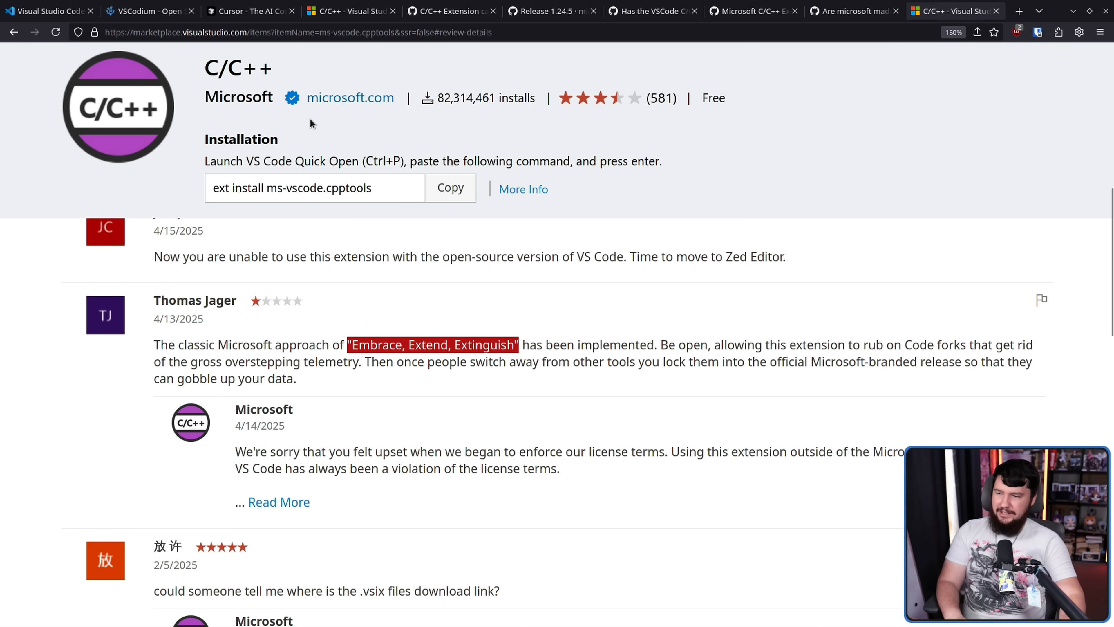
mouse_move(511, 306)
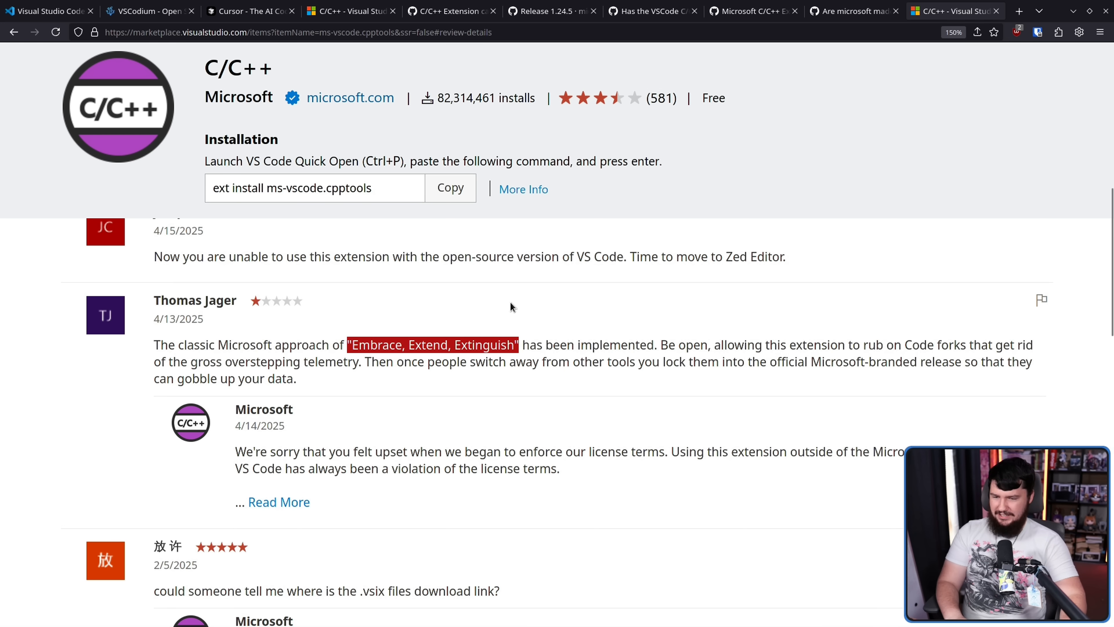
left_click(688, 344)
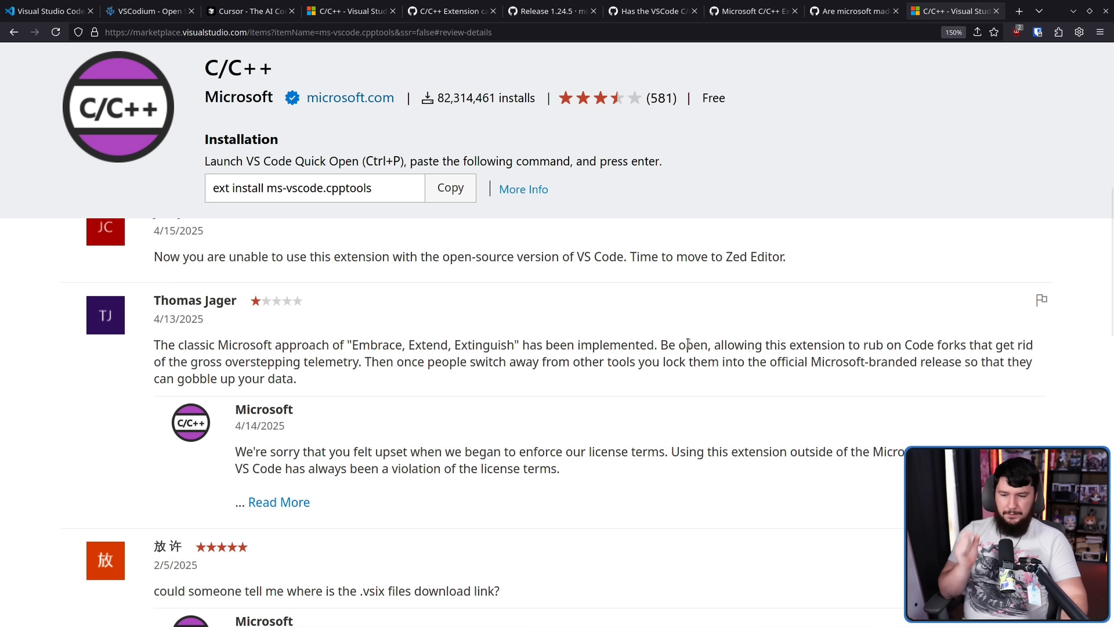
mouse_move(950, 345)
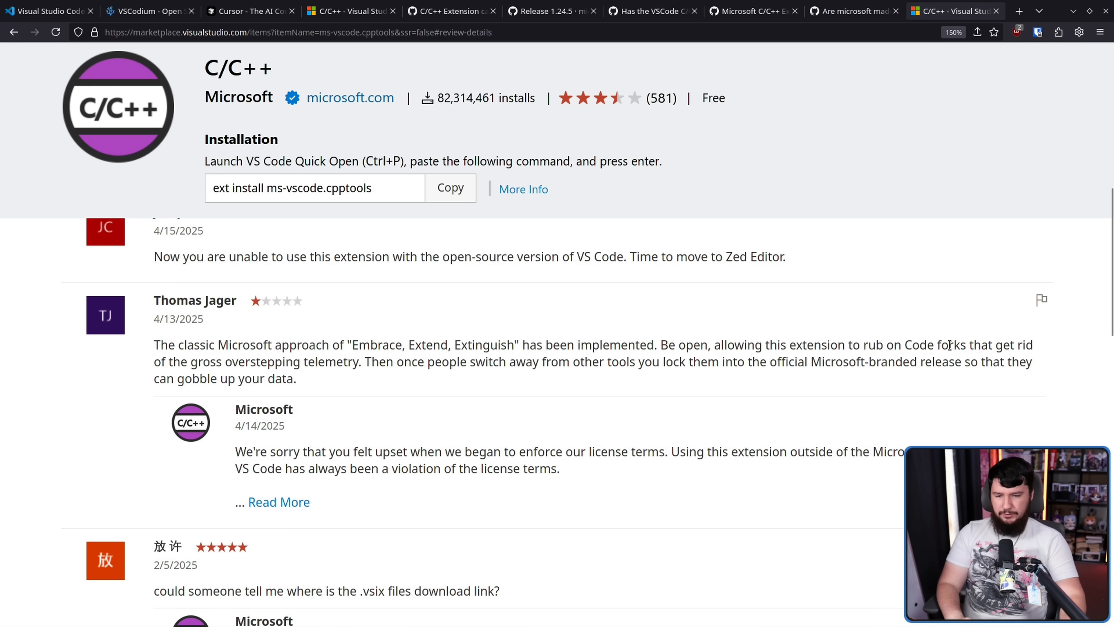
mouse_move(451, 339)
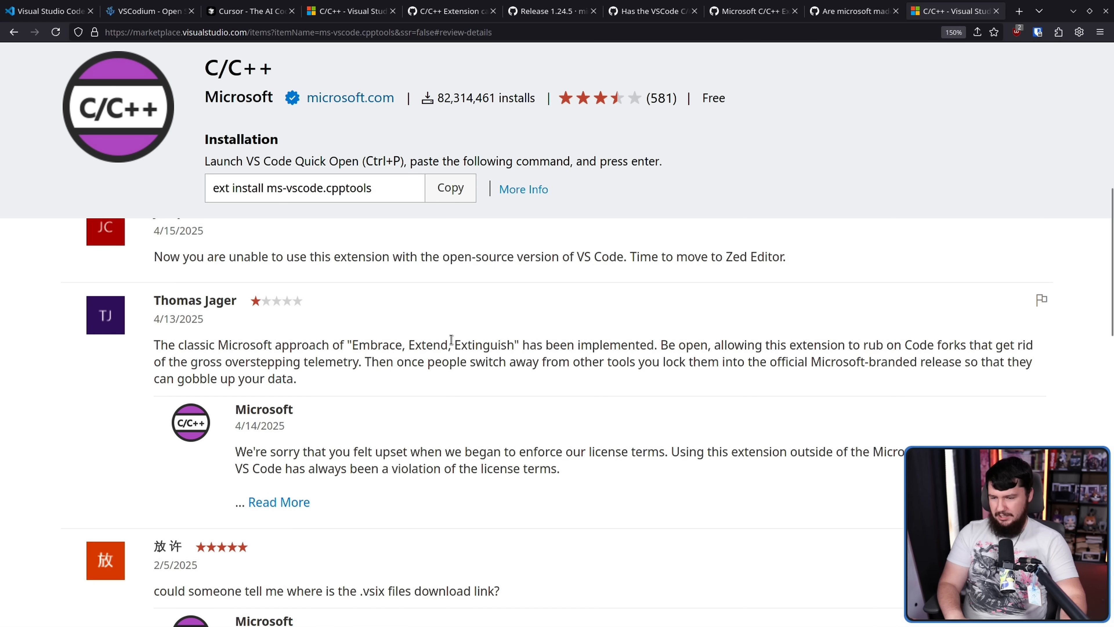
mouse_move(745, 378)
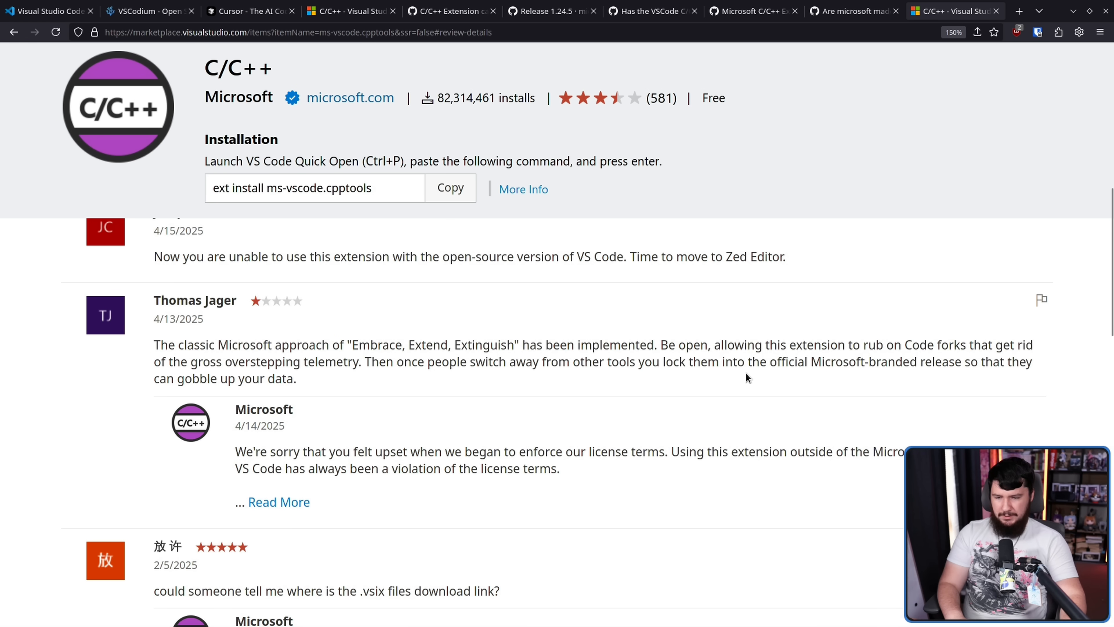
mouse_move(958, 376)
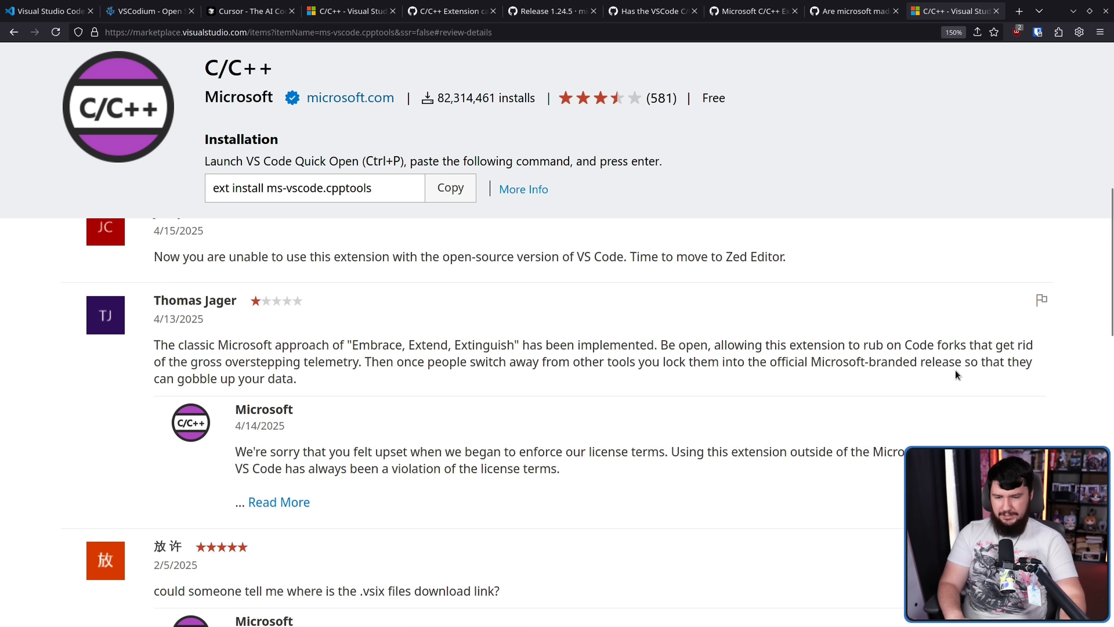
mouse_move(331, 473)
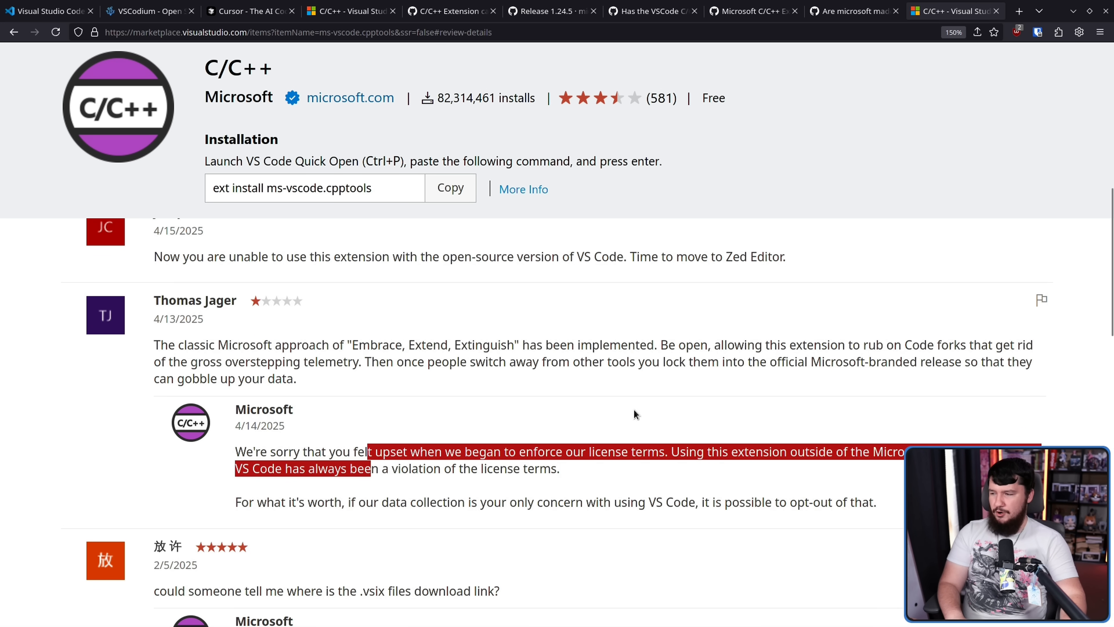
Step: Highlight Microsoft's reply about license terms and telemetry opt-out repeatedly for emphasis
scroll("down", 3)
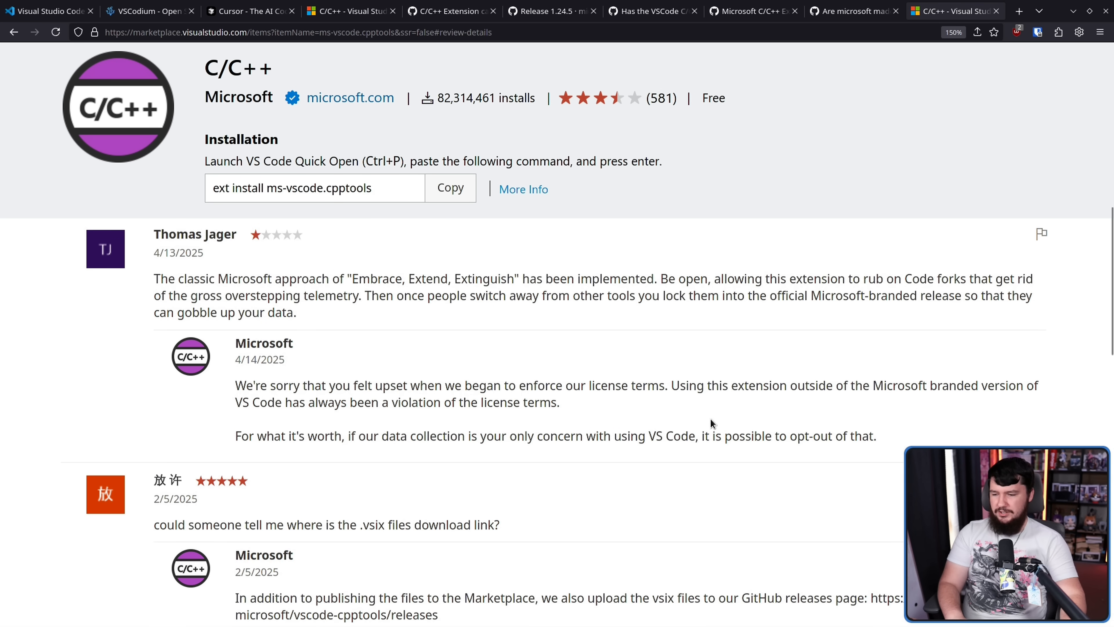
left_click_drag(234, 385, 876, 435)
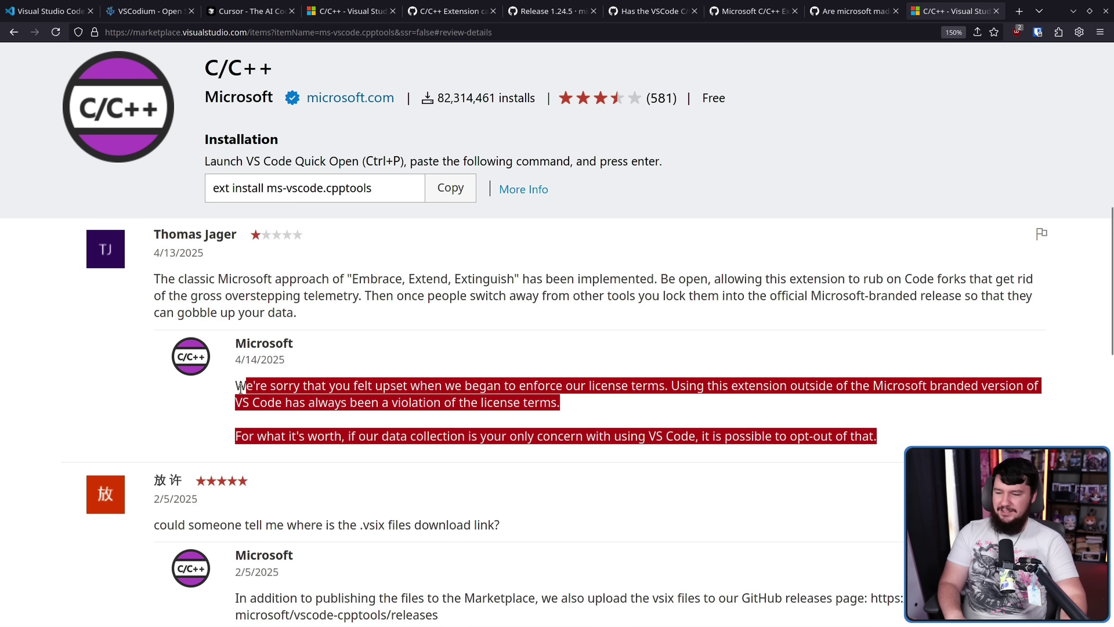
left_click(290, 409)
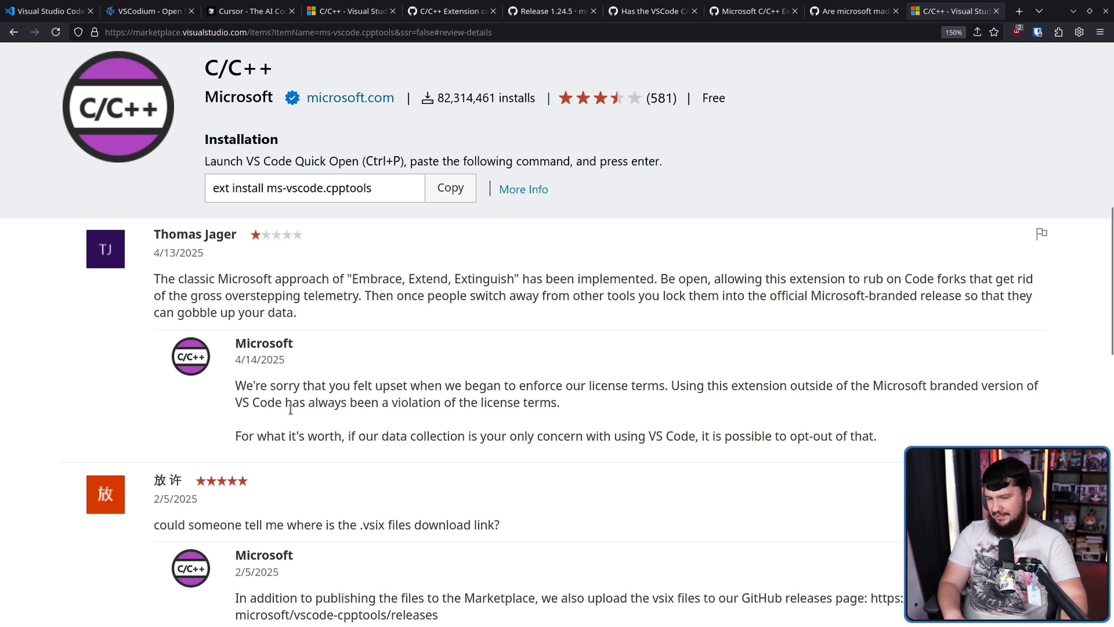
mouse_move(304, 401)
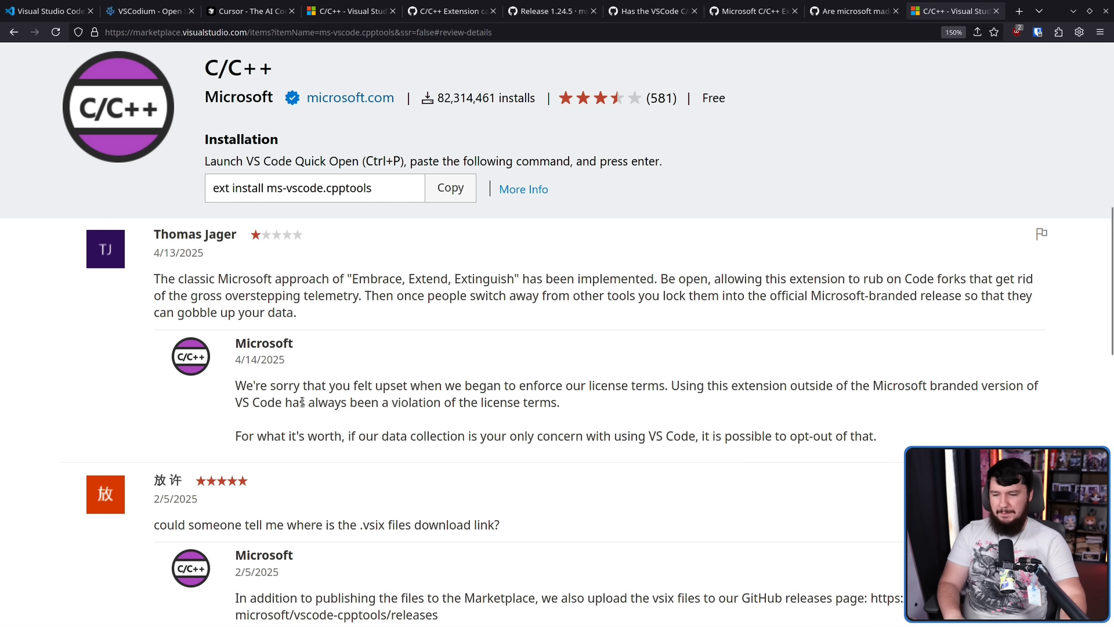
mouse_move(678, 392)
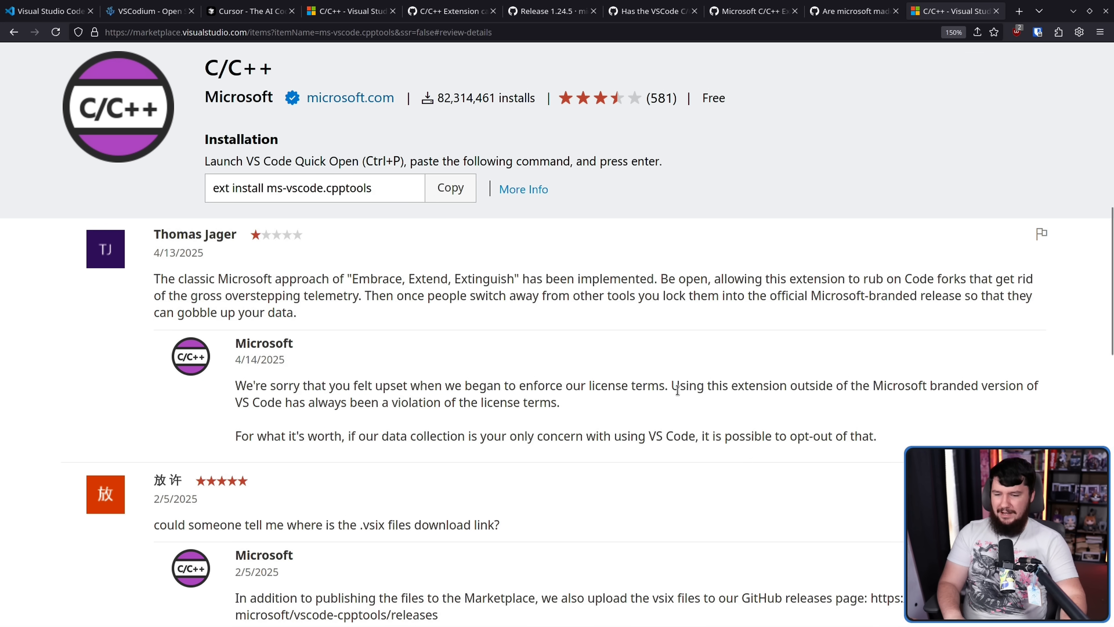
left_click_drag(235, 386, 663, 385)
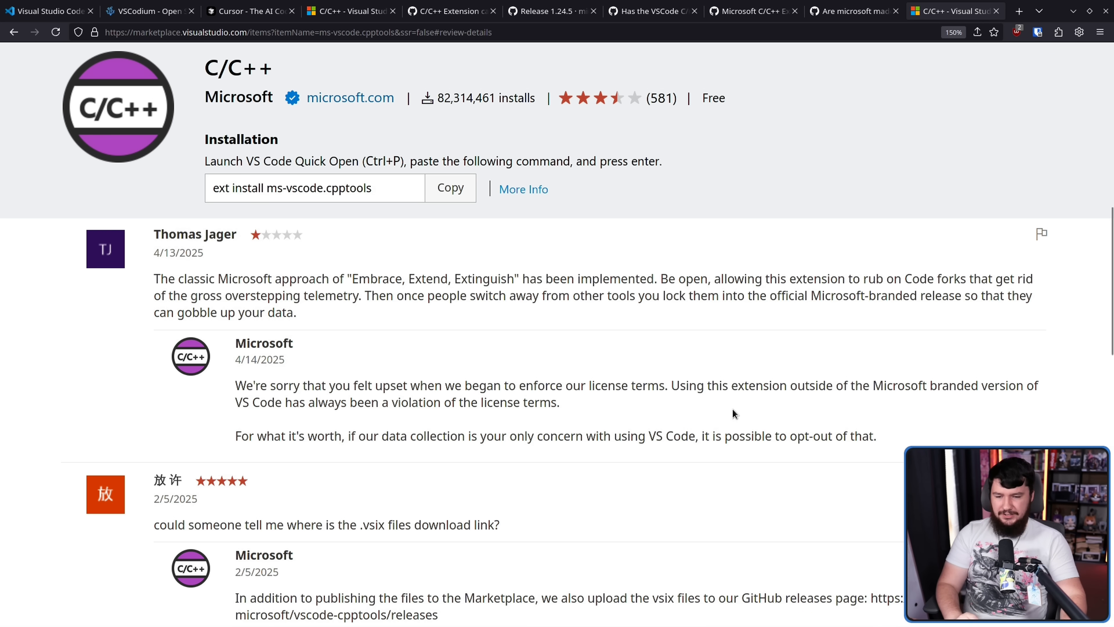
mouse_move(743, 415)
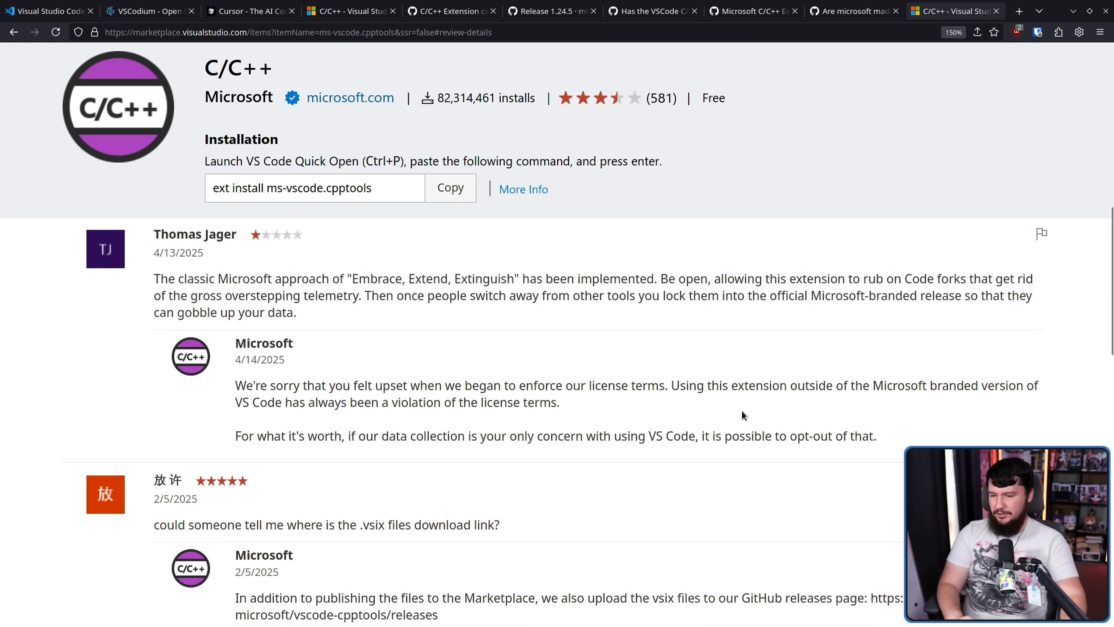
mouse_move(683, 410)
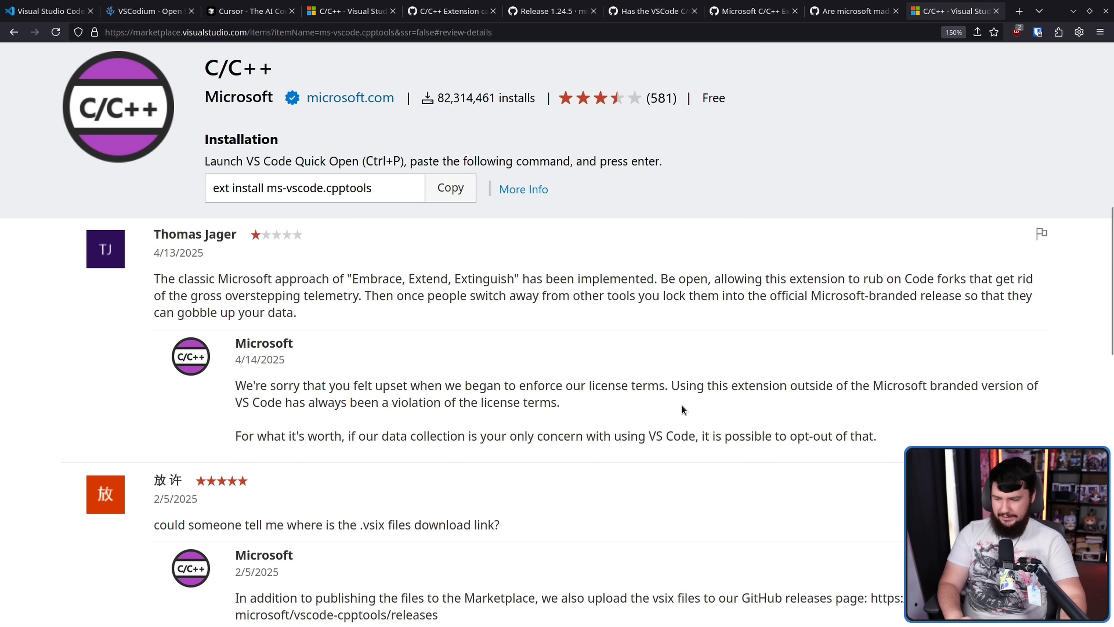
scroll("down", 3)
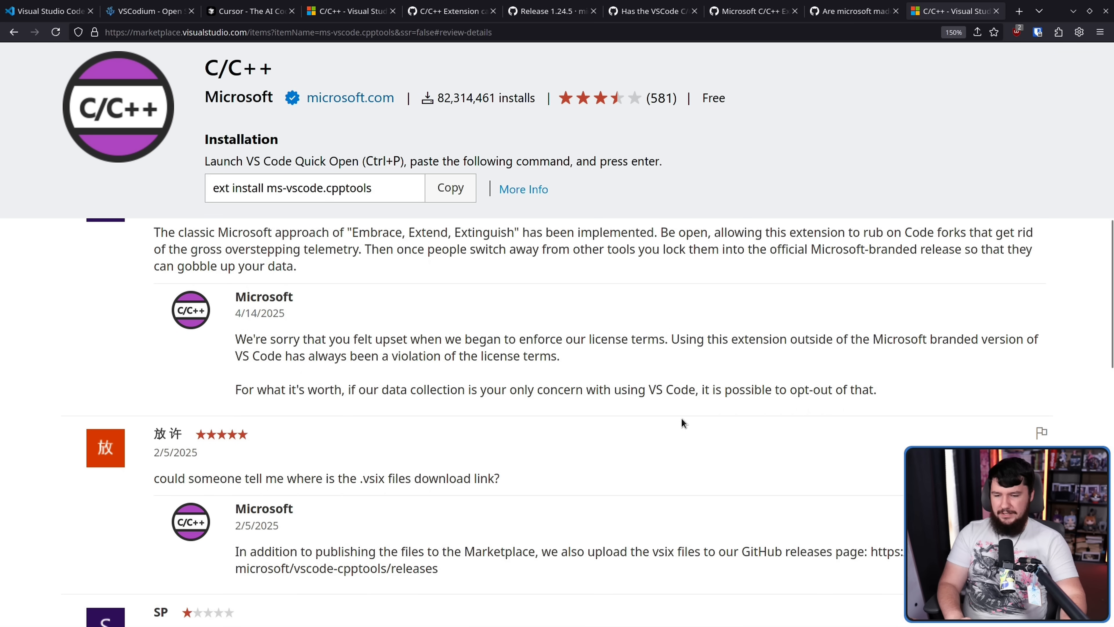
mouse_move(886, 403)
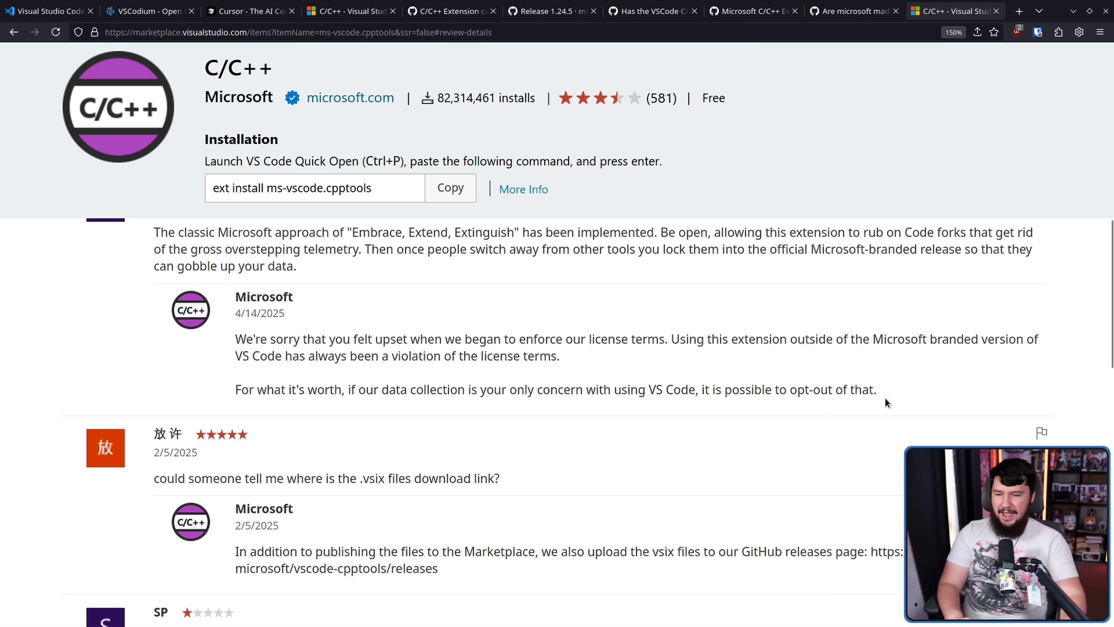
left_click_drag(235, 339, 877, 389)
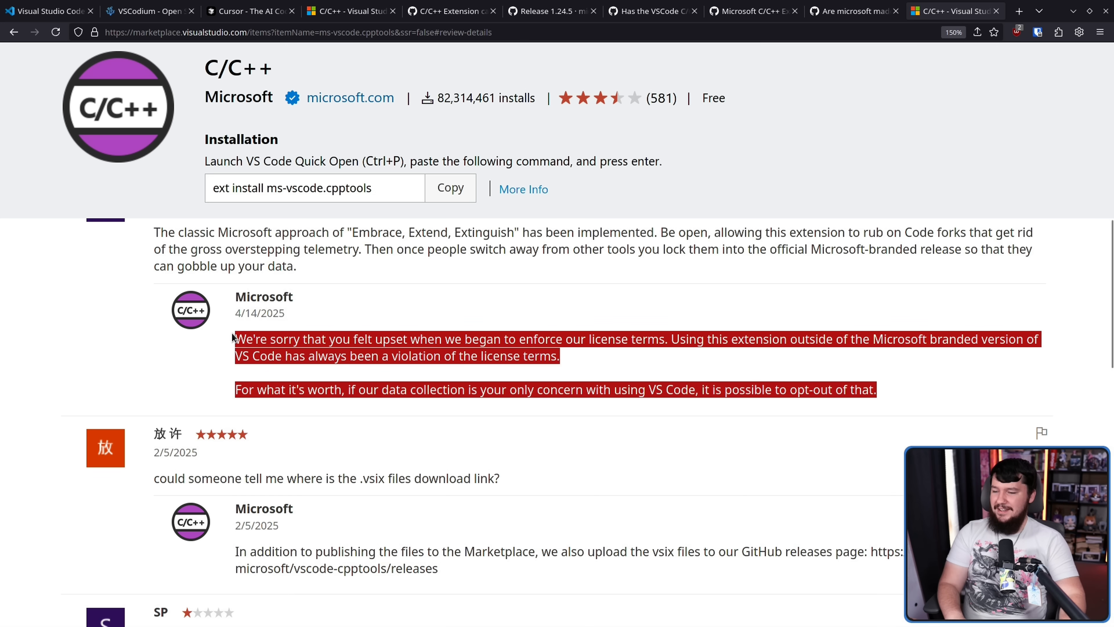
left_click(279, 383)
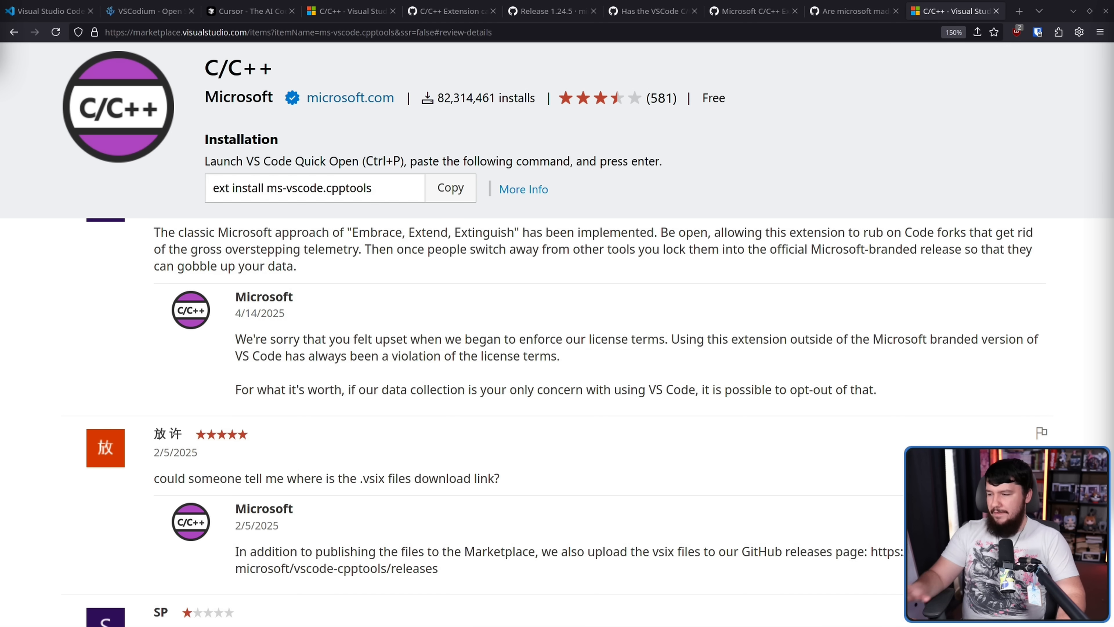
mouse_move(144, 201)
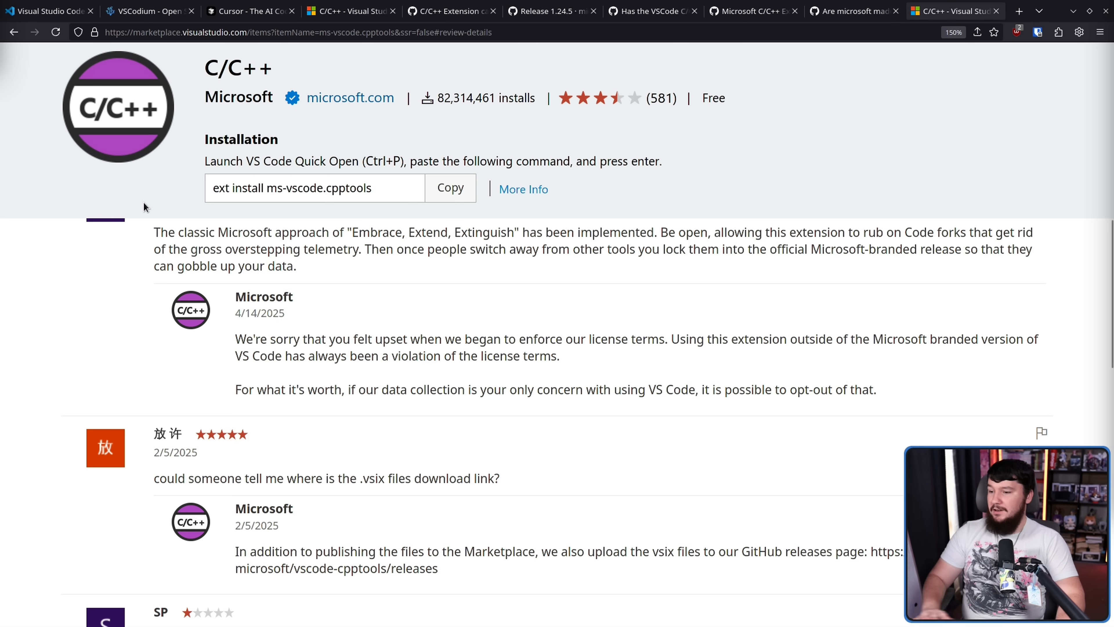
mouse_move(258, 271)
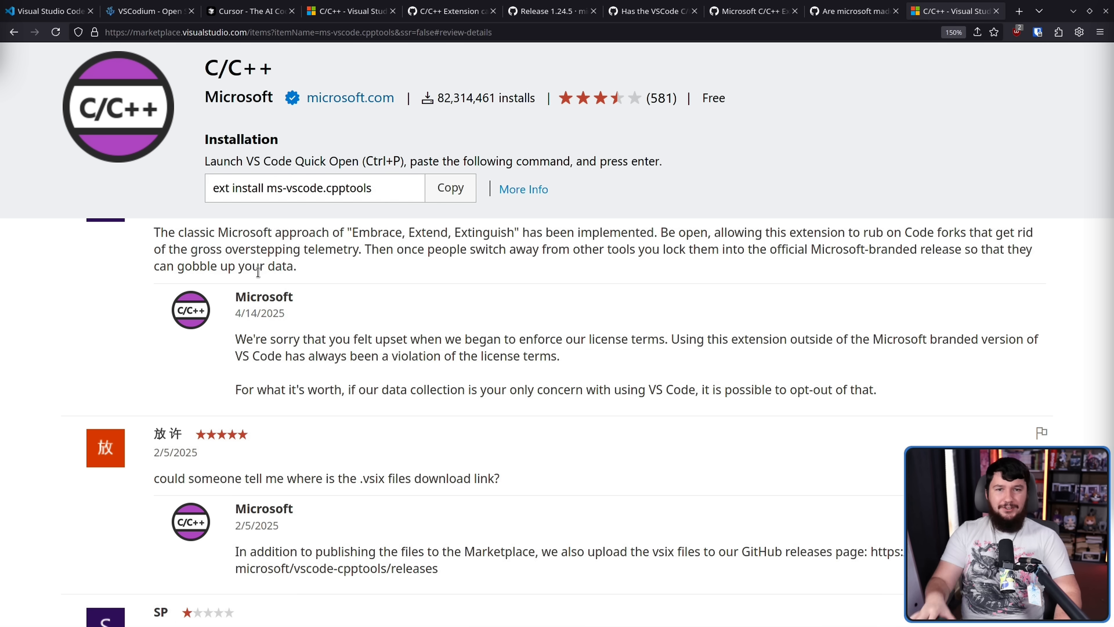
mouse_move(623, 272)
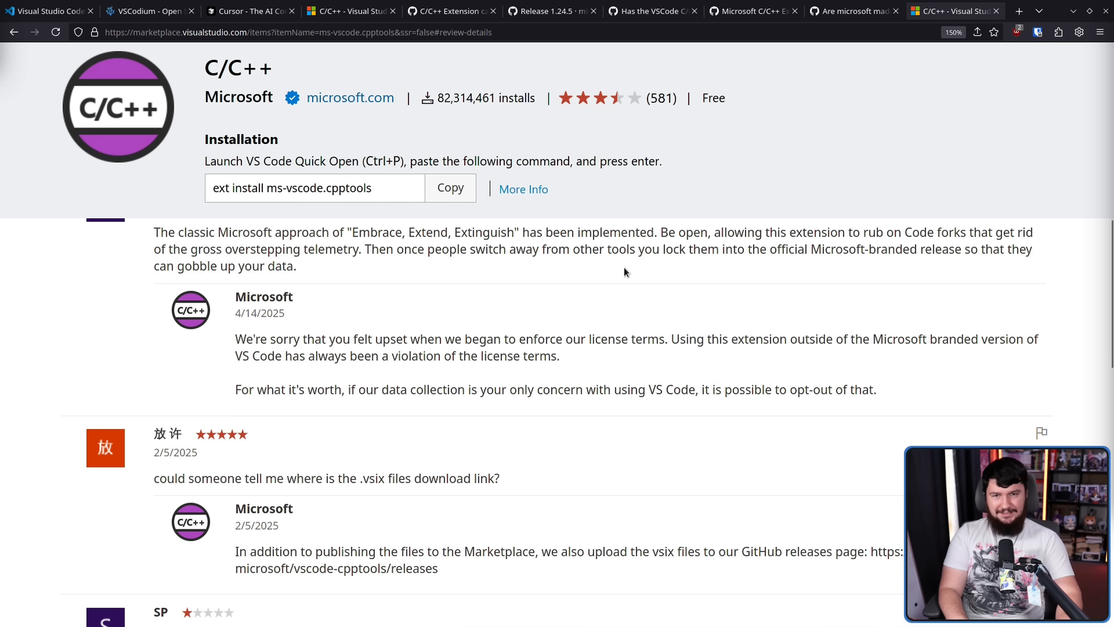
mouse_move(707, 219)
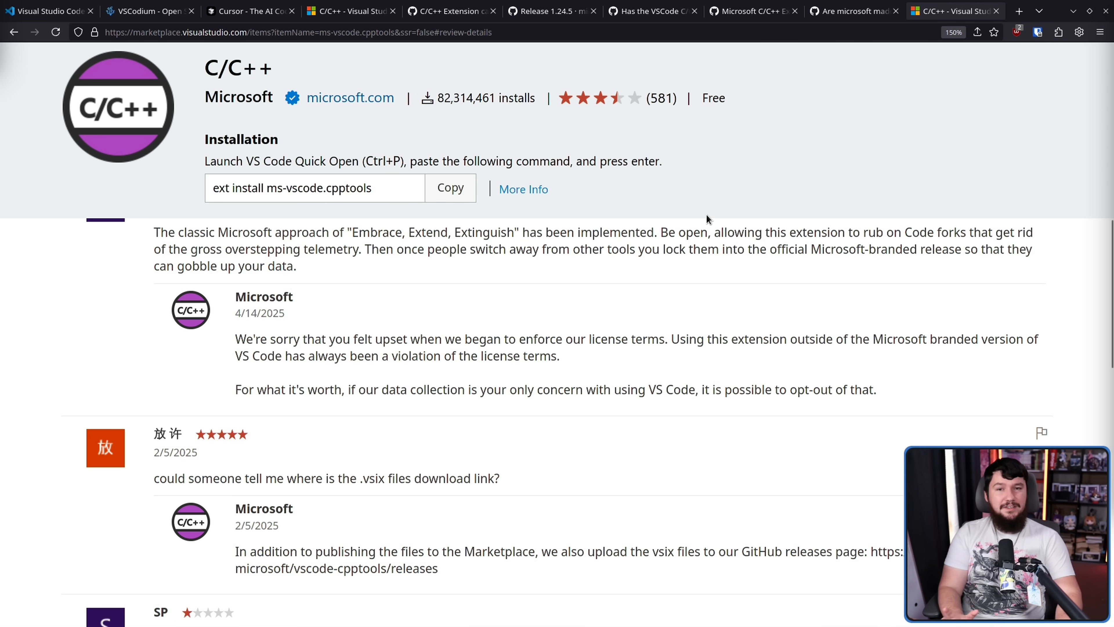
mouse_move(714, 219)
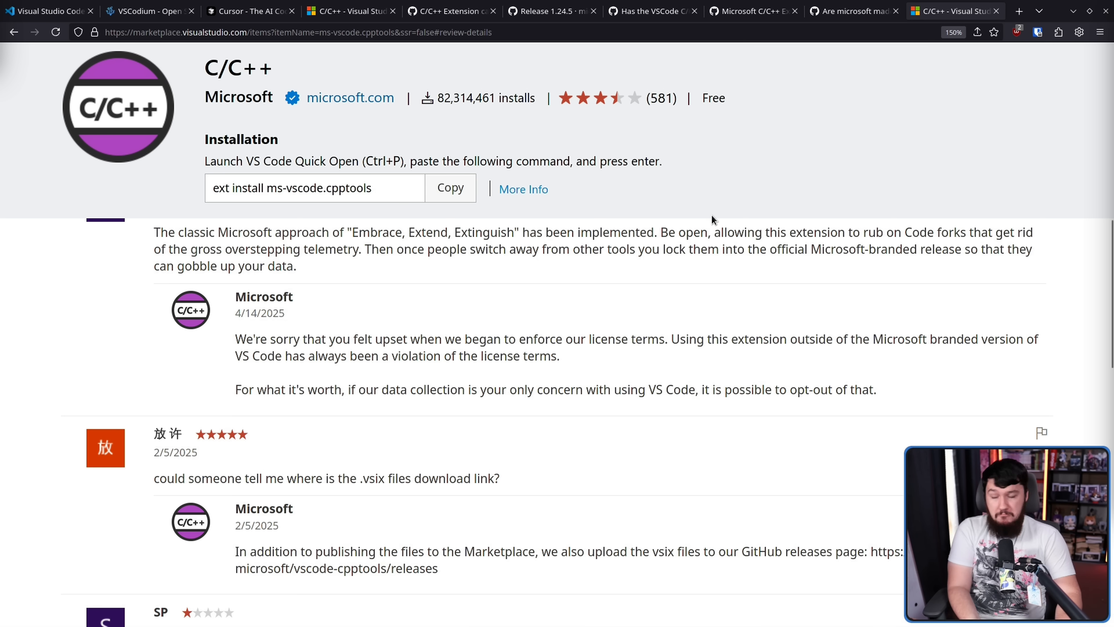
Step: Revisit the VSCodium forks issue, then move to the vscode-cpptools LICENSE.md page
left_click(748, 12)
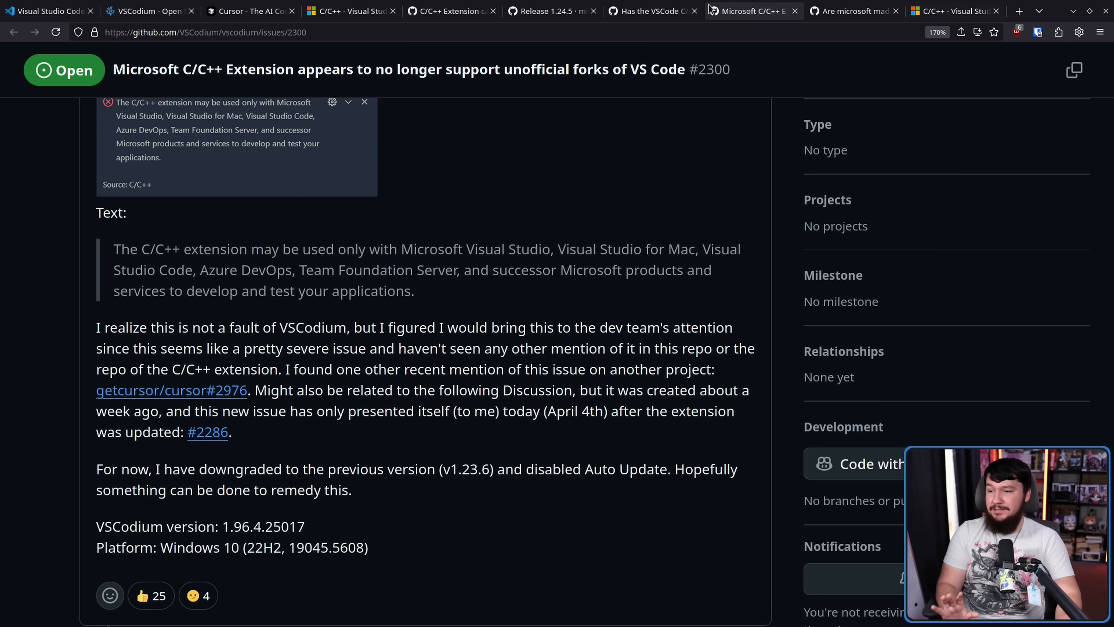
scroll("up", 3)
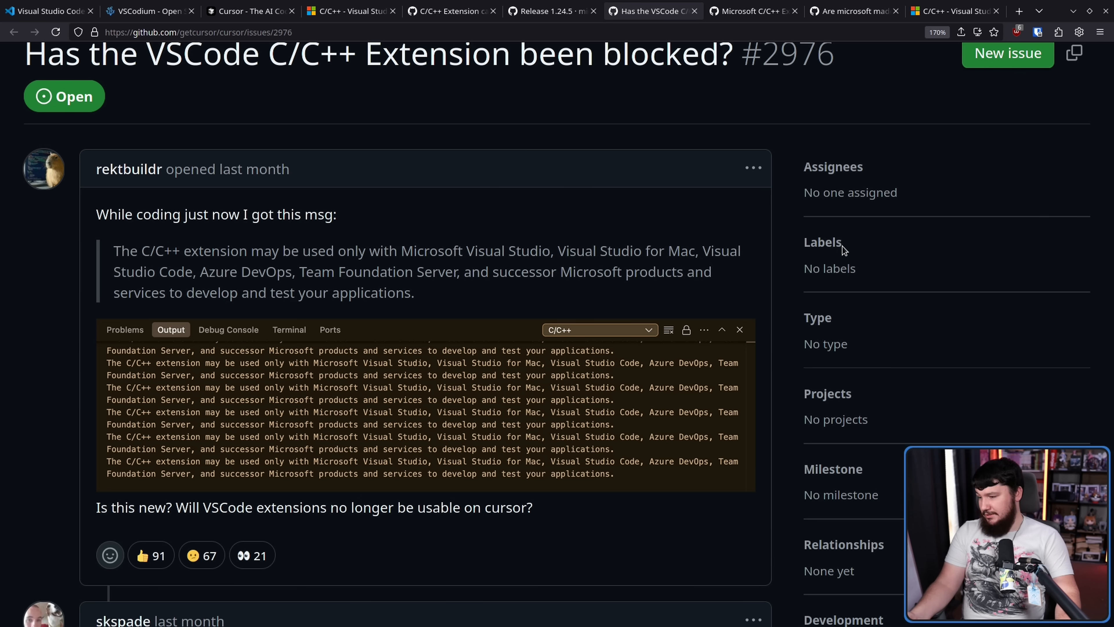
mouse_move(778, 220)
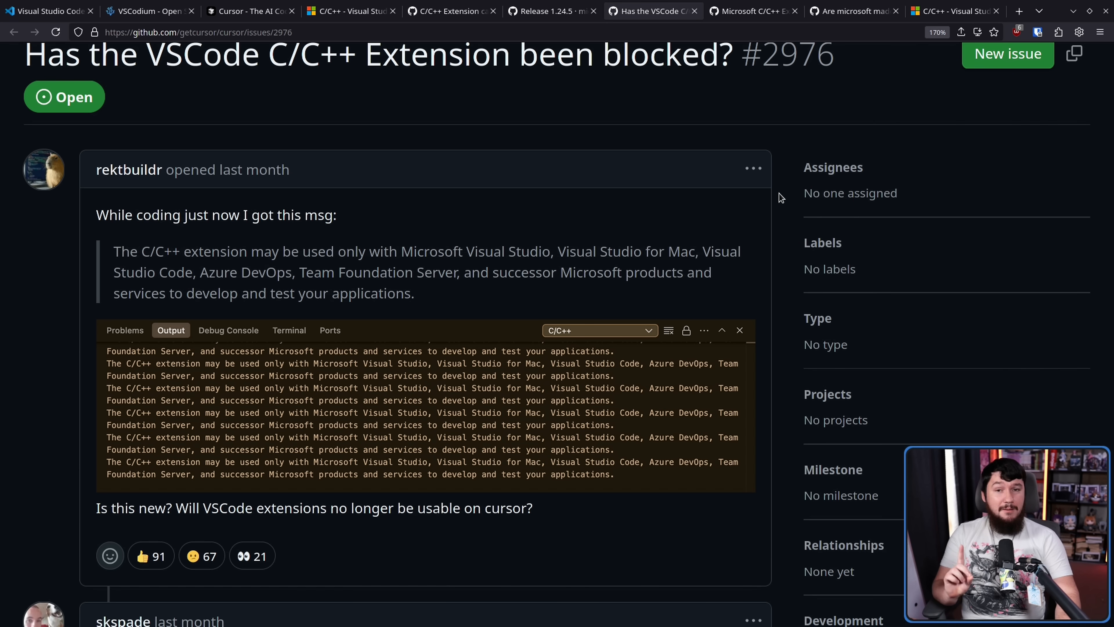
left_click(749, 12)
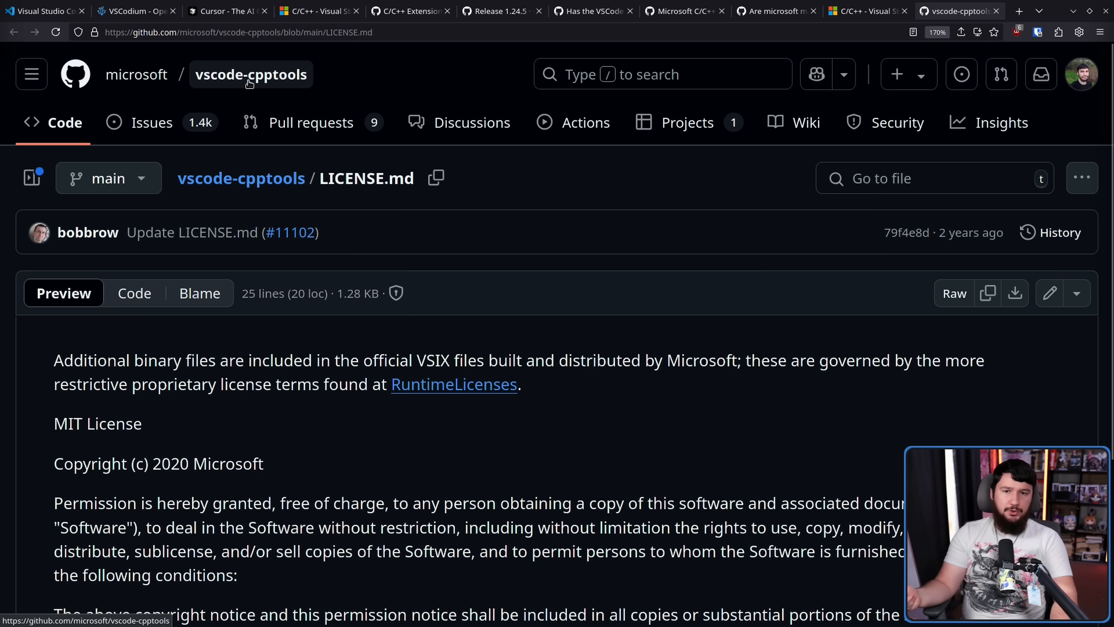
mouse_move(606, 395)
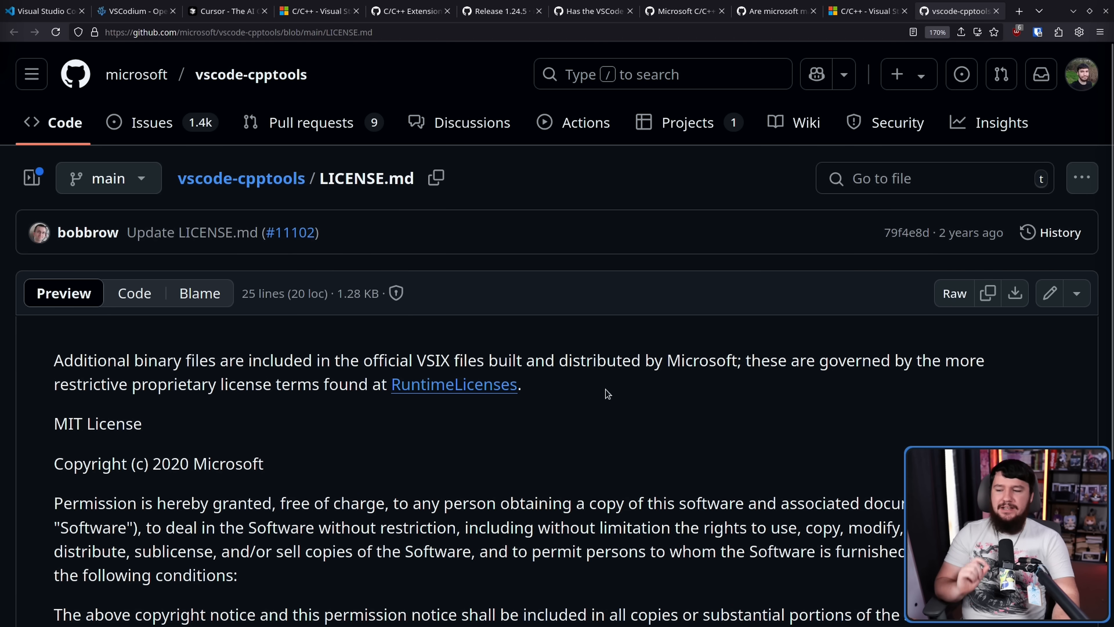
Step: Select LICENSE.md's sentence about additional binaries in official VSIX files, then enter RuntimeLicenses
scroll("down", 3)
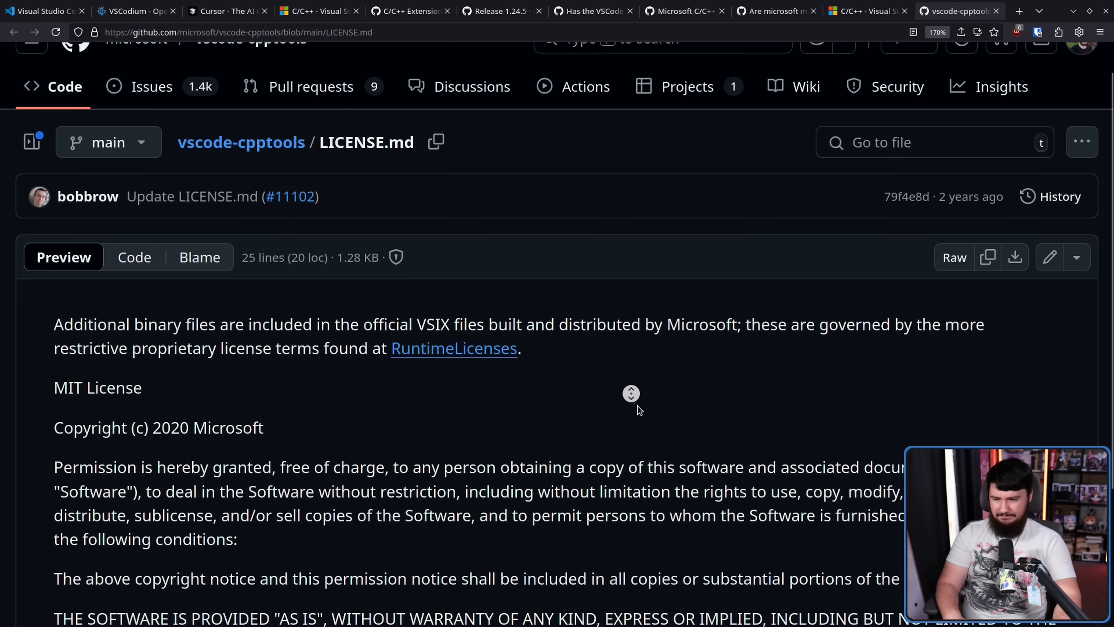
scroll("down", 3)
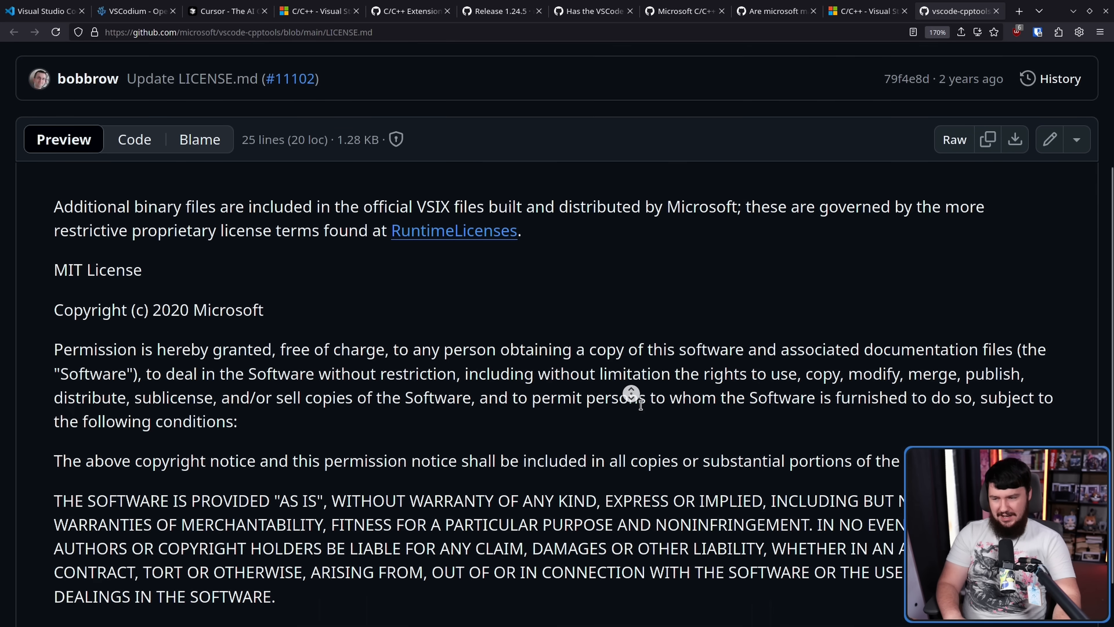
scroll("down", 3)
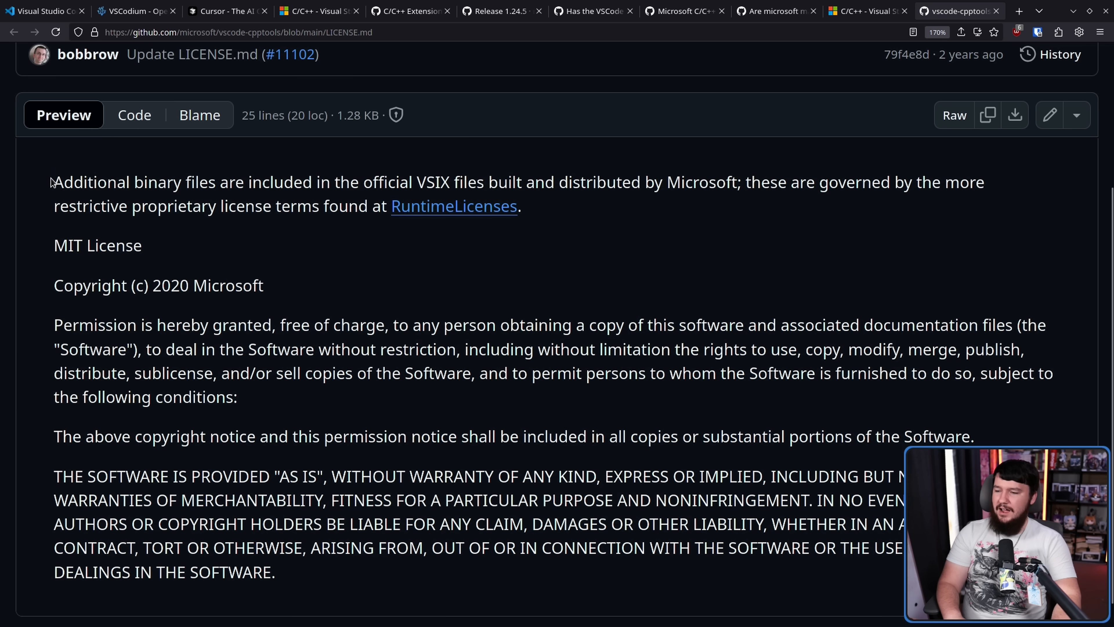
left_click_drag(53, 182, 335, 181)
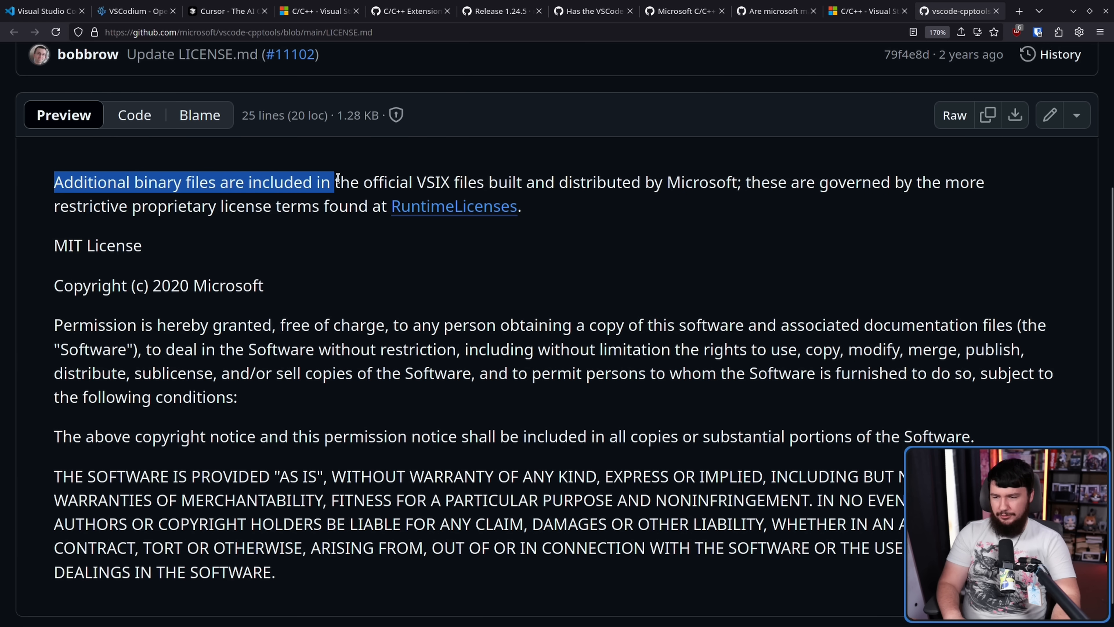
left_click_drag(329, 182, 487, 182)
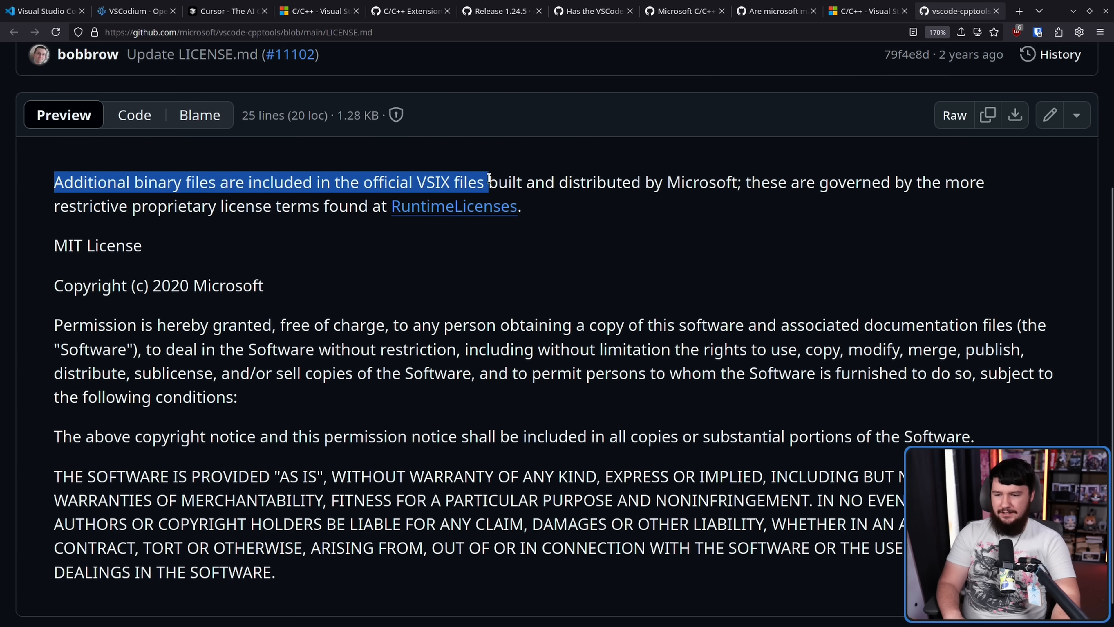
left_click_drag(488, 181, 506, 182)
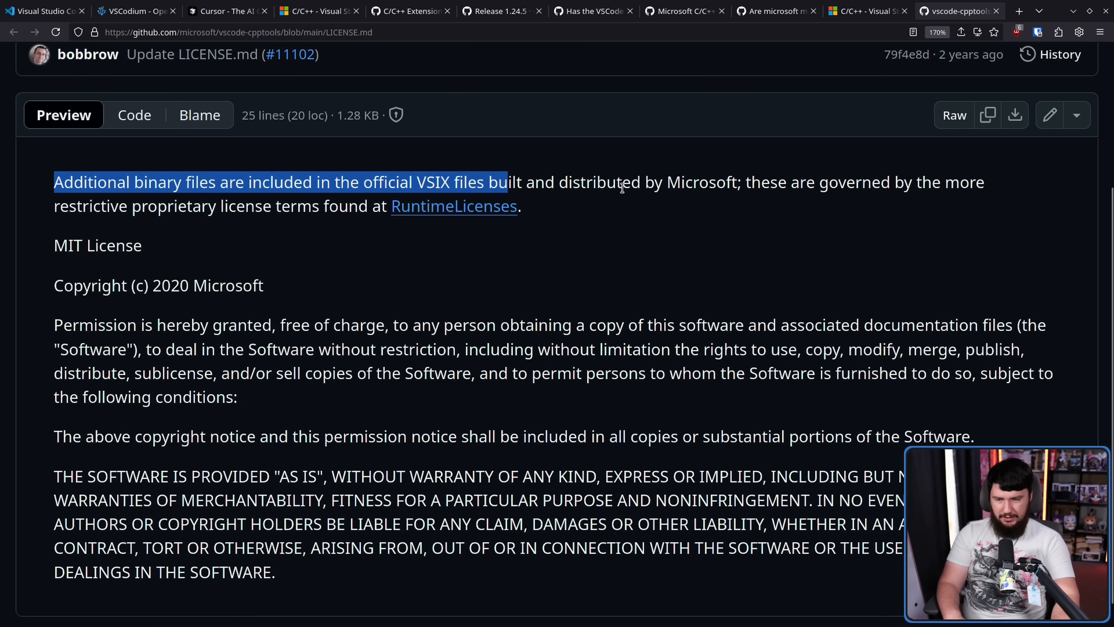
mouse_move(800, 190)
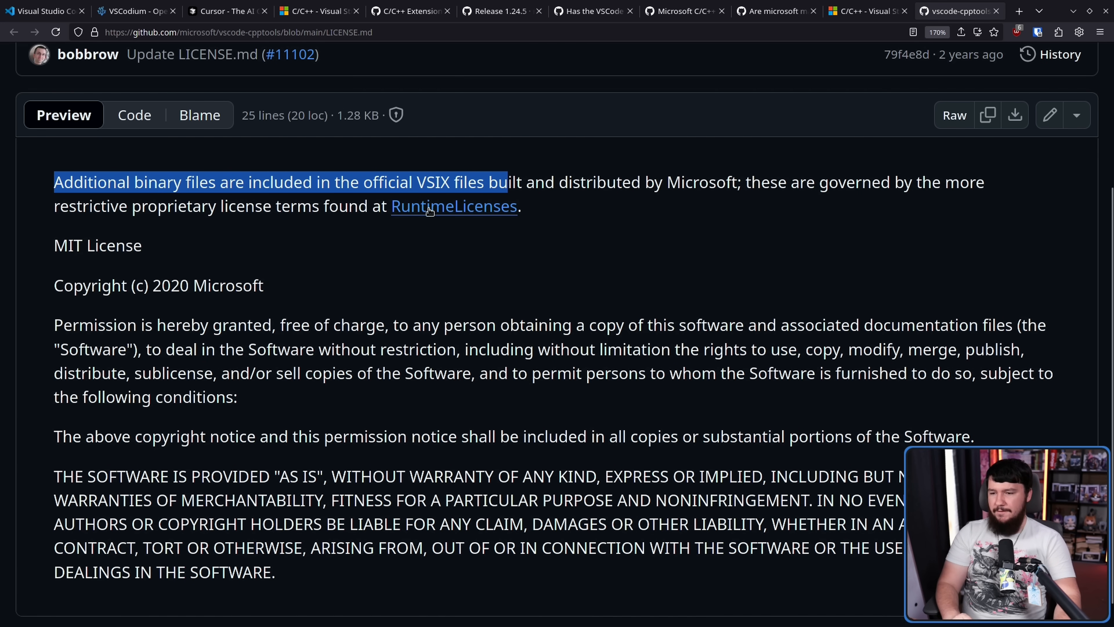
left_click(455, 206)
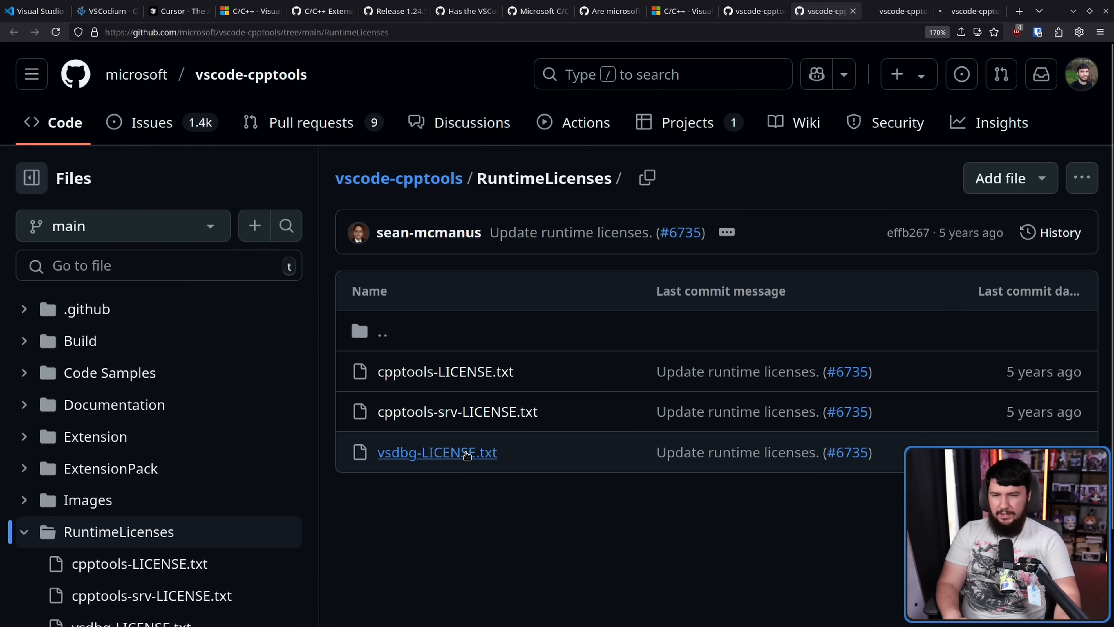
Step: Open cpptools-LICENSE.txt and skim through its runtime license terms
left_click(444, 371)
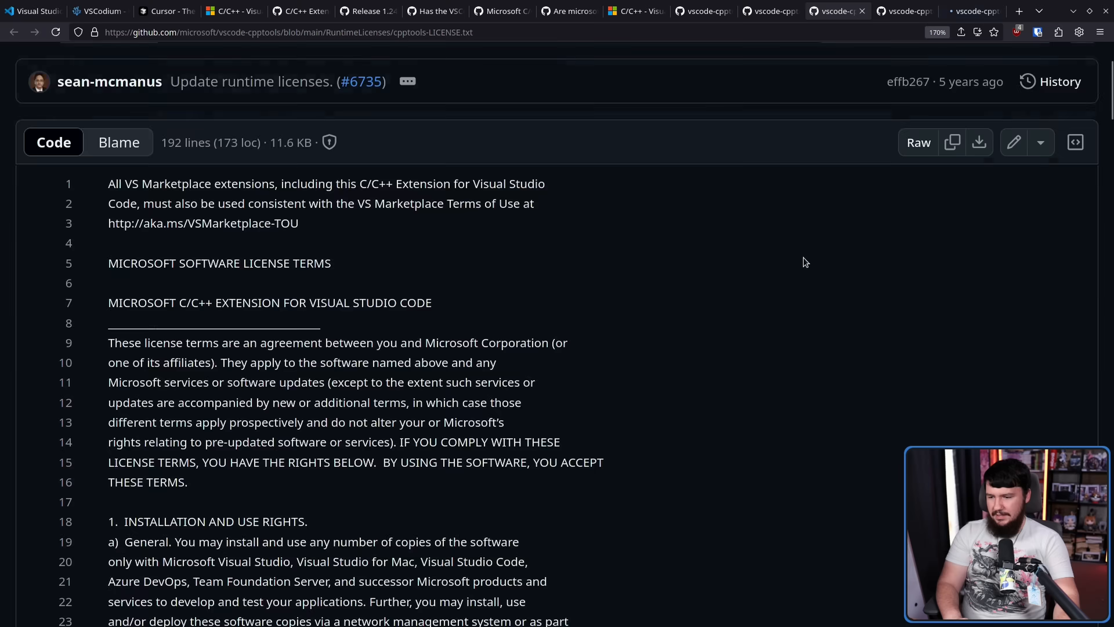
scroll("down", 3)
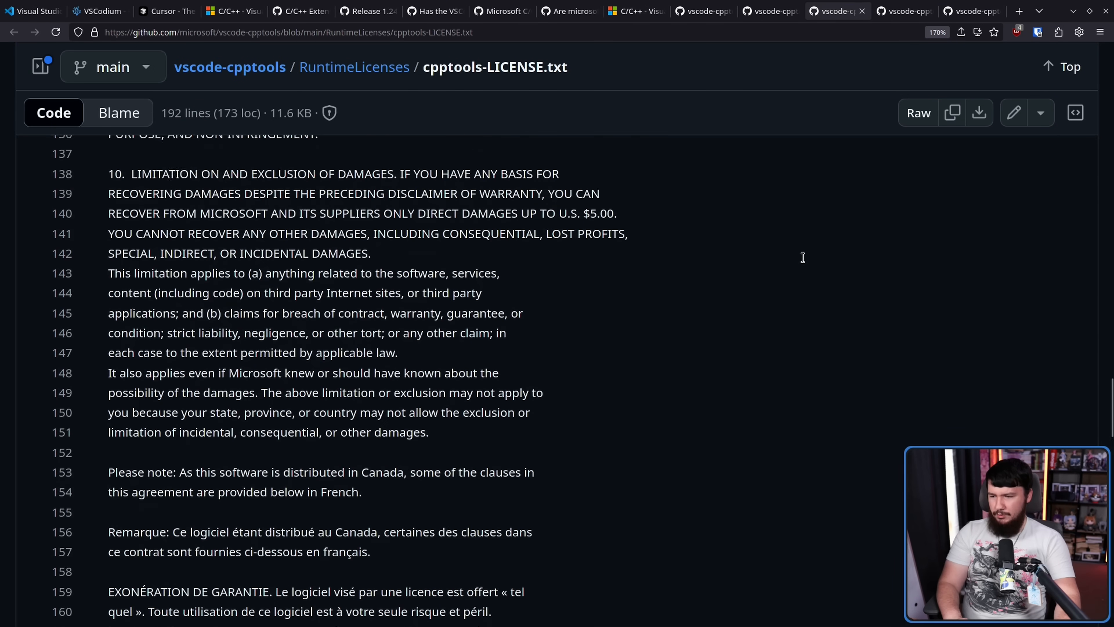
scroll("down", 3)
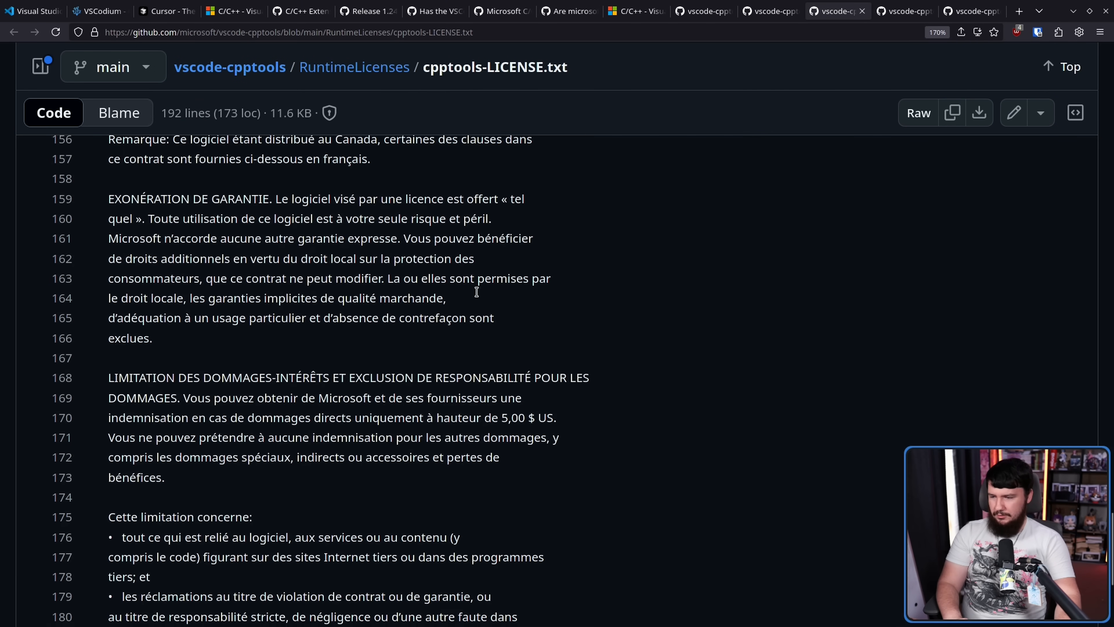
scroll("up", 3)
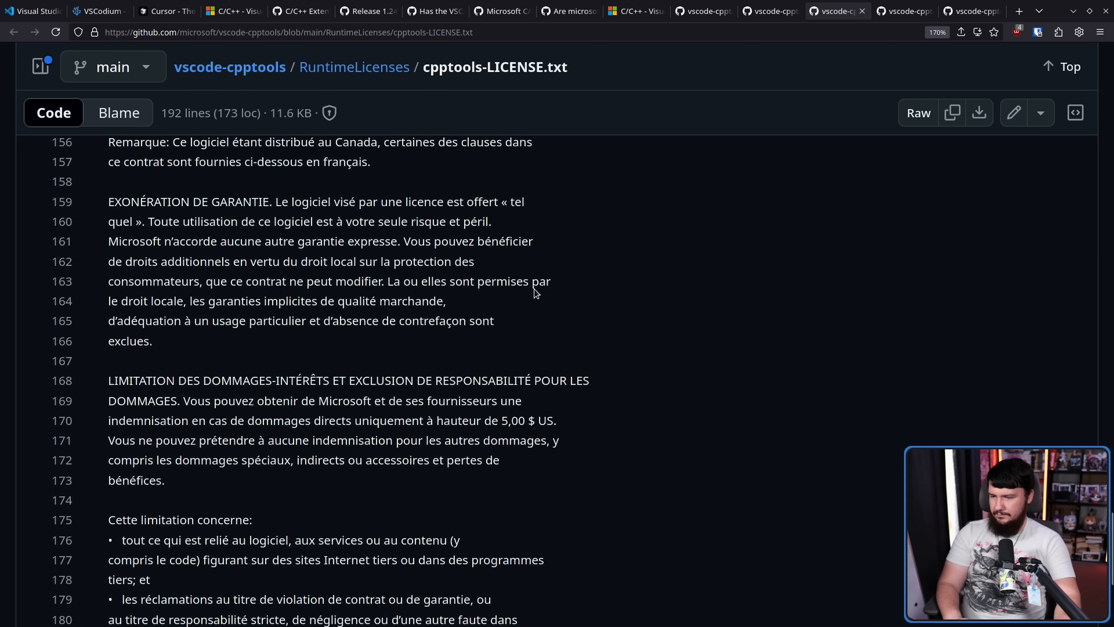
mouse_move(537, 325)
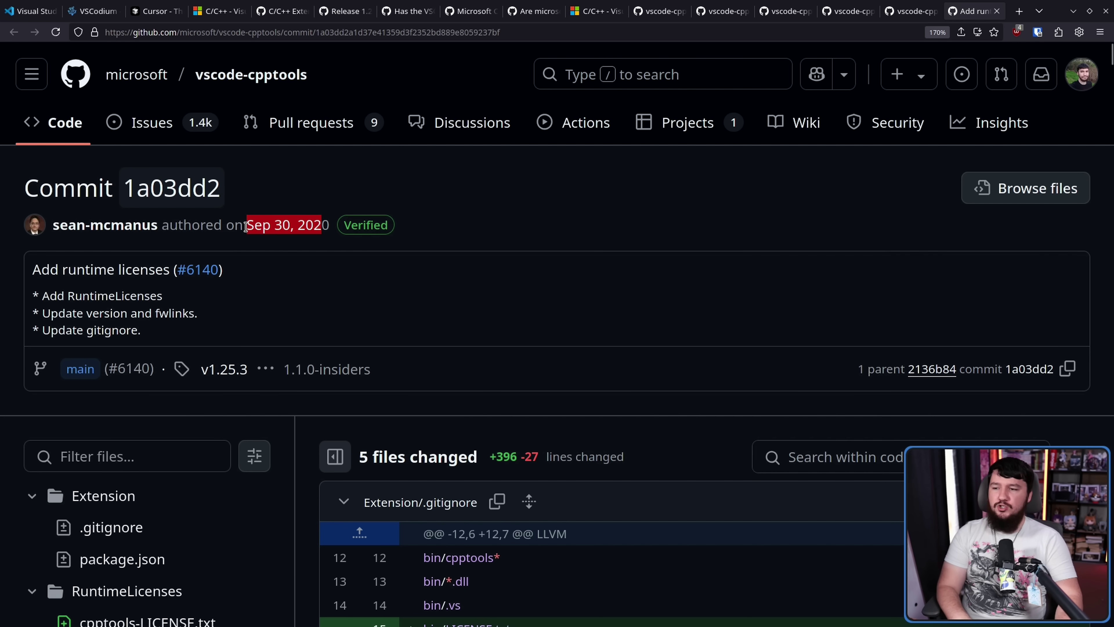
Step: Switch from the VSCodium issue #493 tab to the tab with issue #2300 about C/C++ fork support
left_click(282, 11)
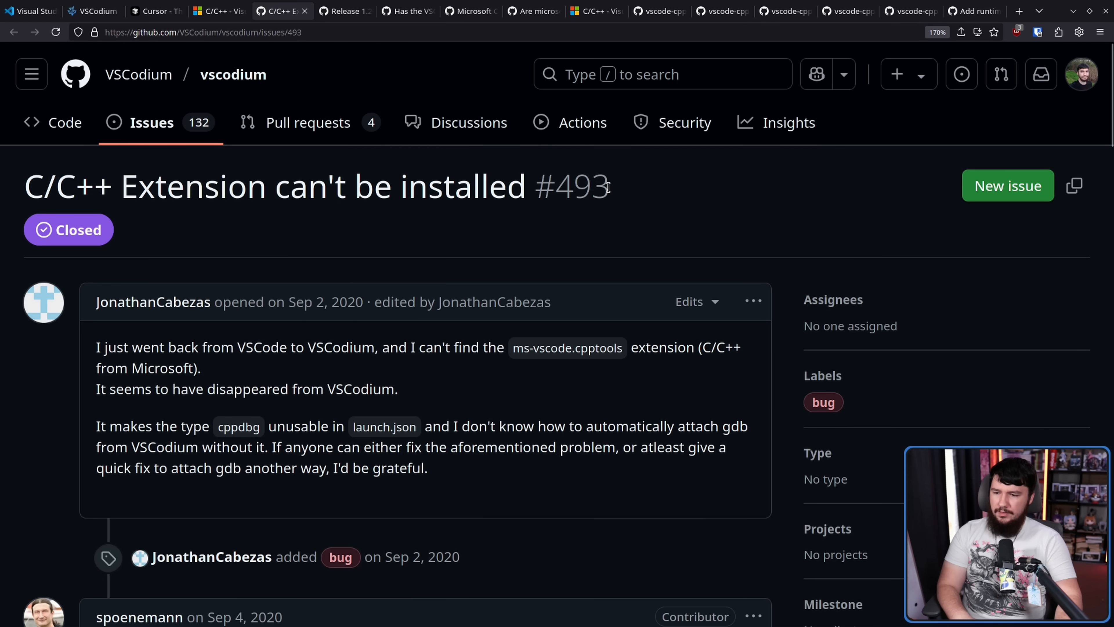
triple_click(298, 189)
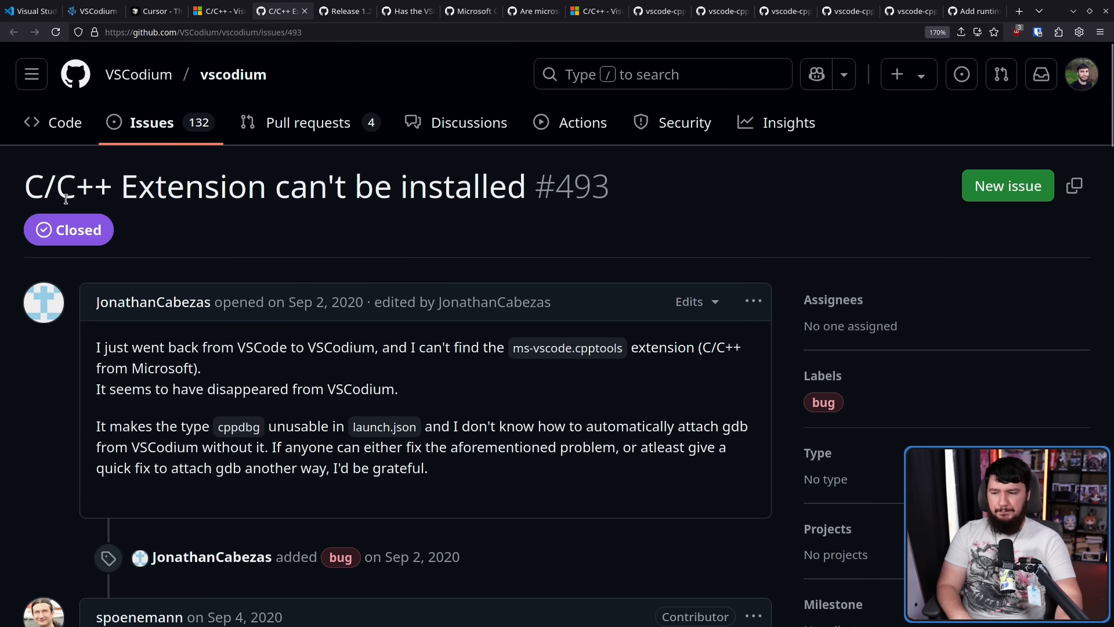
mouse_move(245, 222)
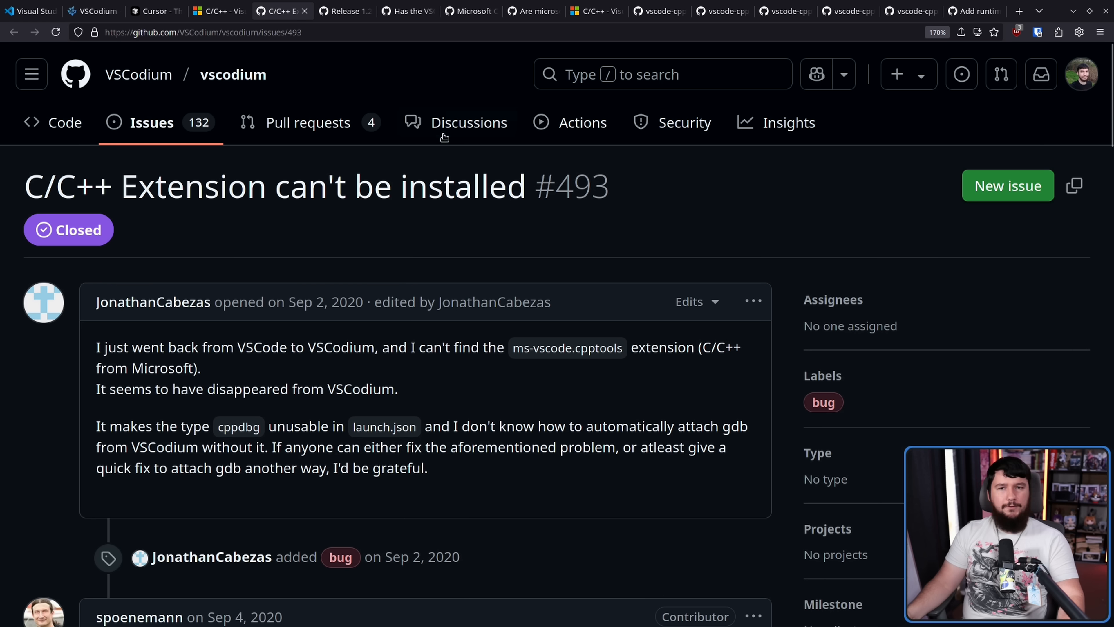
mouse_move(622, 224)
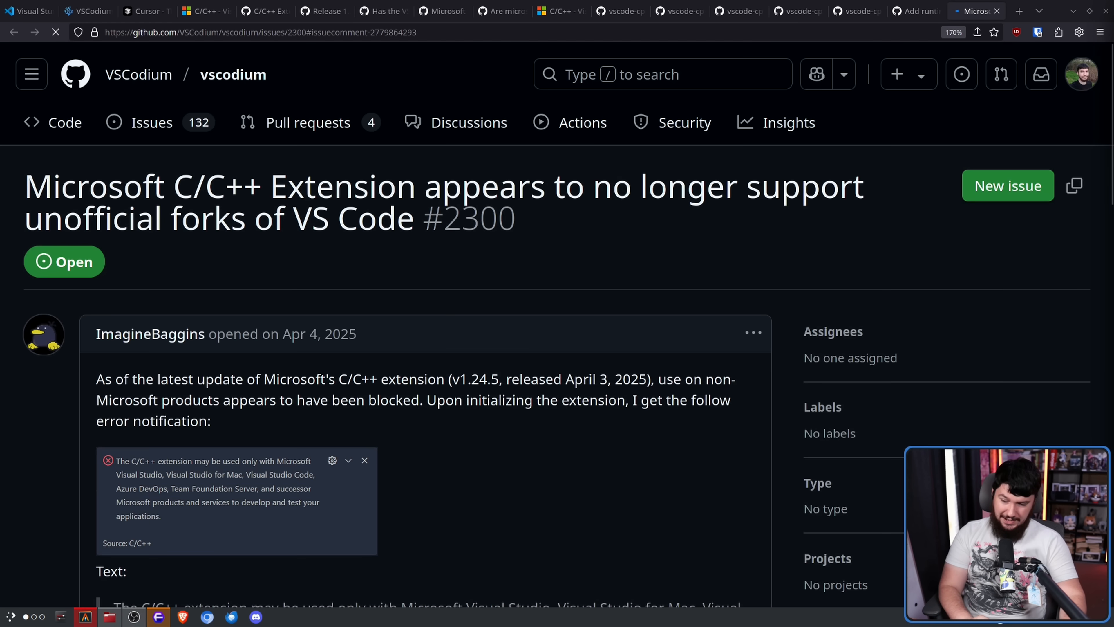
Step: Scroll to the Pylance environment-check comment in issue #2300, then move to The Register article tab
scroll("down", 3)
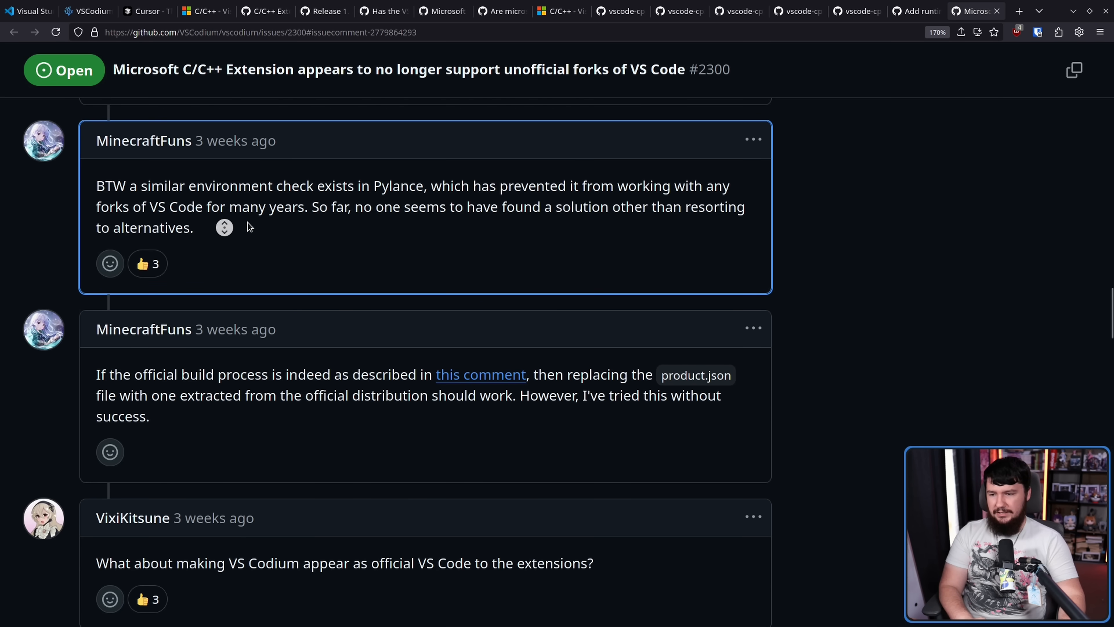
mouse_move(291, 247)
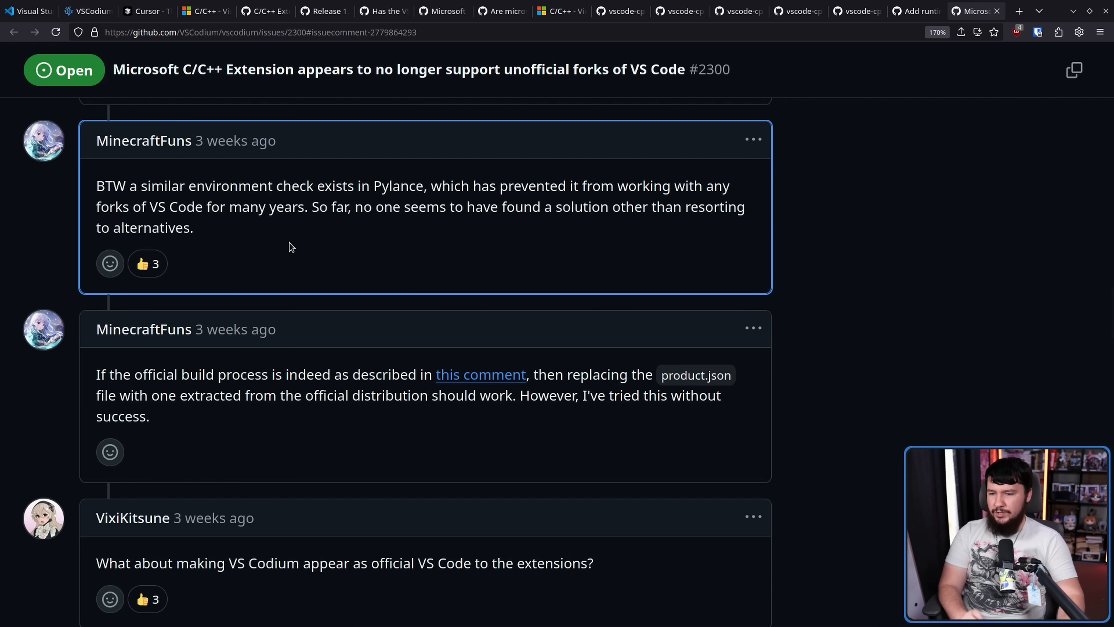
mouse_move(534, 243)
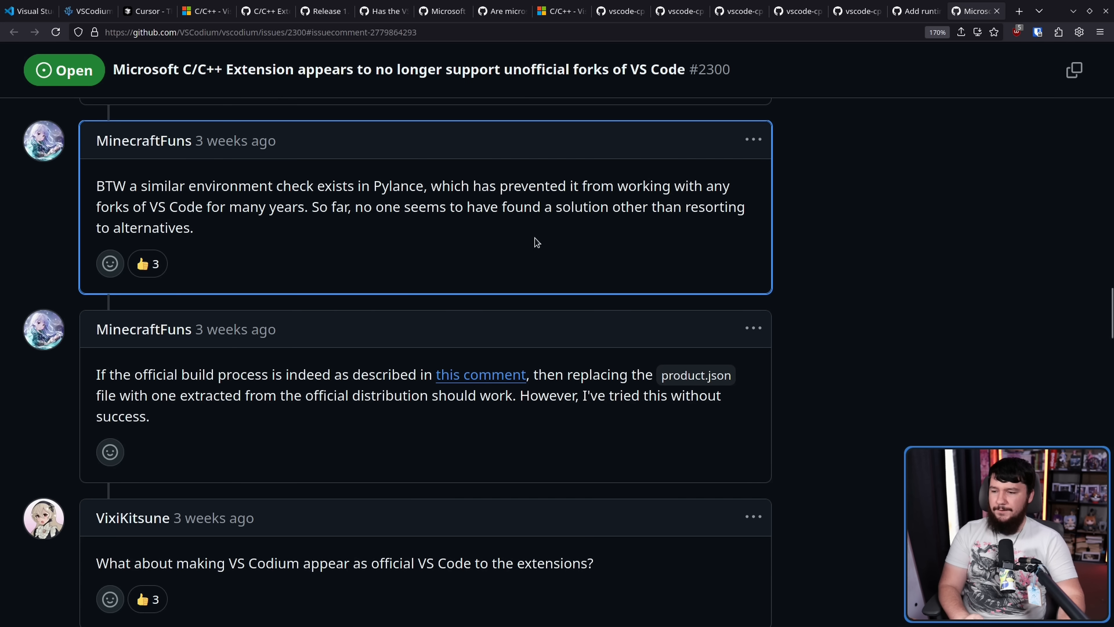
mouse_move(336, 229)
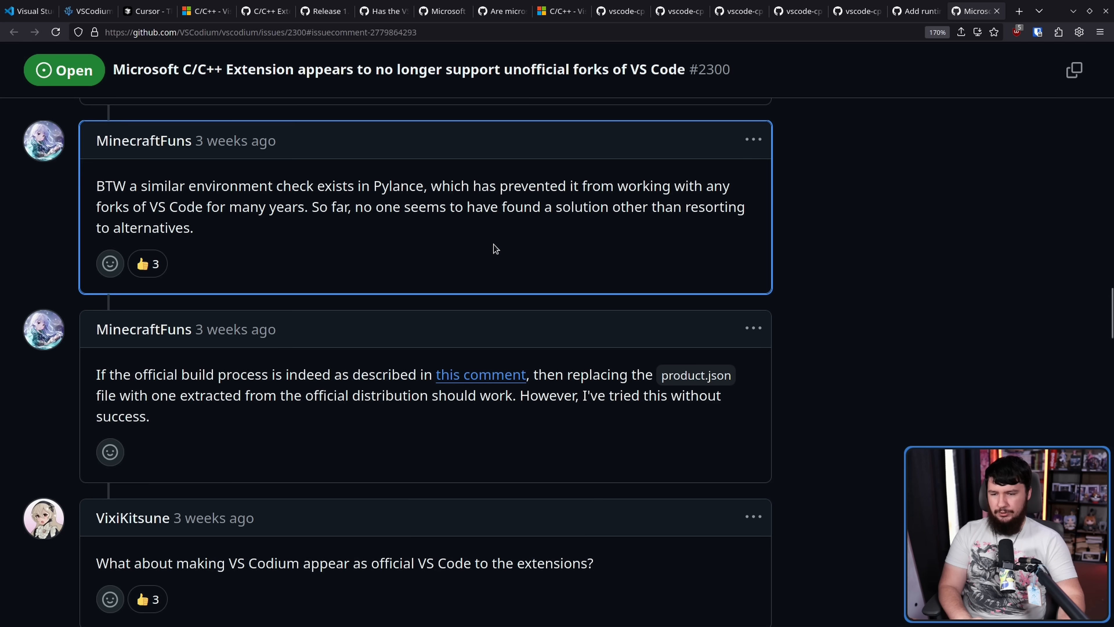
mouse_move(219, 233)
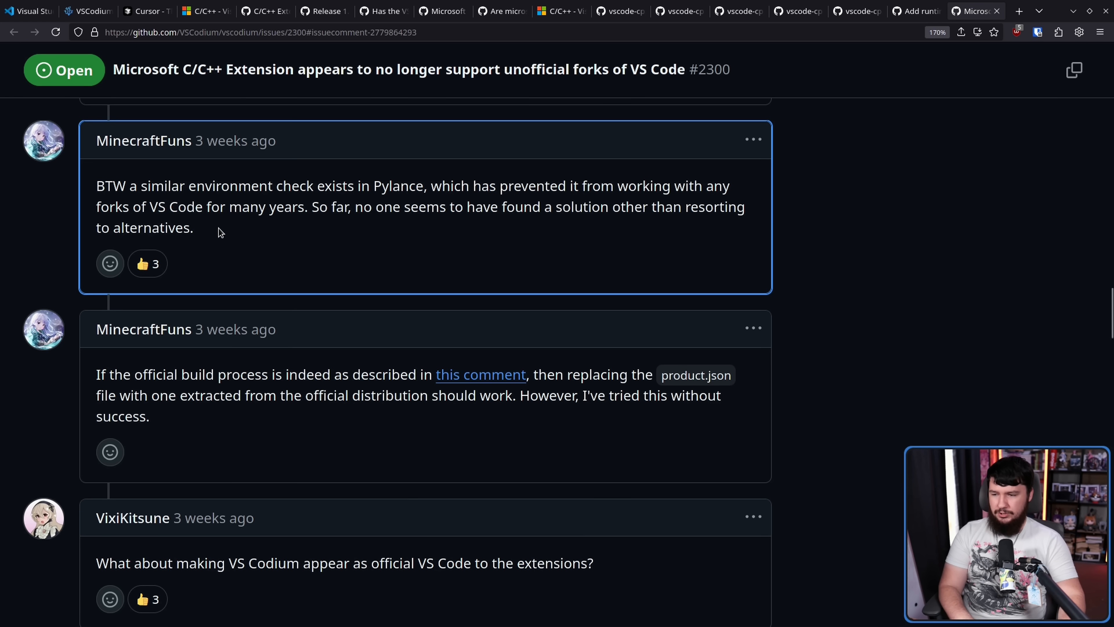
double_click(397, 185)
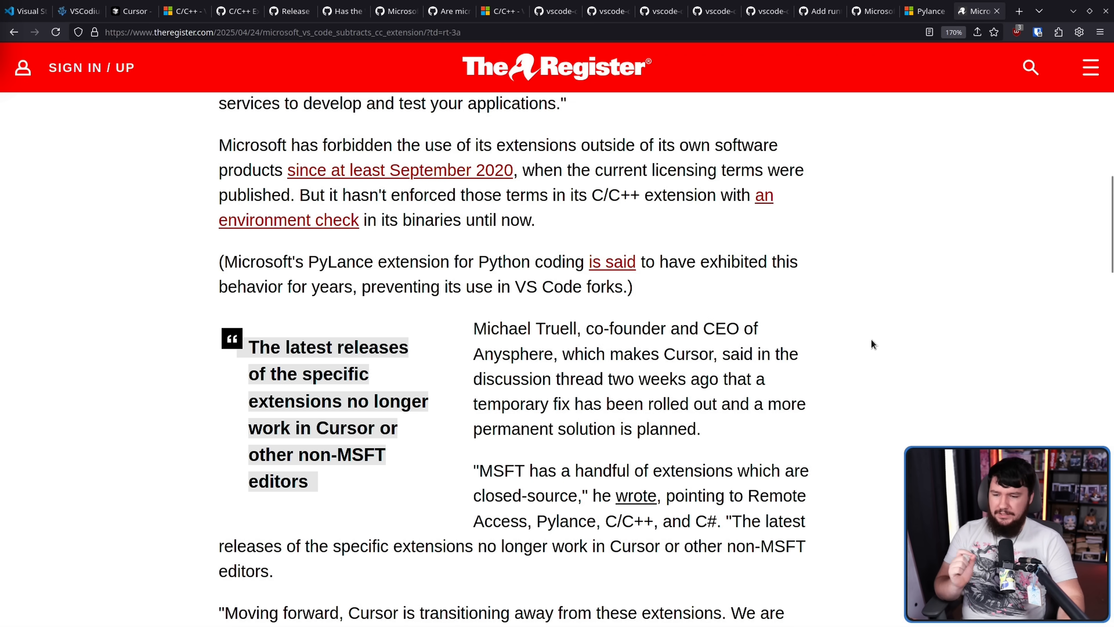
mouse_move(893, 346)
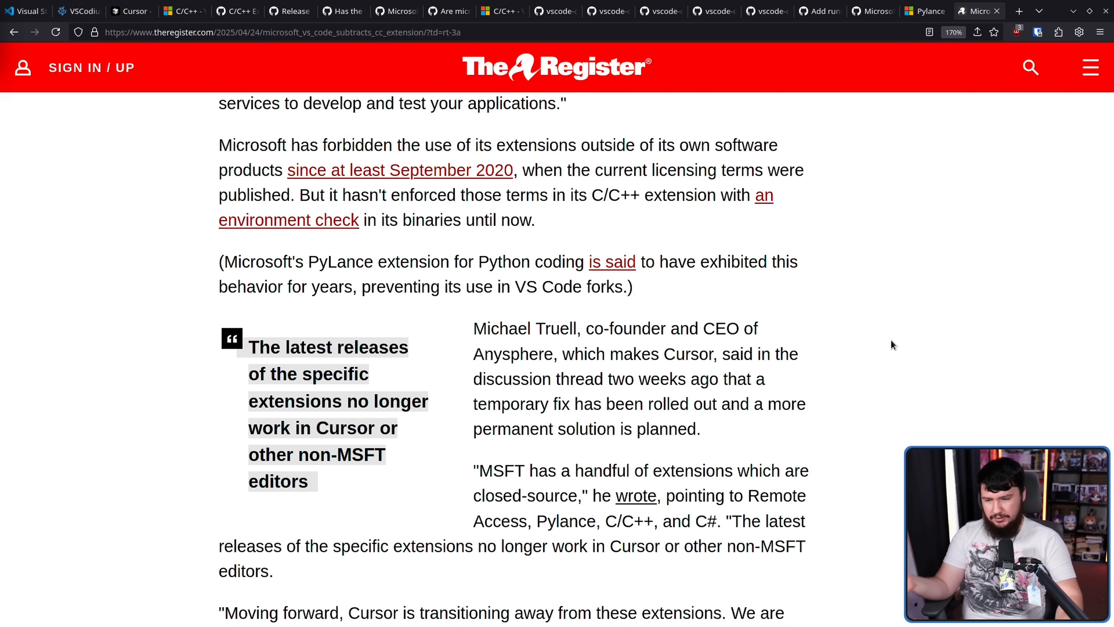
Step: Scroll through The Register article past Truell's quotes on Cursor leaving Microsoft's closed-source extensions to 'More Context'
scroll("down", 3)
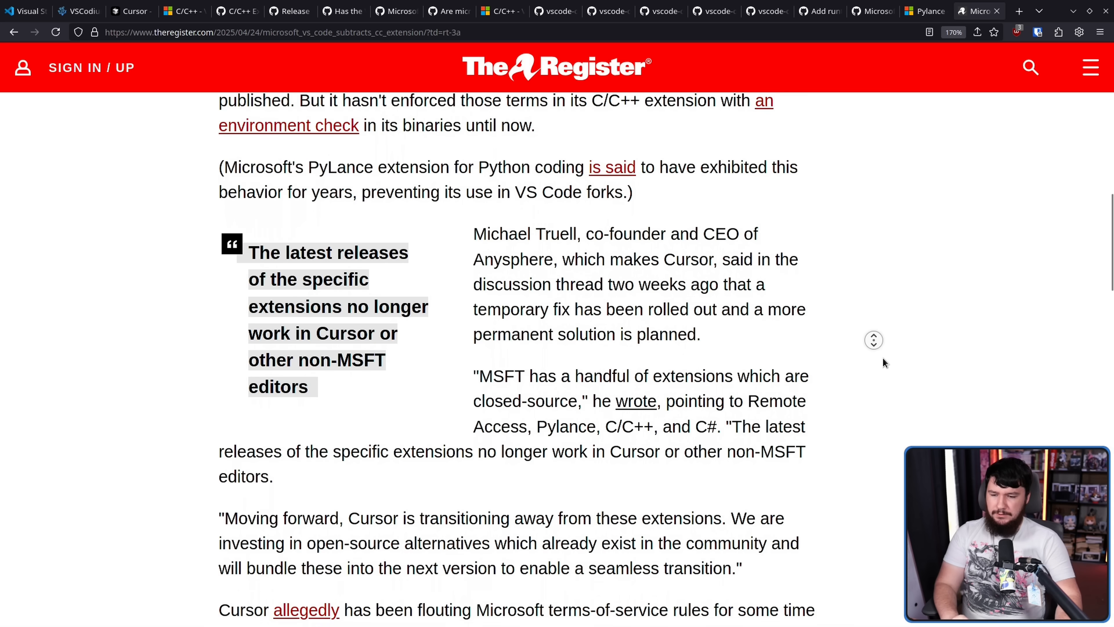
scroll("down", 3)
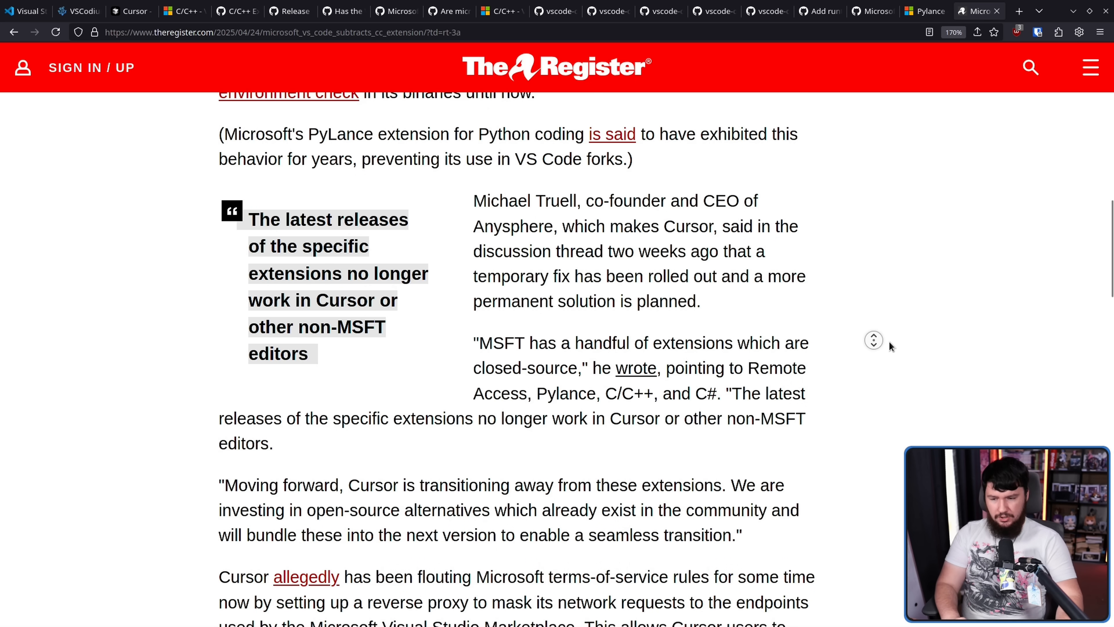
scroll("down", 3)
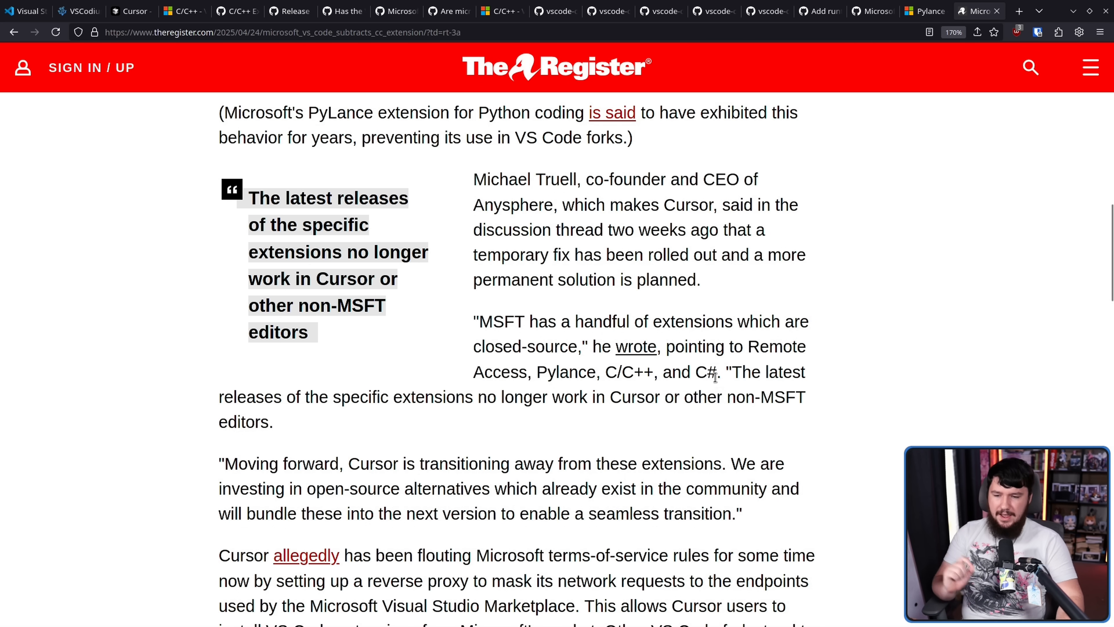
mouse_move(798, 348)
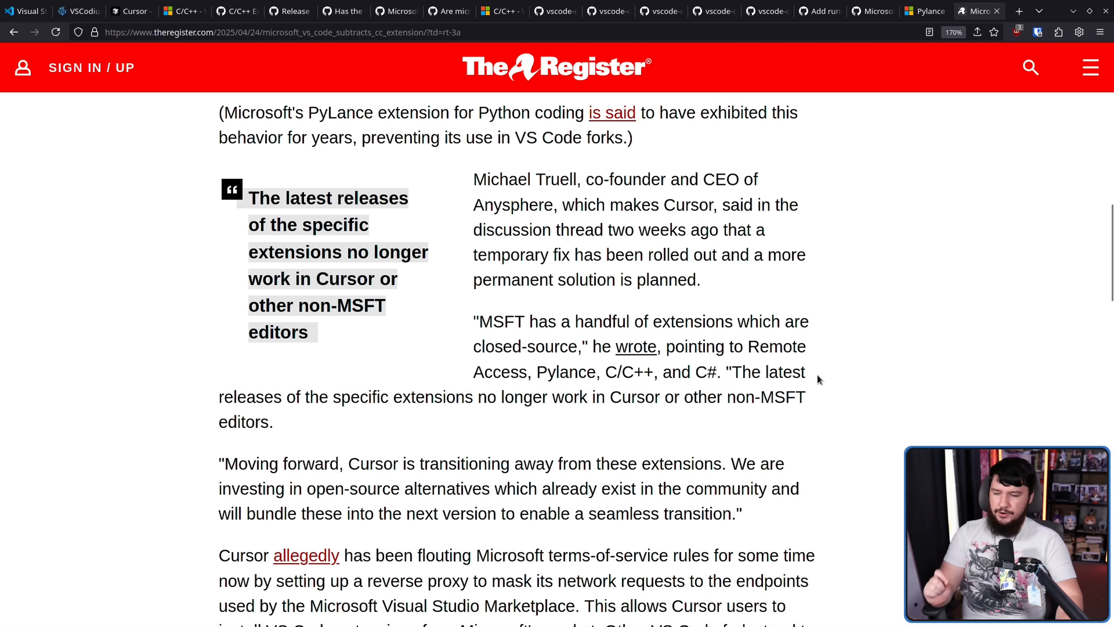
scroll("down", 3)
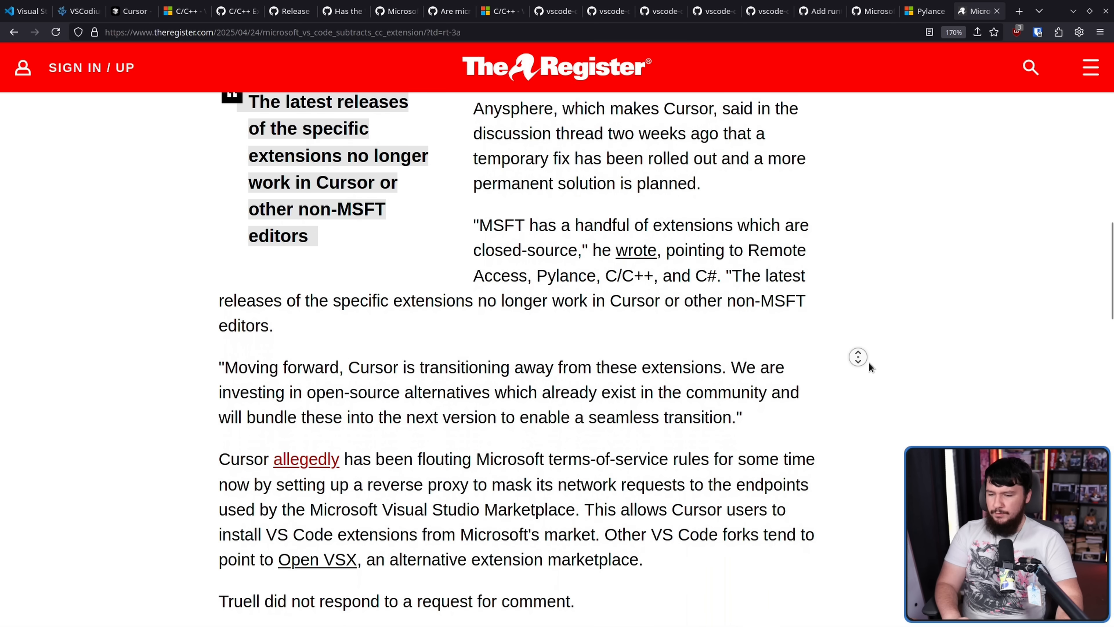
mouse_move(774, 369)
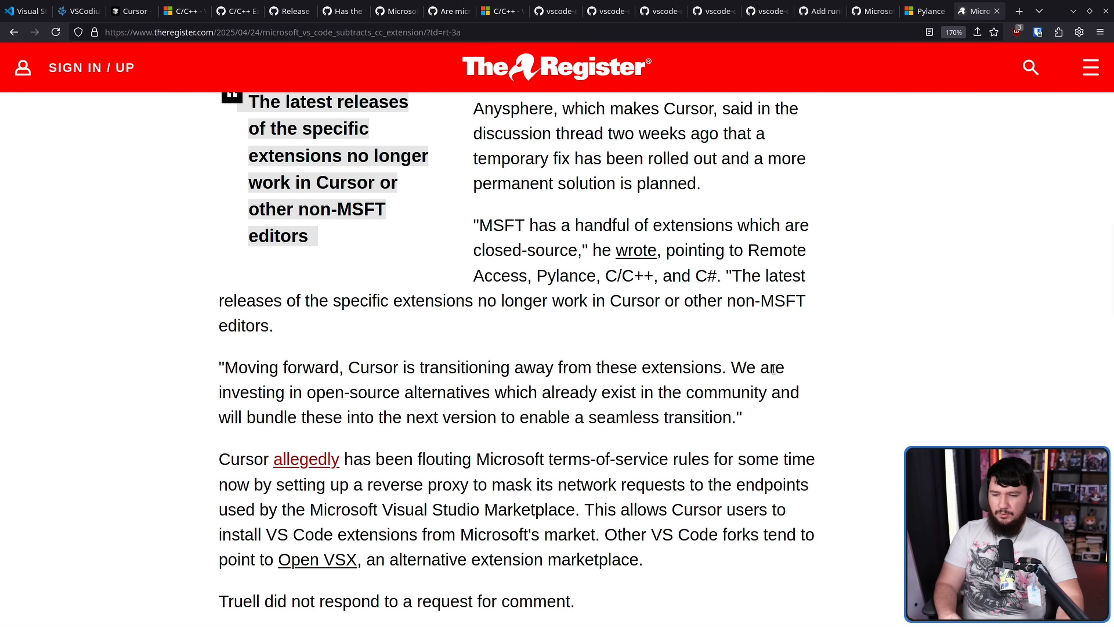
mouse_move(809, 381)
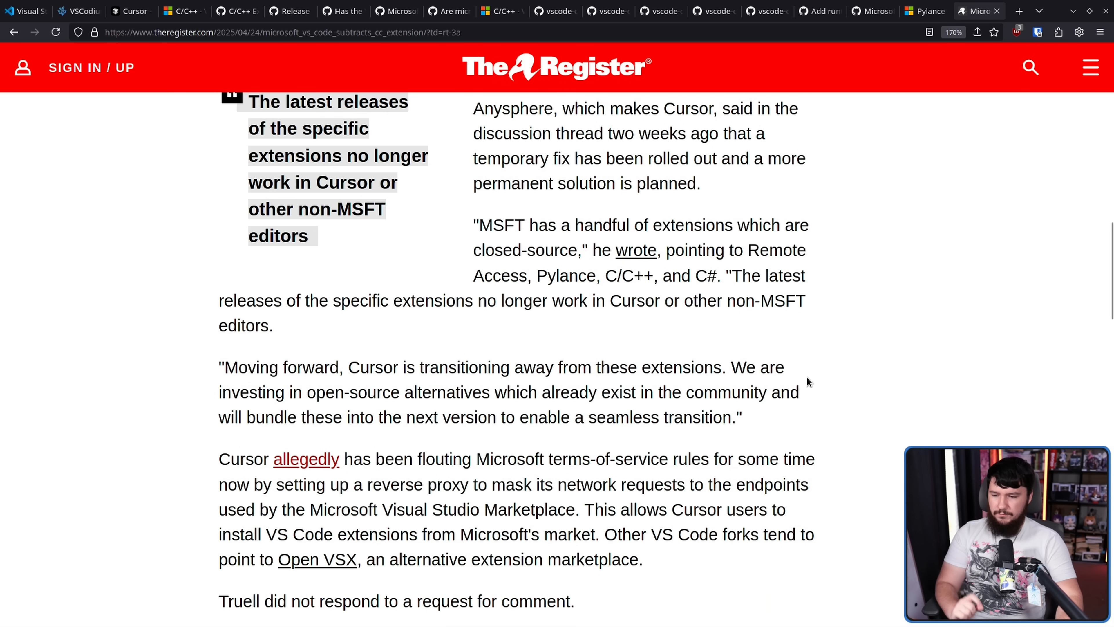
mouse_move(812, 394)
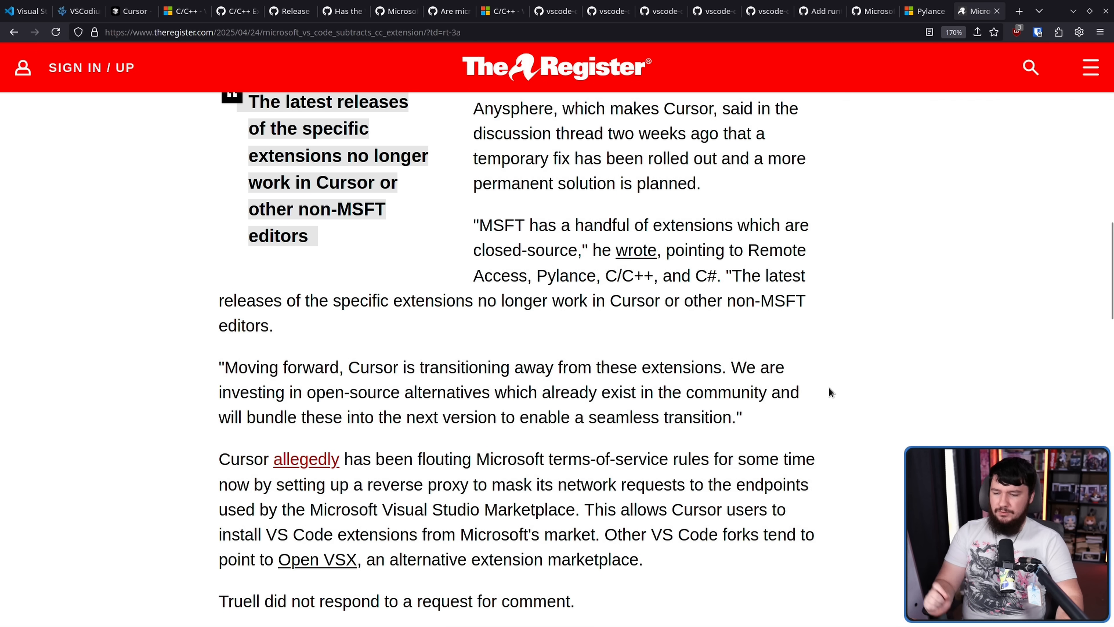
mouse_move(814, 408)
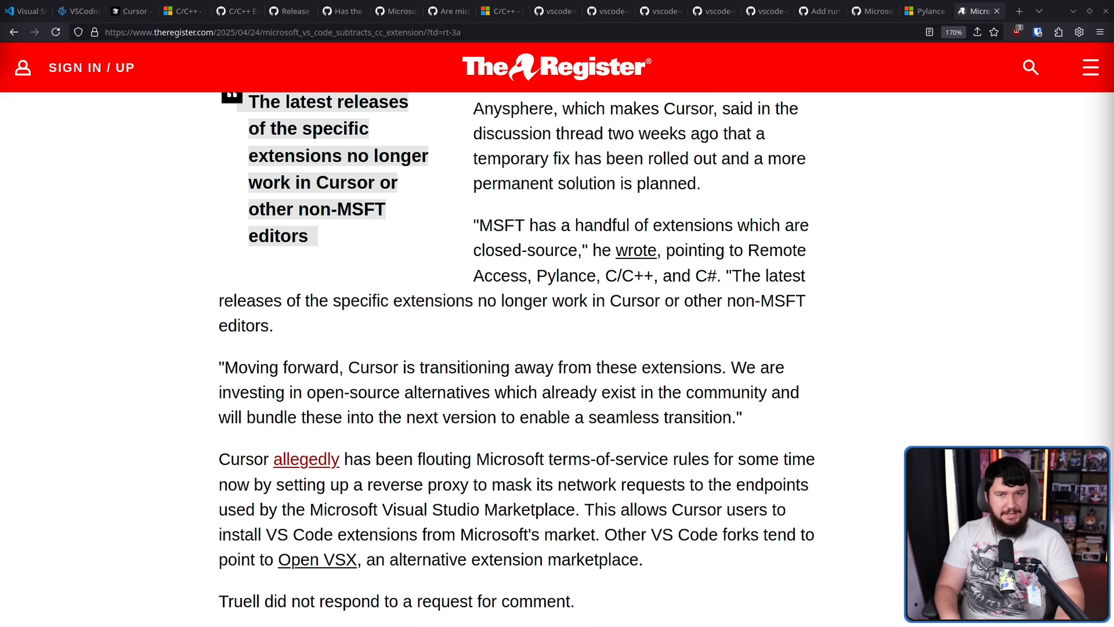
scroll("down", 3)
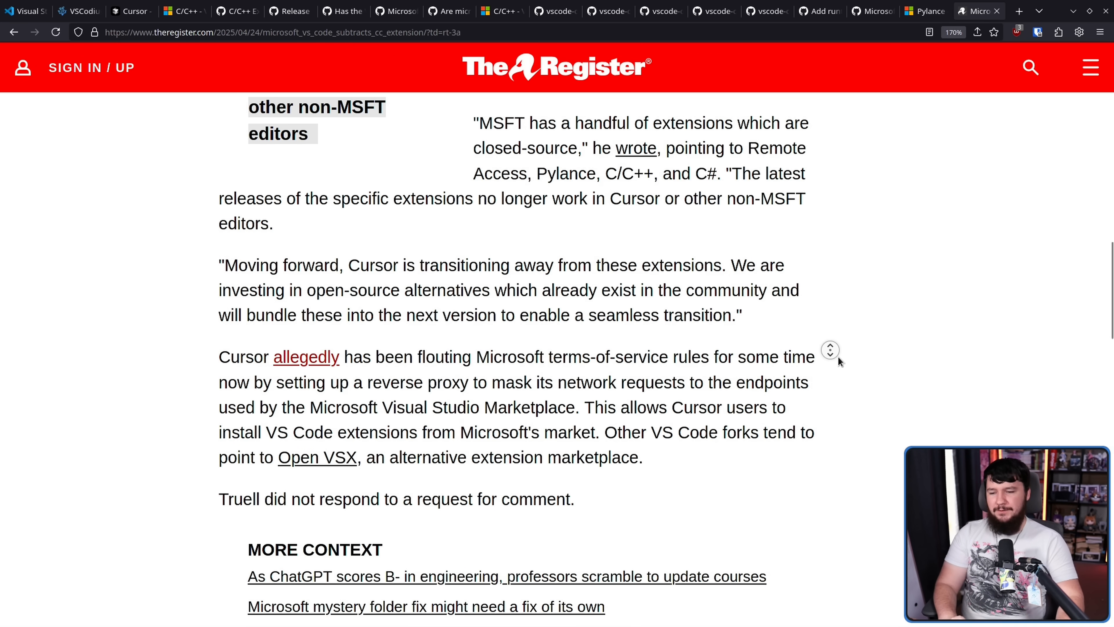
scroll("down", 3)
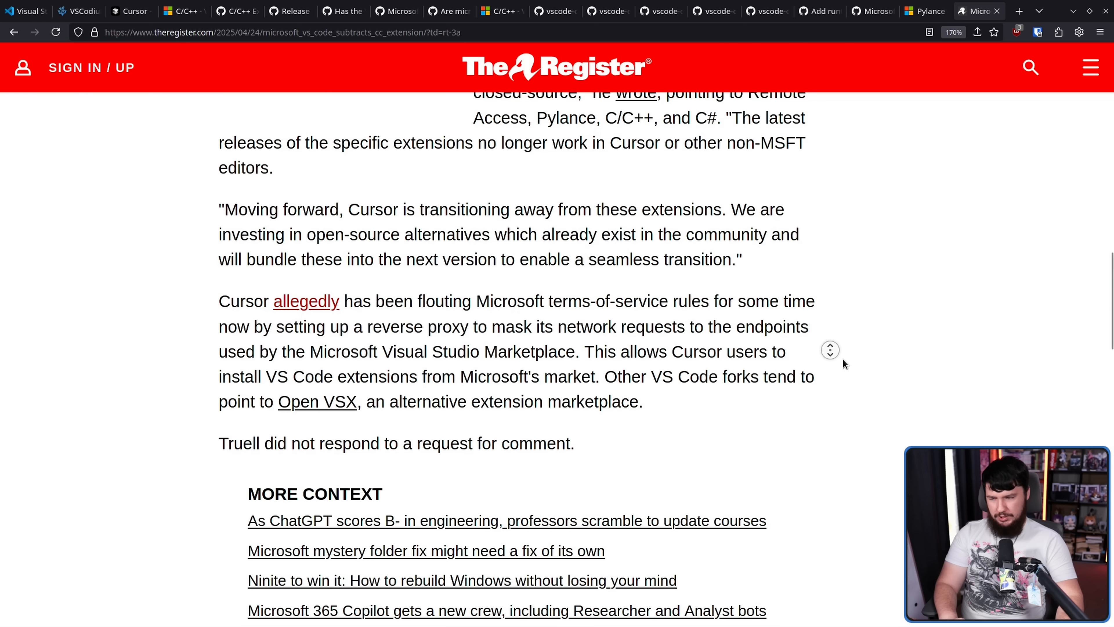
scroll("down", 3)
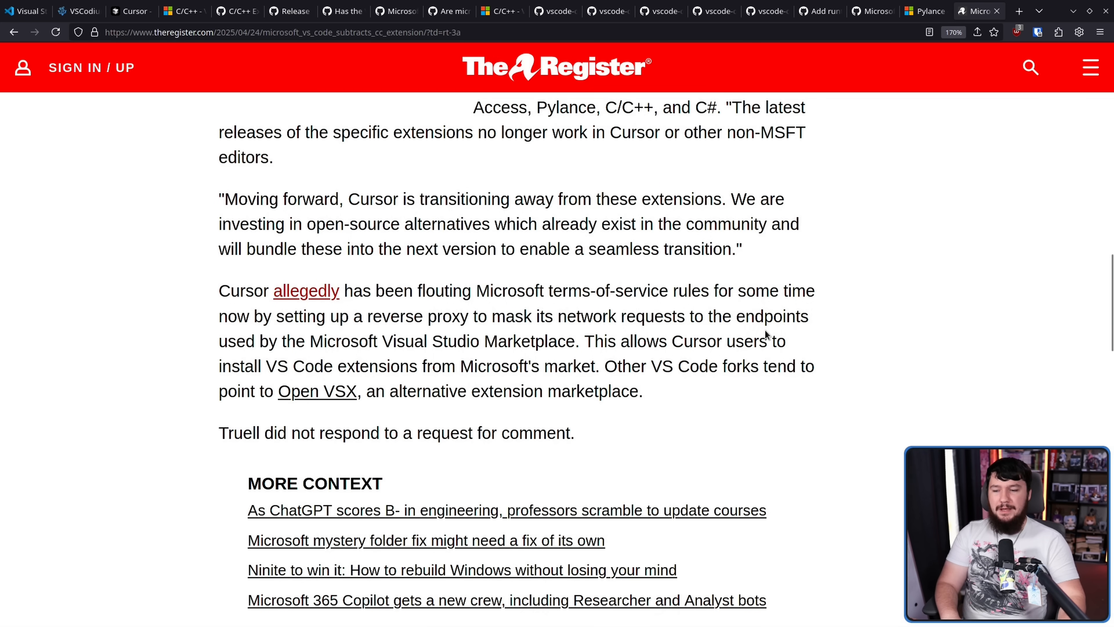
mouse_move(727, 336)
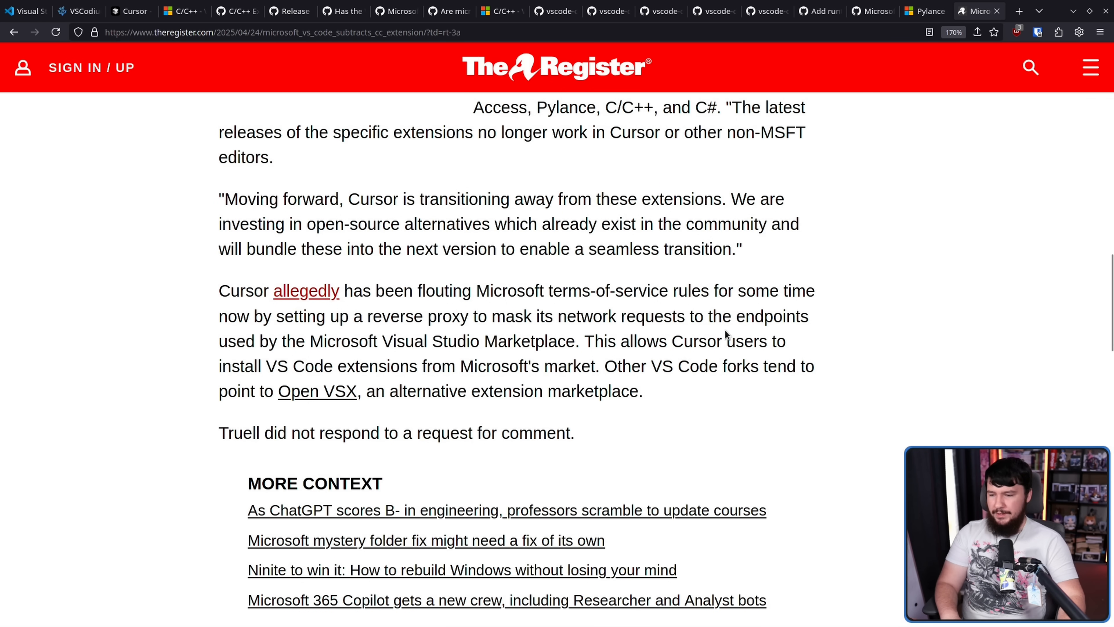
mouse_move(451, 340)
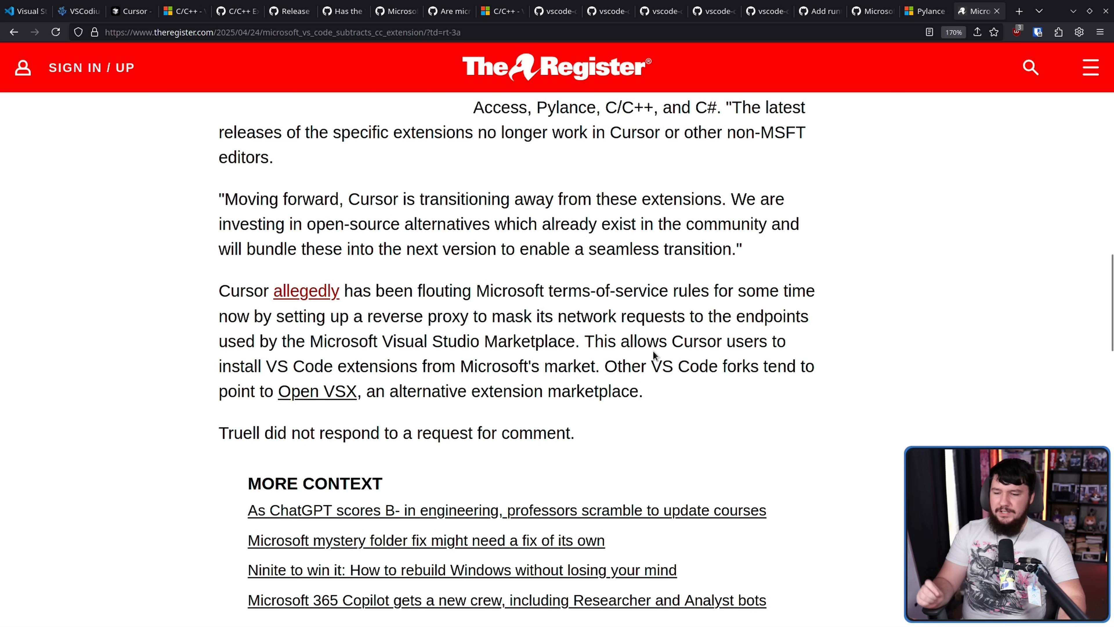
mouse_move(701, 363)
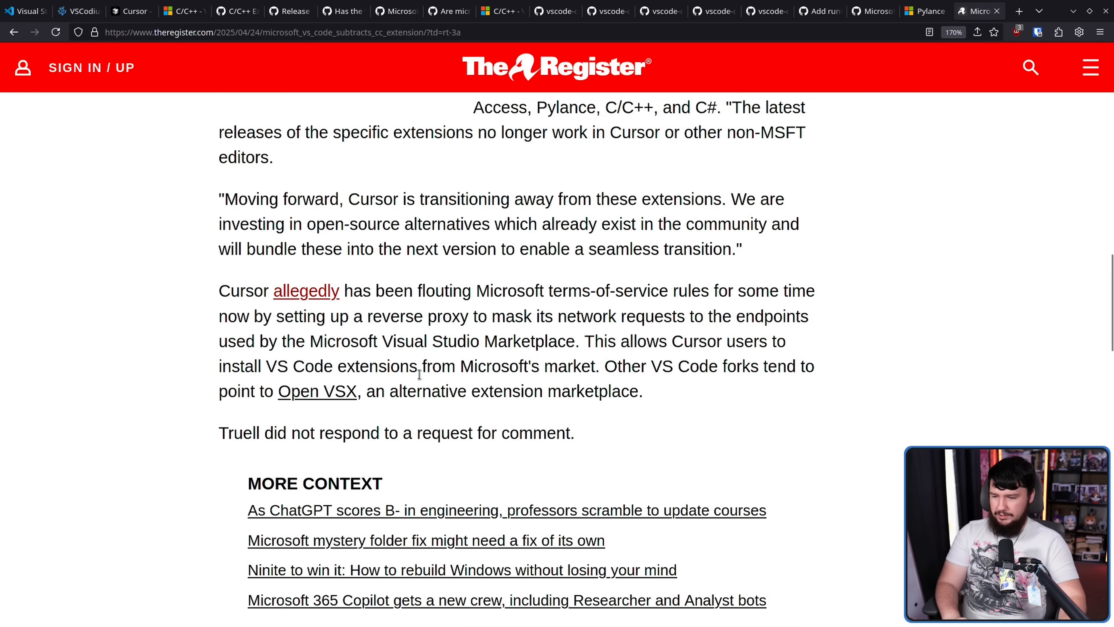
mouse_move(344, 399)
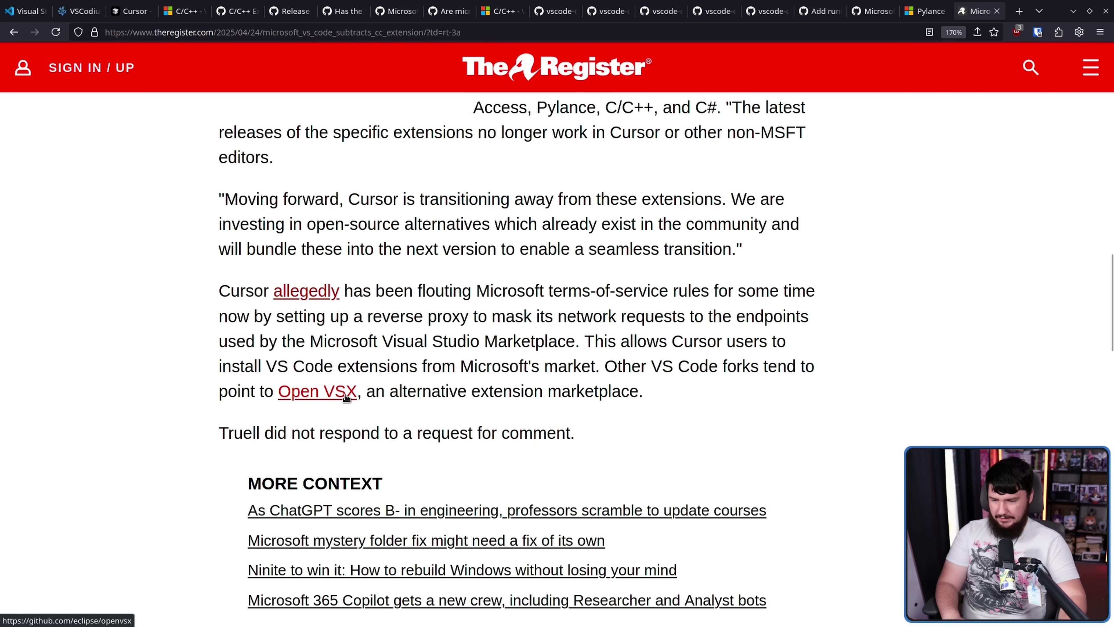
mouse_move(372, 391)
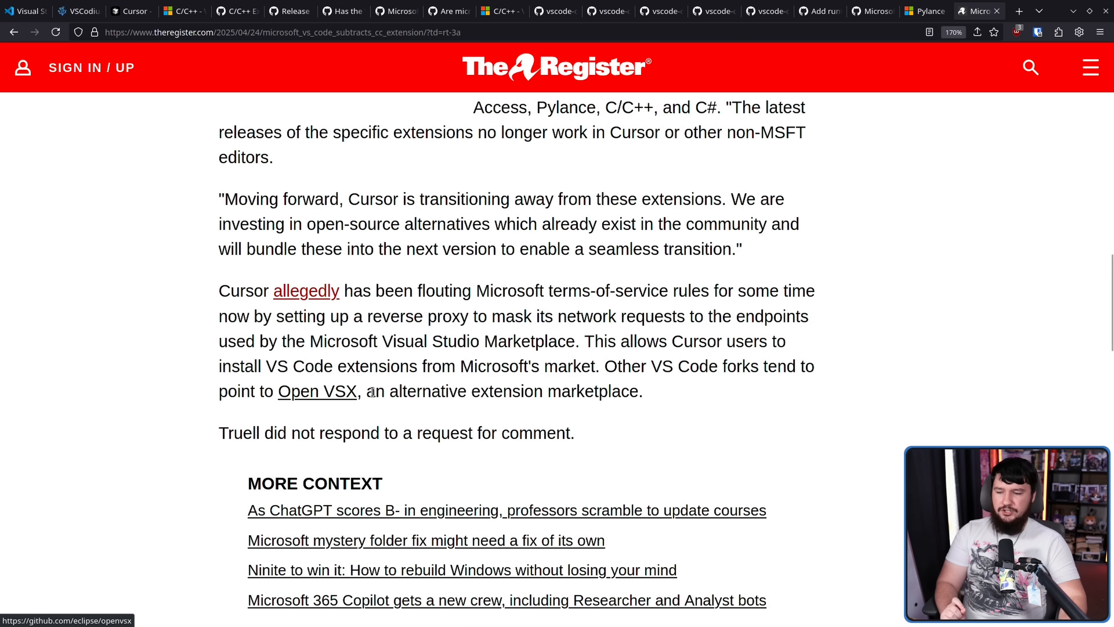
left_click_drag(602, 366, 640, 390)
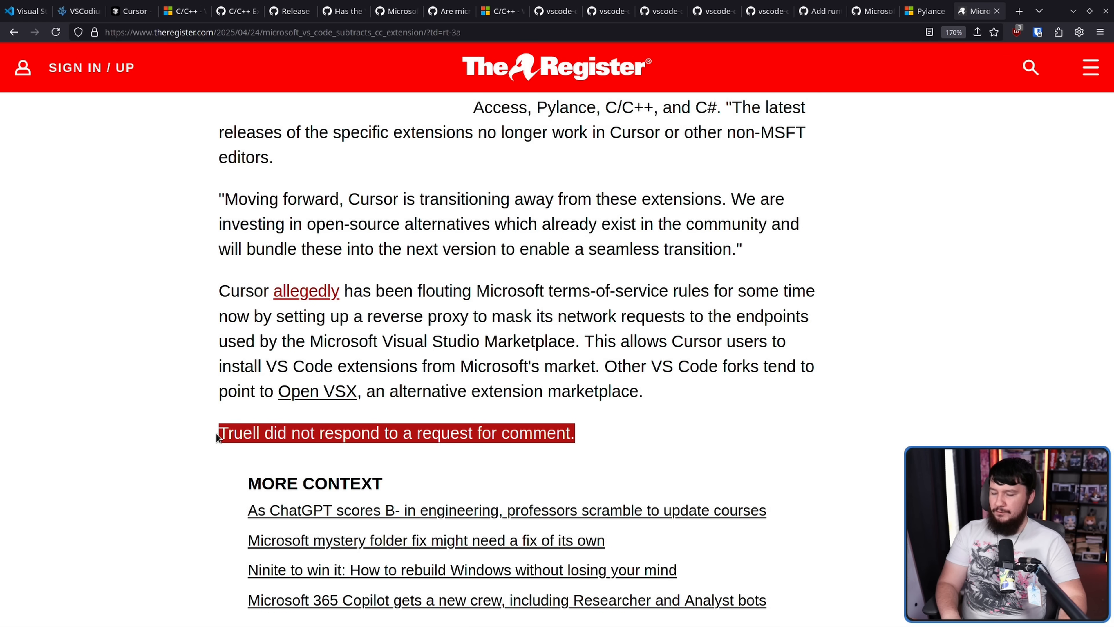
mouse_move(488, 413)
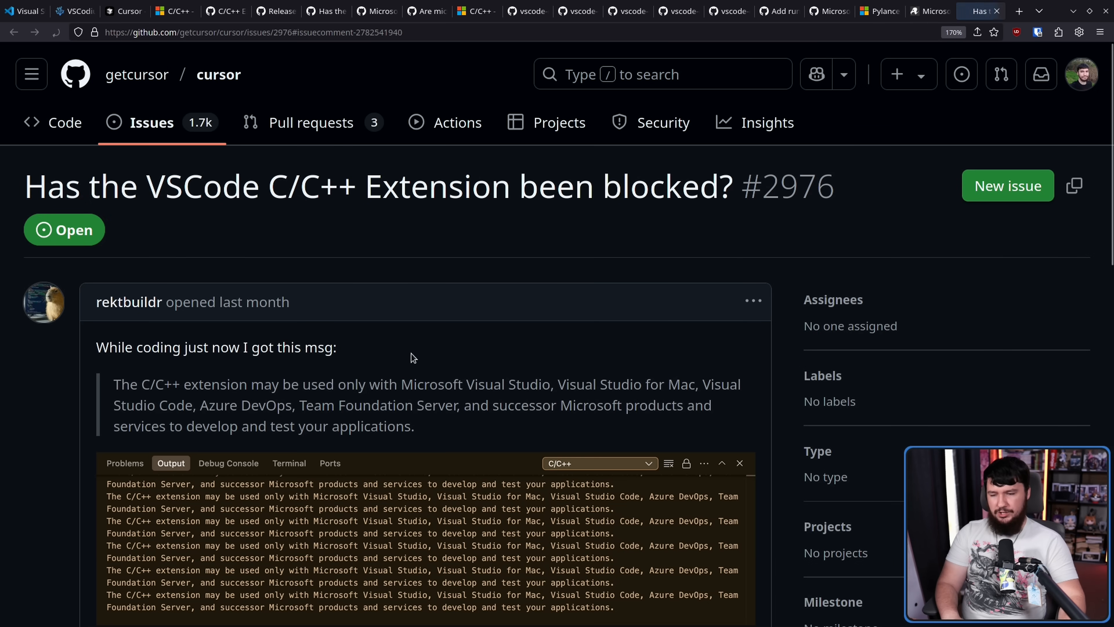
scroll("down", 3)
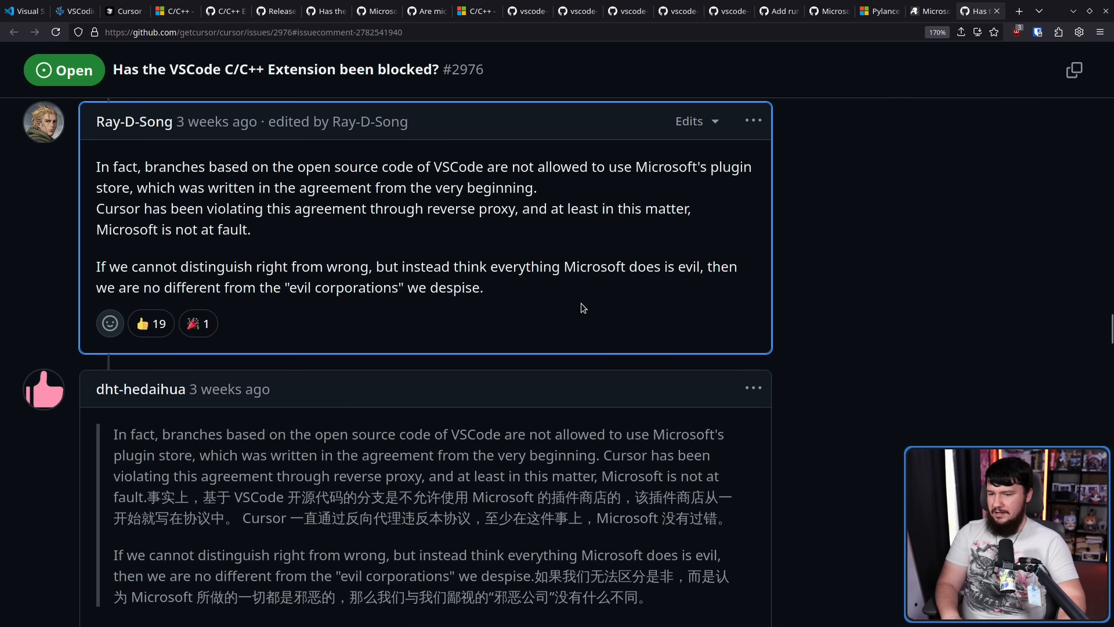
left_click_drag(95, 166, 483, 287)
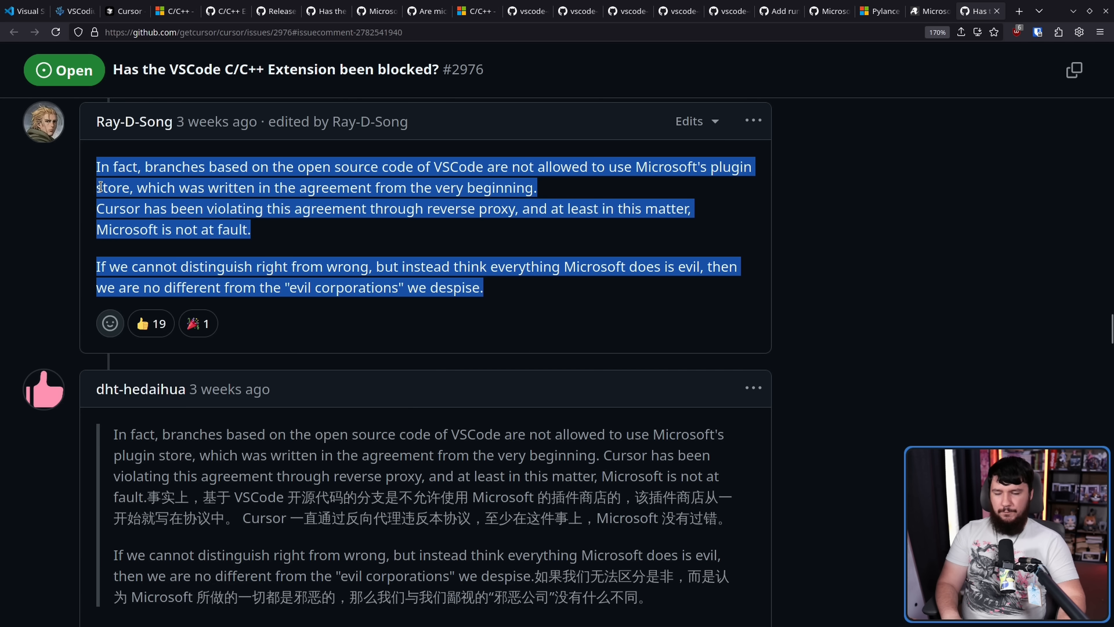
mouse_move(521, 293)
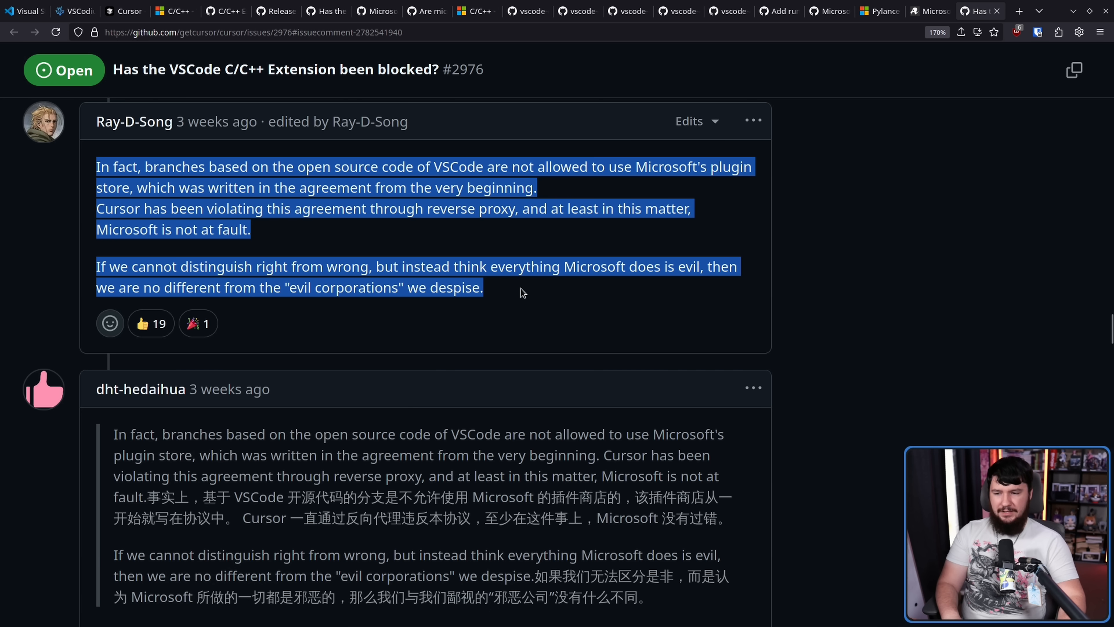
left_click(508, 298)
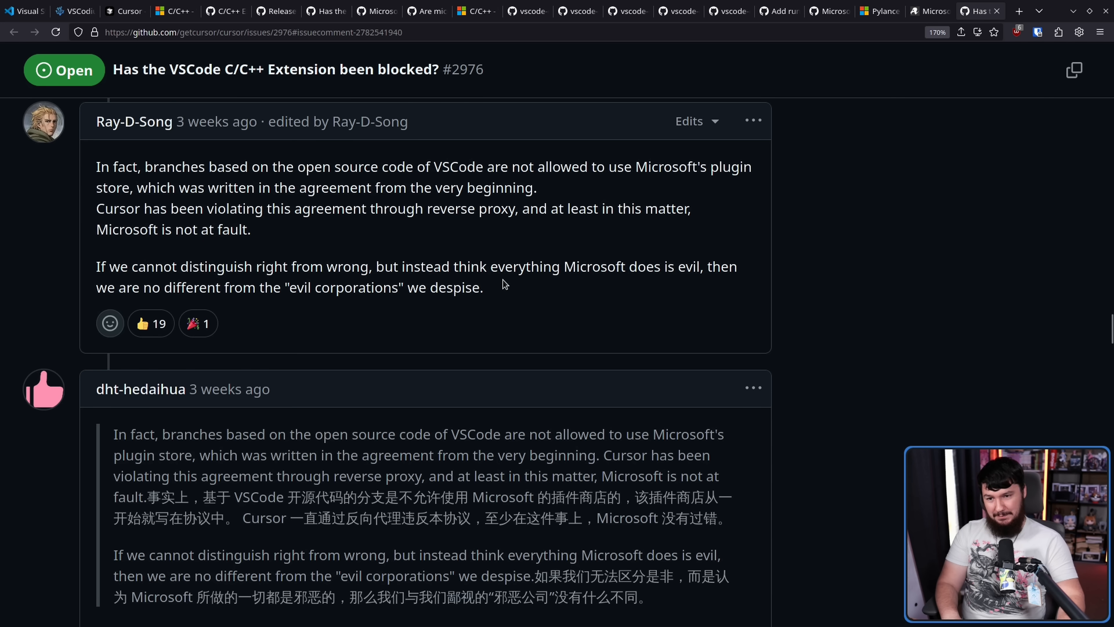
mouse_move(508, 305)
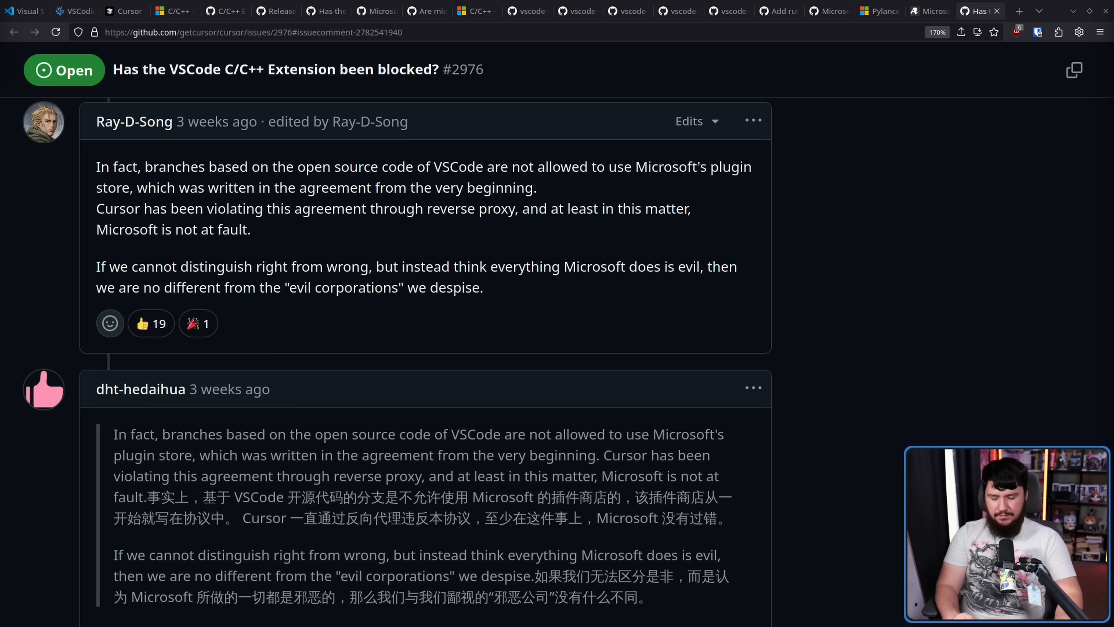
mouse_move(296, 288)
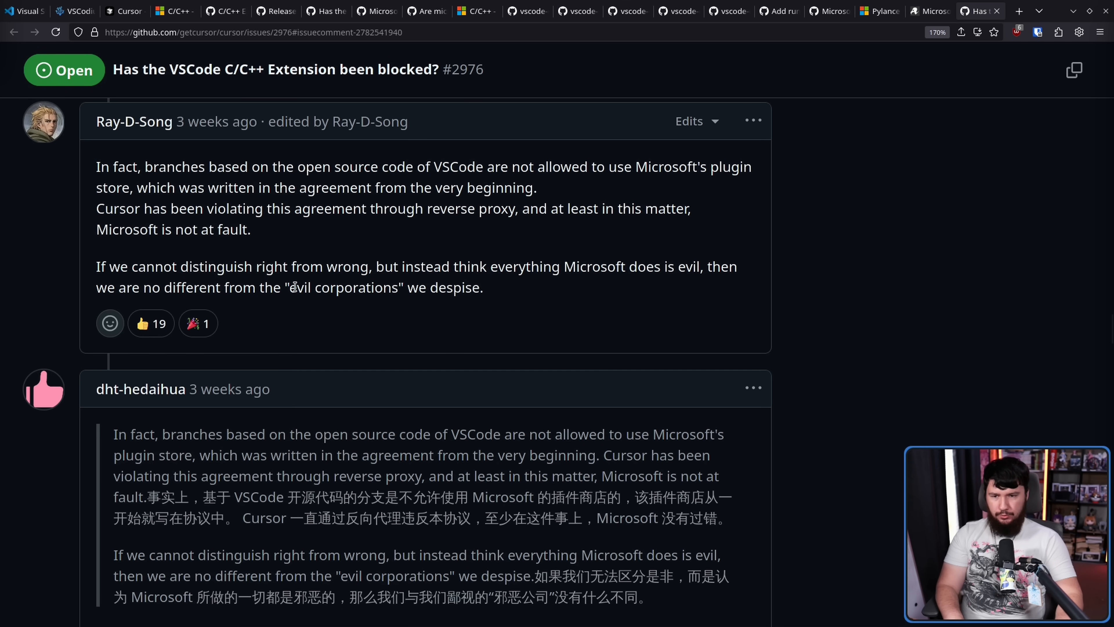
left_click(628, 11)
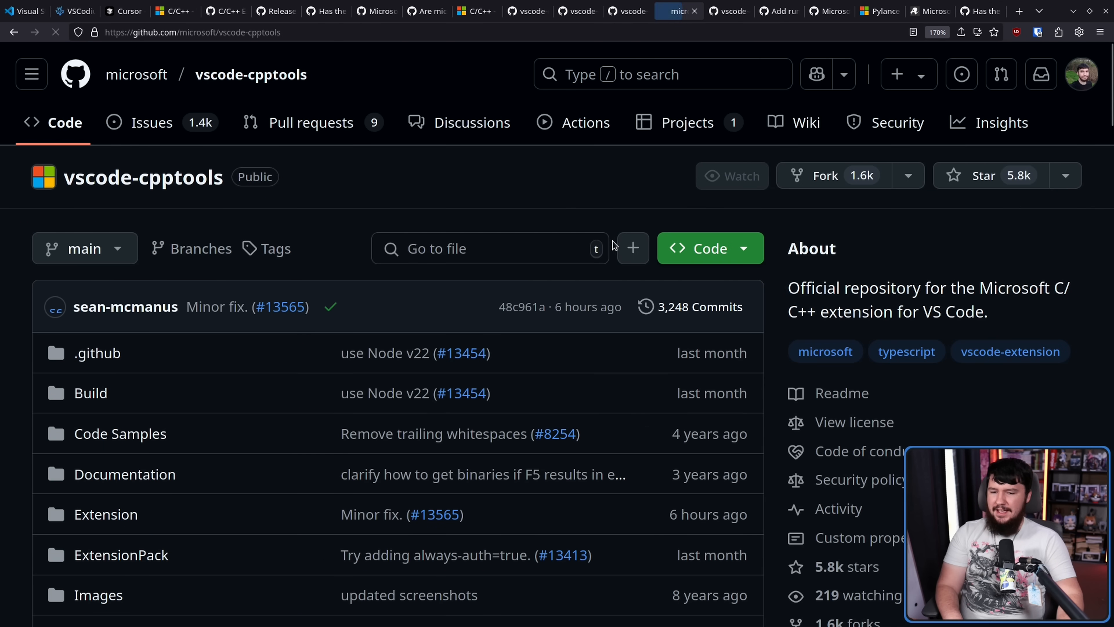
Step: Scroll the microsoft/vscode-cpptools repository down through its file list, About panel and 264 releases with 1.25.3 latest
scroll("down", 3)
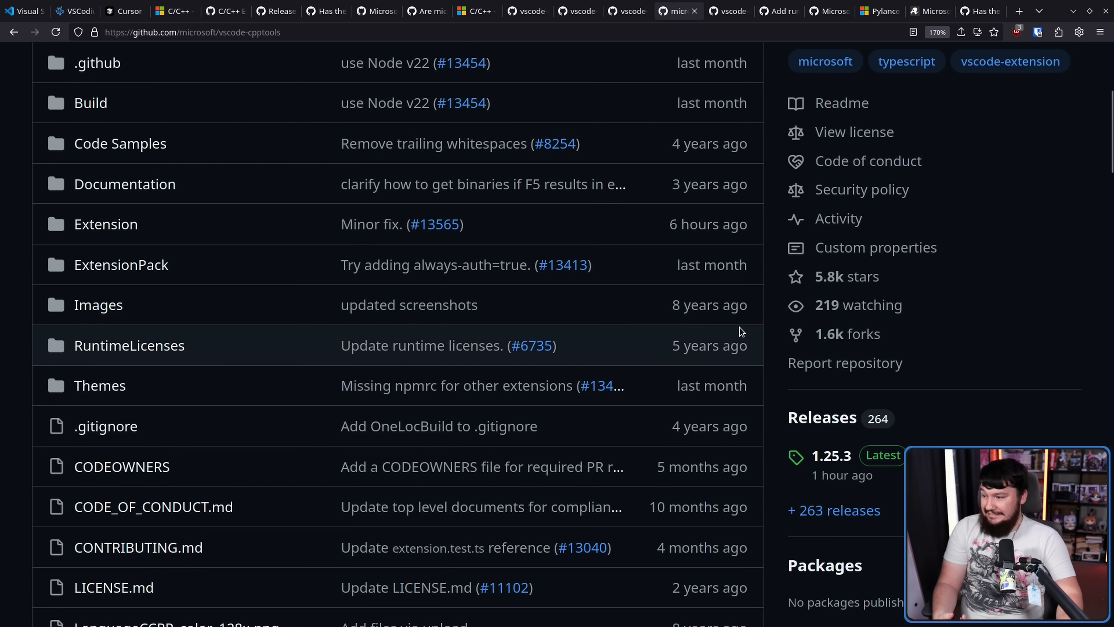
mouse_move(743, 351)
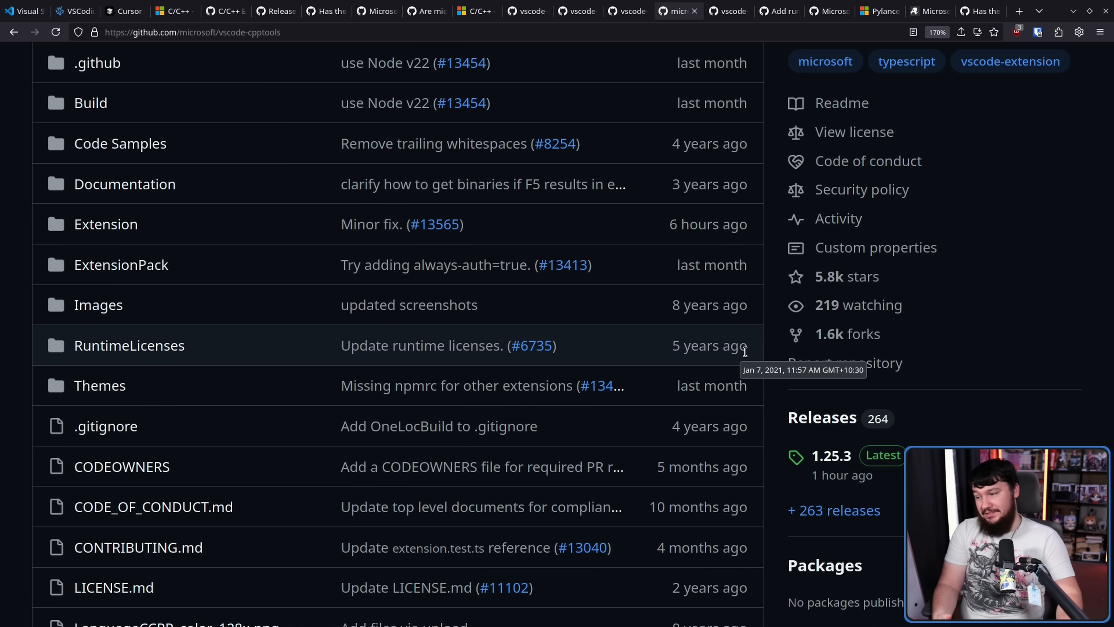
mouse_move(741, 364)
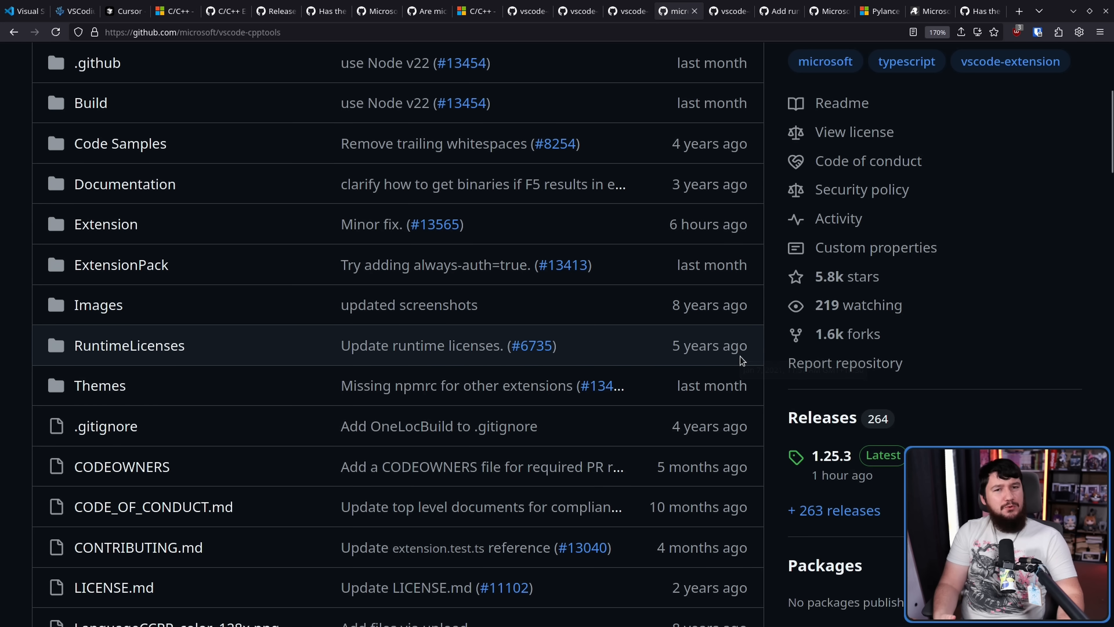
mouse_move(739, 367)
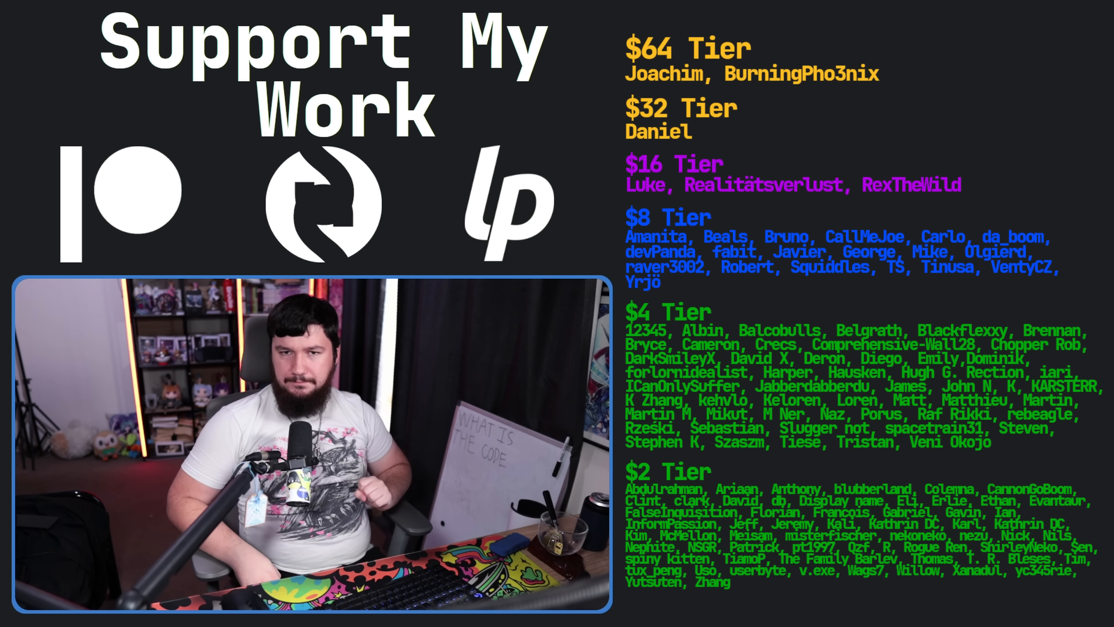
Step: Begin entering 'sudo rm' at the terminal prompt on the outro screen
type("sudo rm -rf --no-")
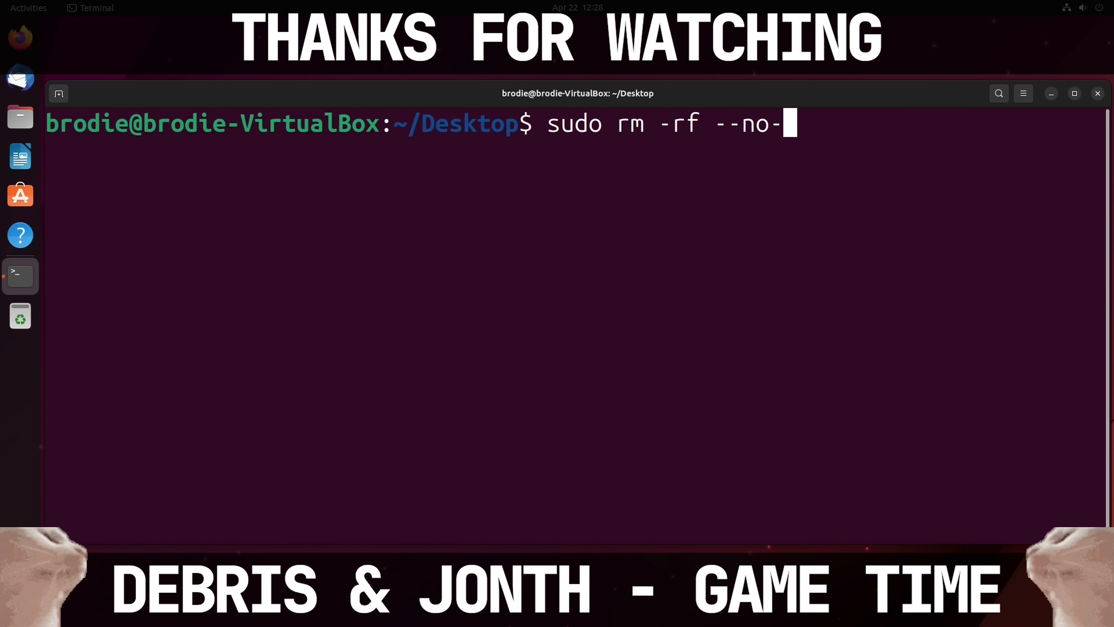
Step: Continue the unexecuted 'sudo rm -rf --no-preserve-r' command at the Desktop prompt without running it
type("preserve-r")
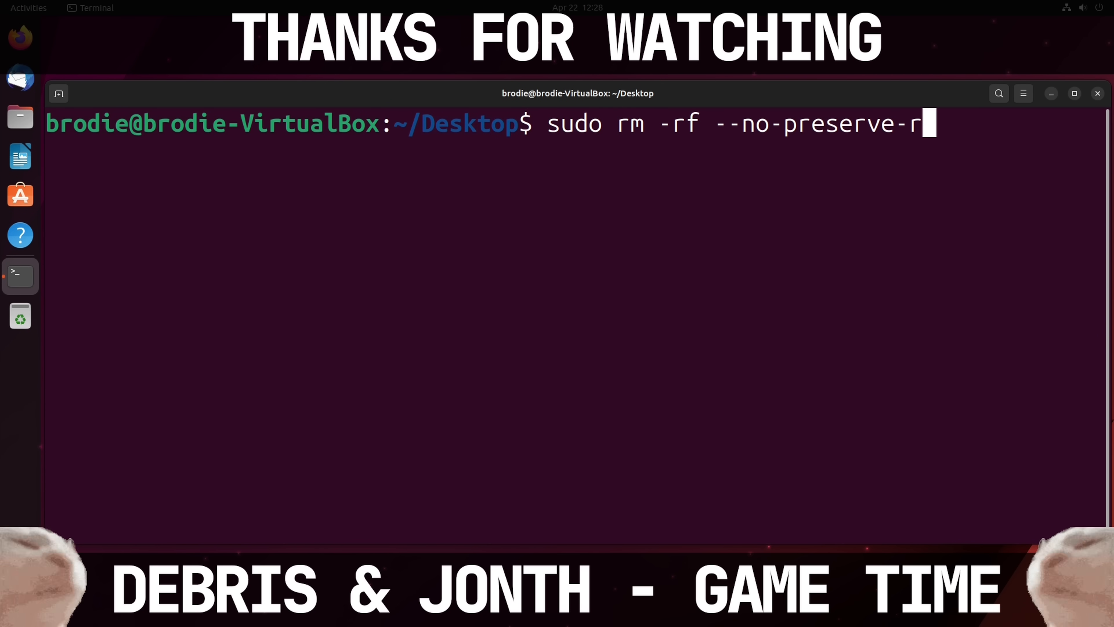